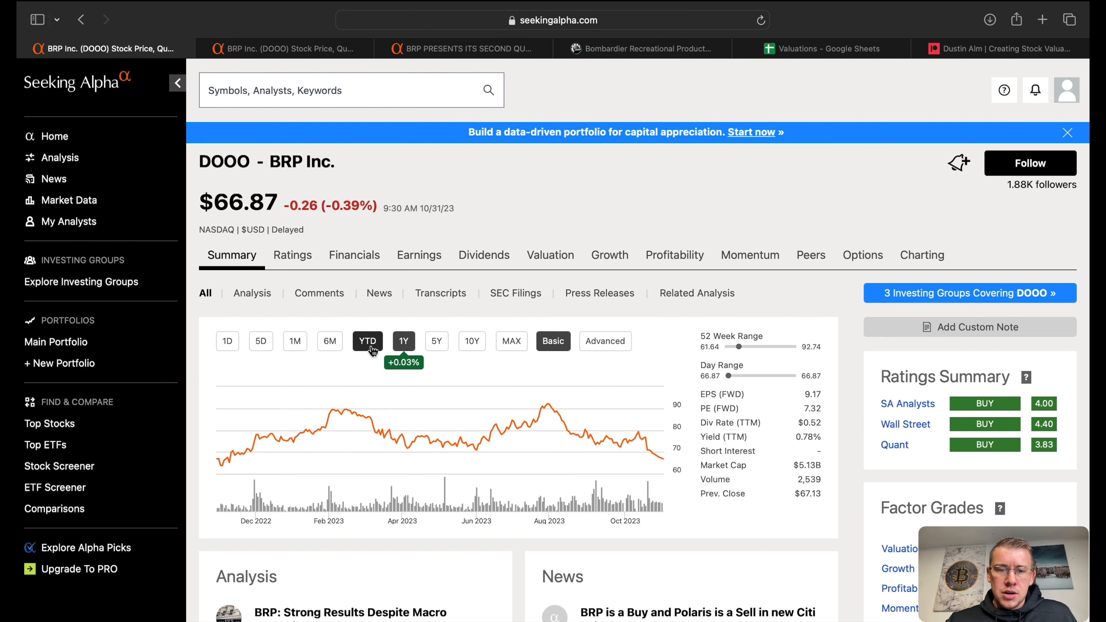
Compare the YTD and 1Y price charts, then move to BRP's earnings summary and Q2 press release
{"action": "left_click", "coordinate": [367, 341]}
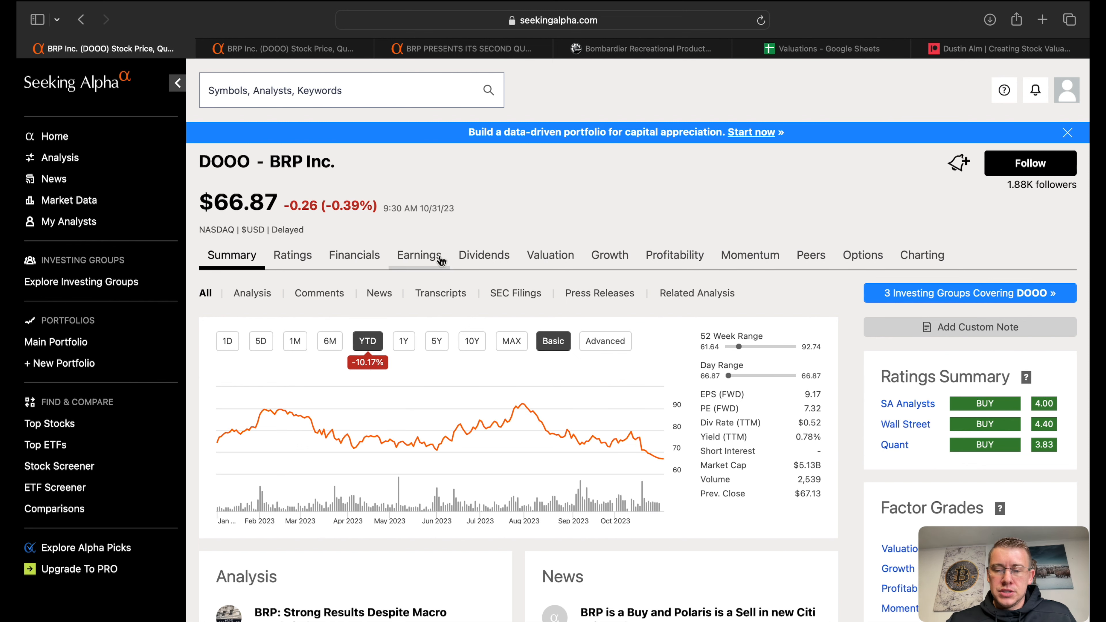
{"action": "left_click", "coordinate": [403, 341]}
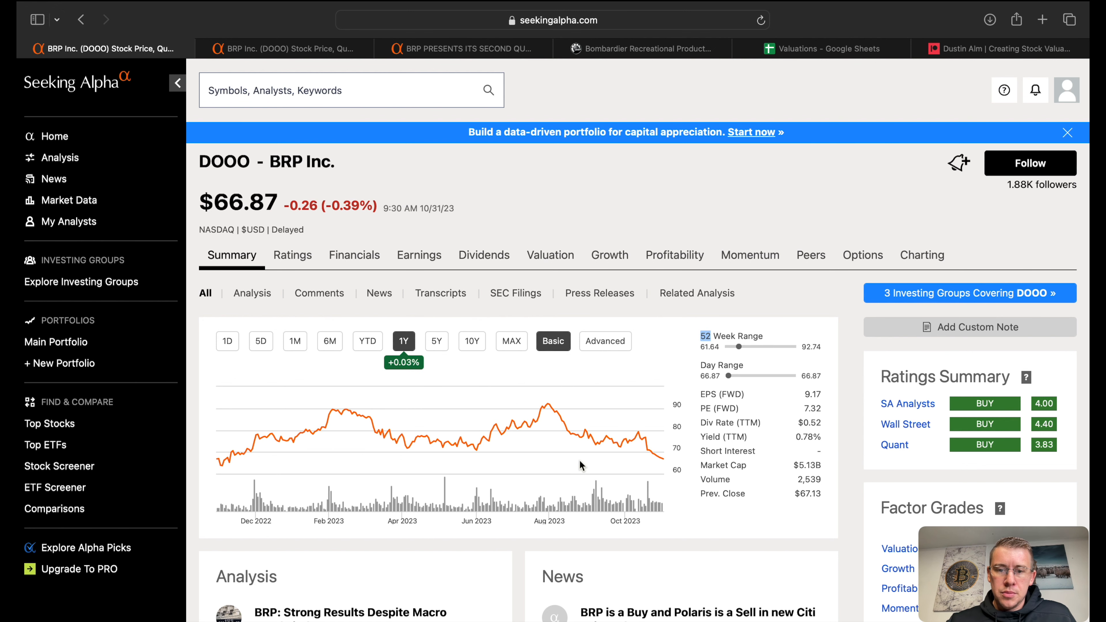
{"action": "mouse_move", "coordinate": [738, 354]}
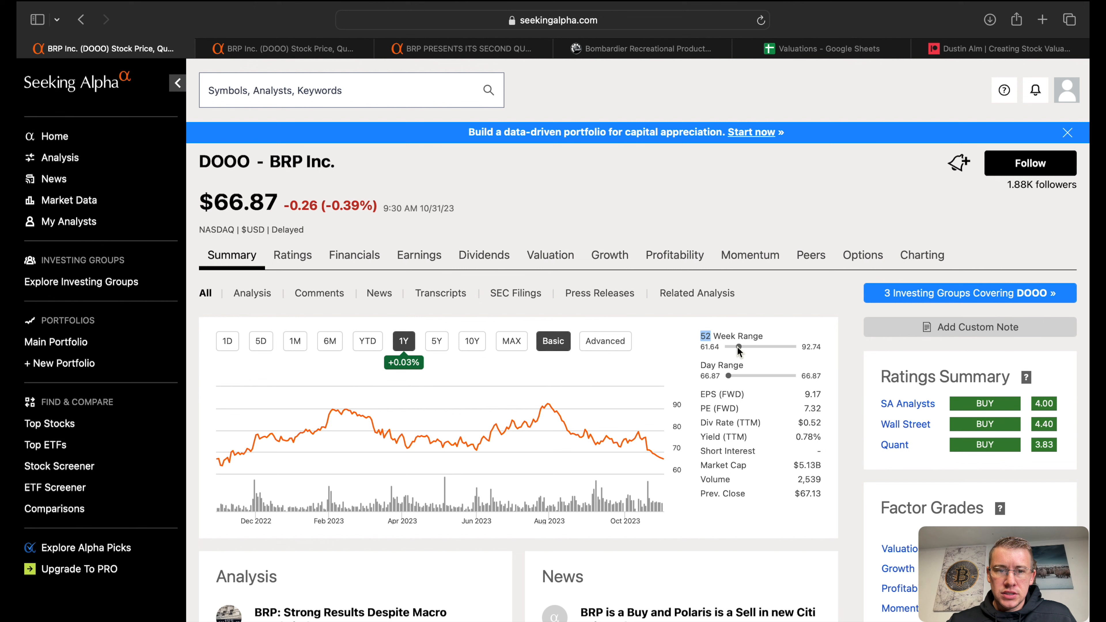
{"action": "mouse_move", "coordinate": [527, 417]}
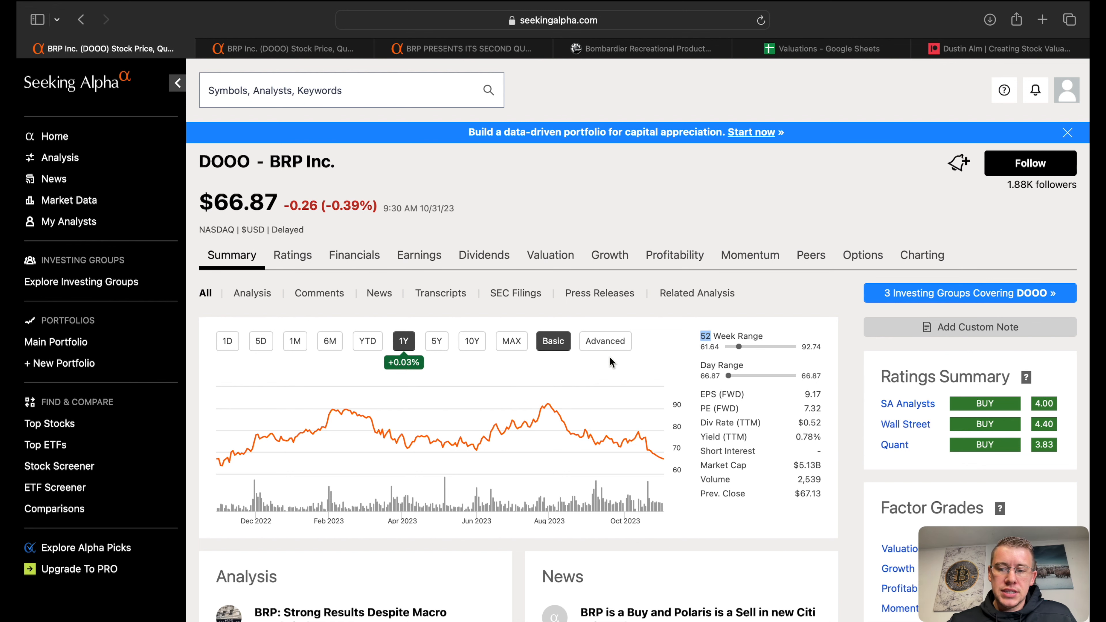
{"action": "left_click", "coordinate": [418, 254]}
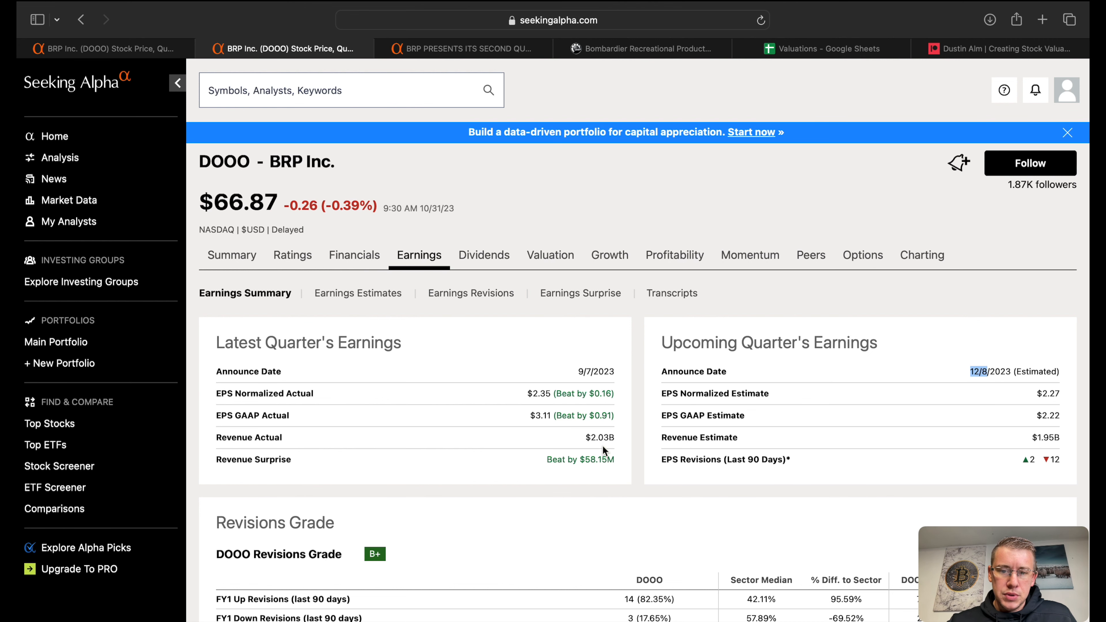
{"action": "left_click", "coordinate": [462, 48]}
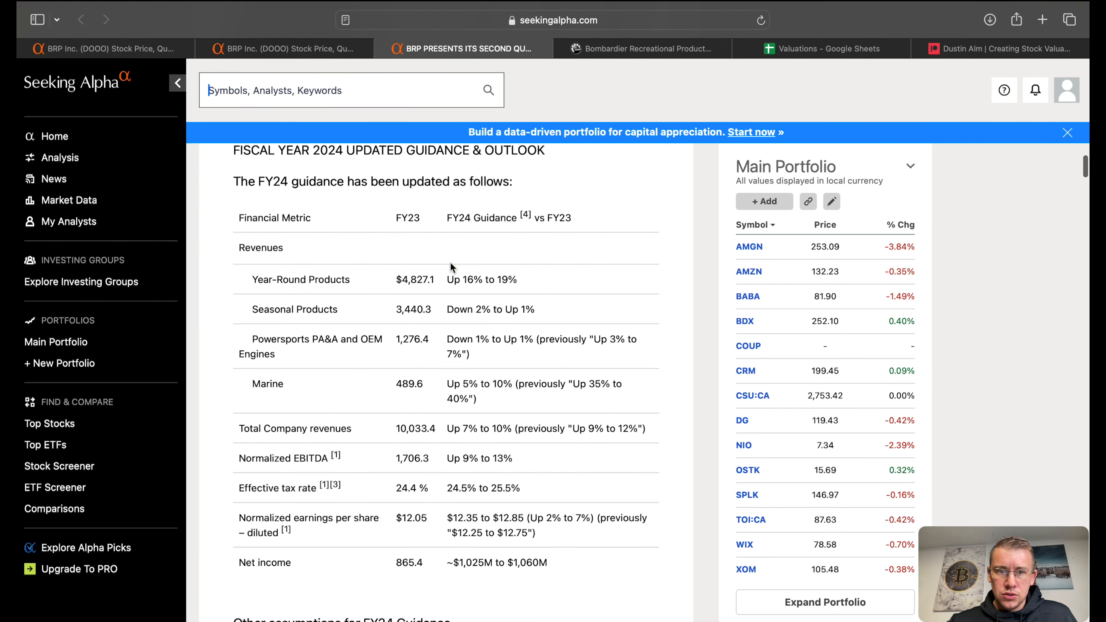
Highlight the Total Company revenues figure of 10,033.4 in the FY24 guidance table
{"action": "scroll", "scroll_direction": "down", "scroll_amount": 3}
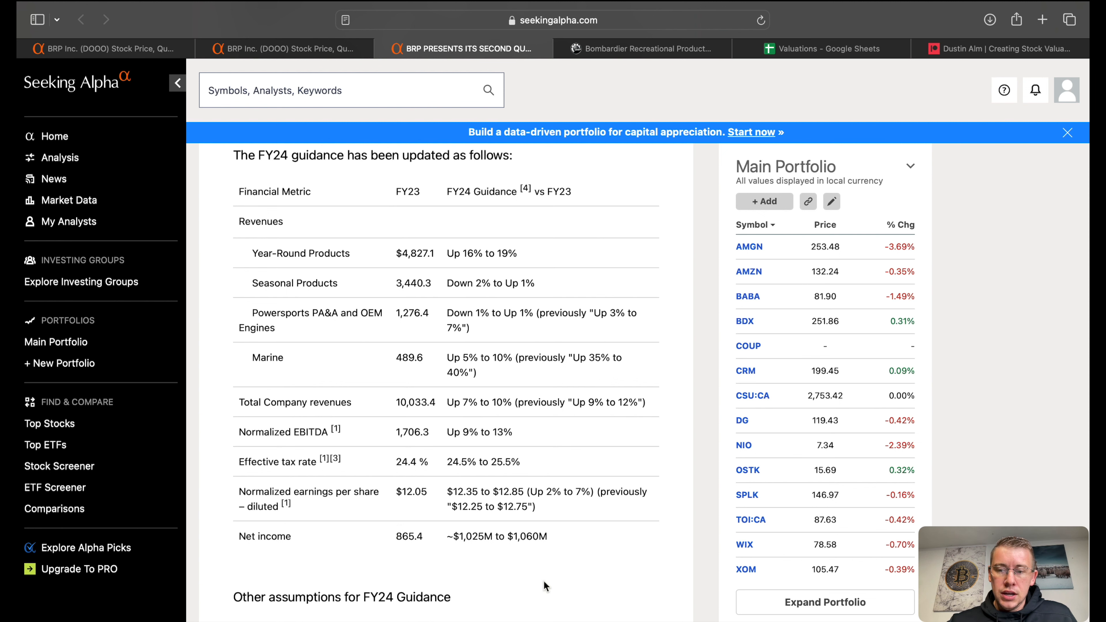
{"action": "mouse_move", "coordinate": [471, 558]}
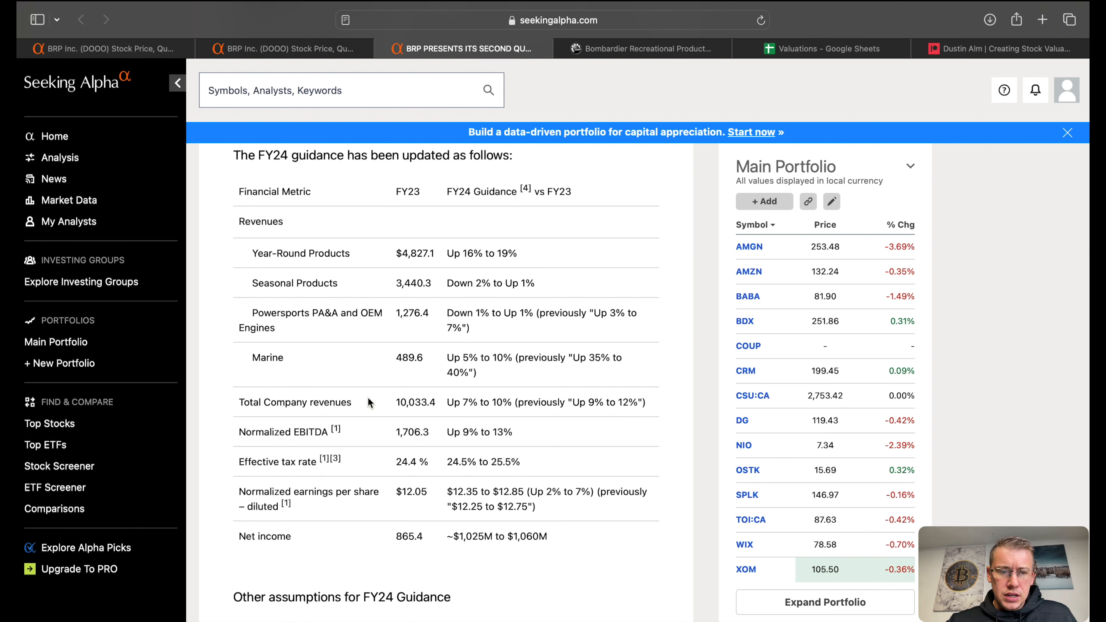
{"action": "left_click_drag", "start_coordinate": [397, 402], "coordinate": [646, 402]}
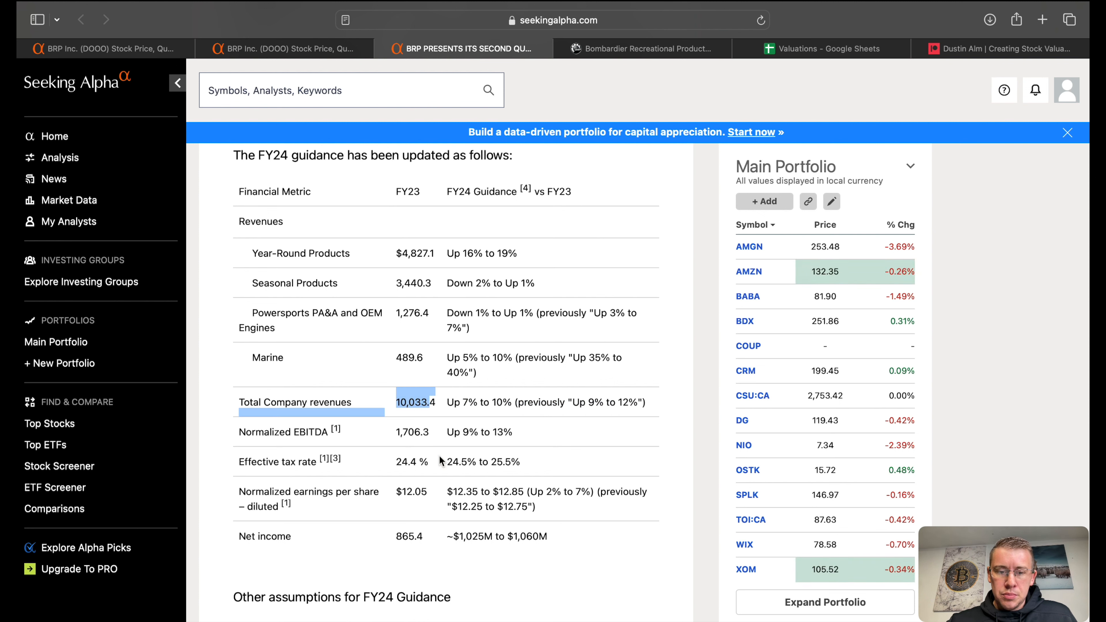
{"action": "scroll", "scroll_direction": "down", "scroll_amount": 3}
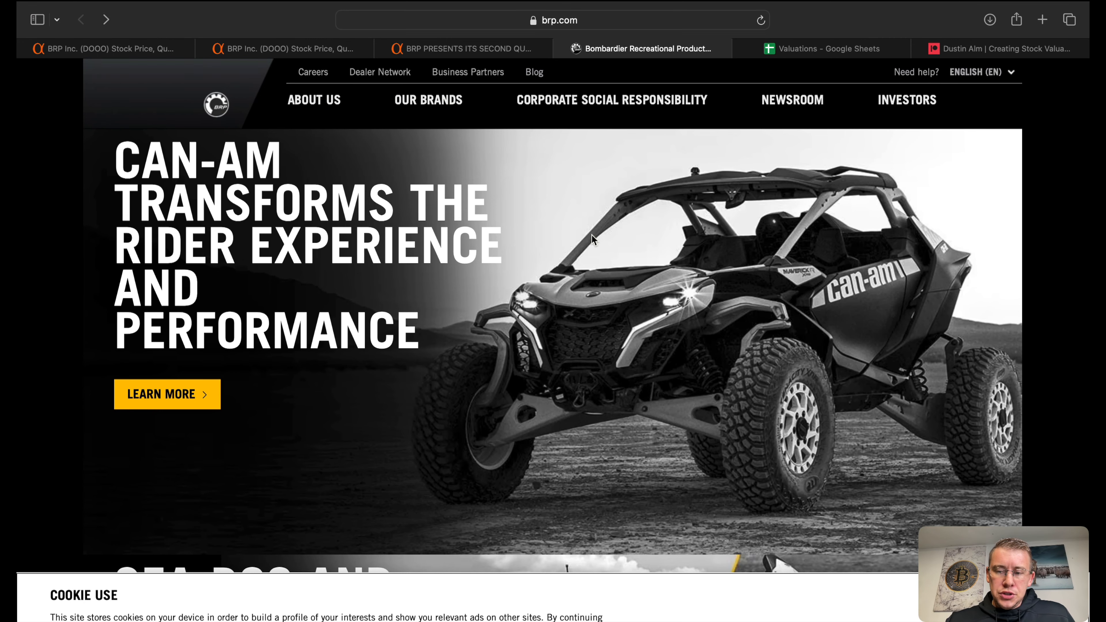
{"action": "mouse_move", "coordinate": [640, 329]}
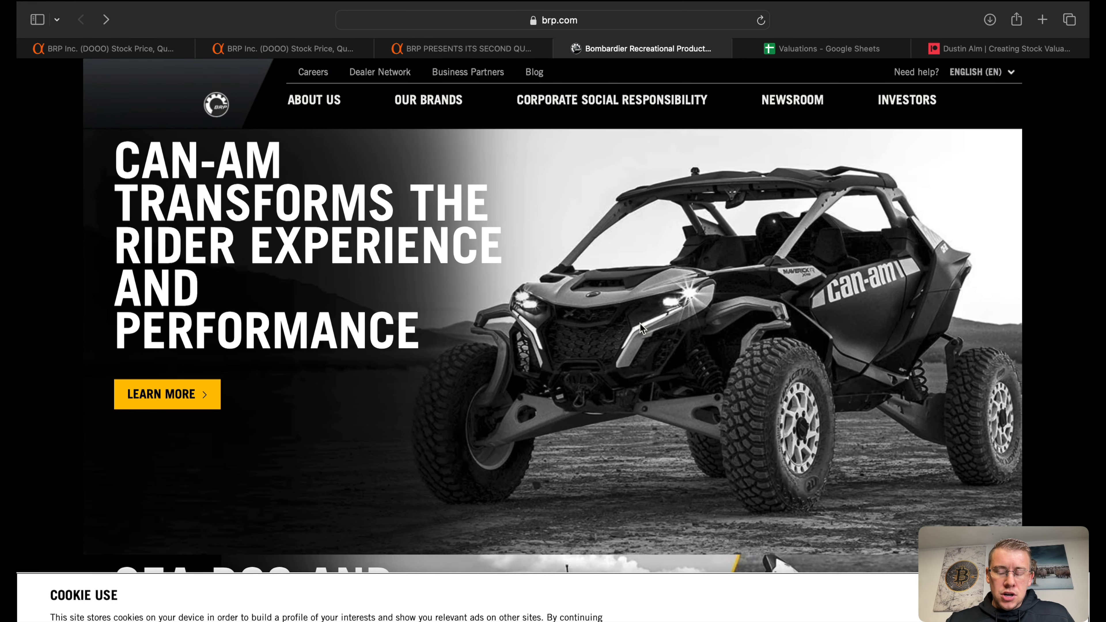
Browse the BRP homepage's brand list and follow the Quintrex boat brand link
{"action": "scroll", "scroll_direction": "down", "scroll_amount": 3}
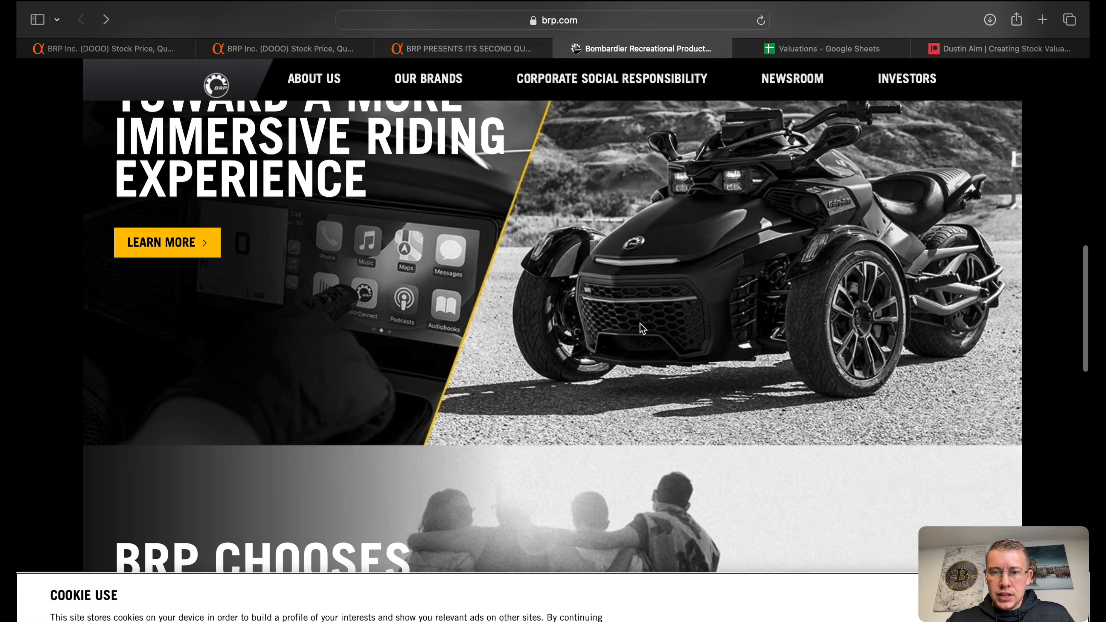
{"action": "scroll", "scroll_direction": "down", "scroll_amount": 3}
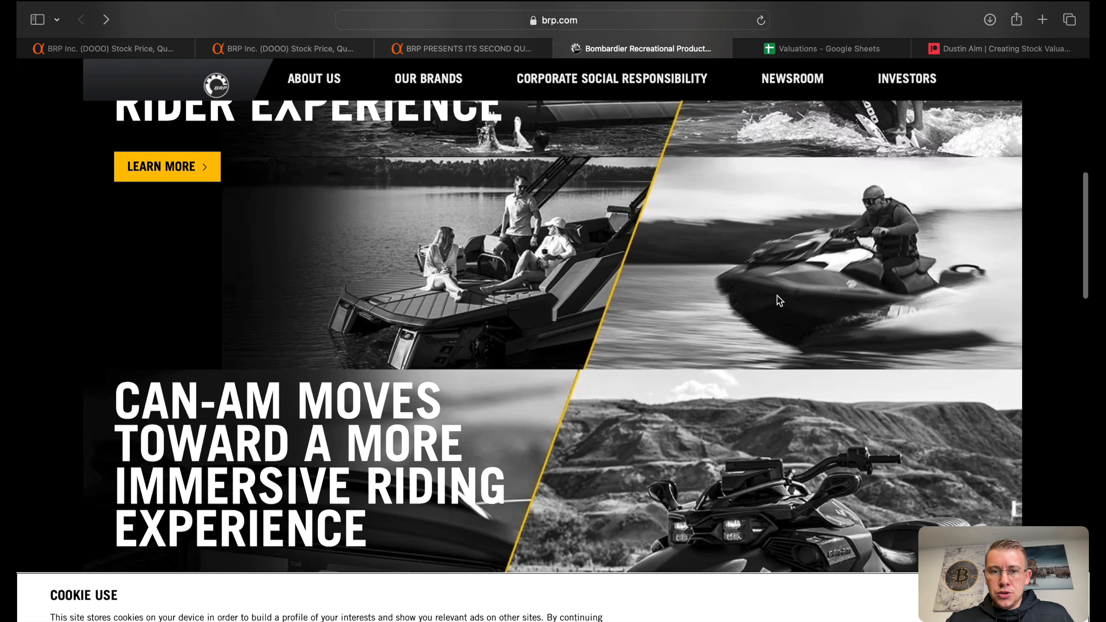
{"action": "scroll", "scroll_direction": "down", "scroll_amount": 3}
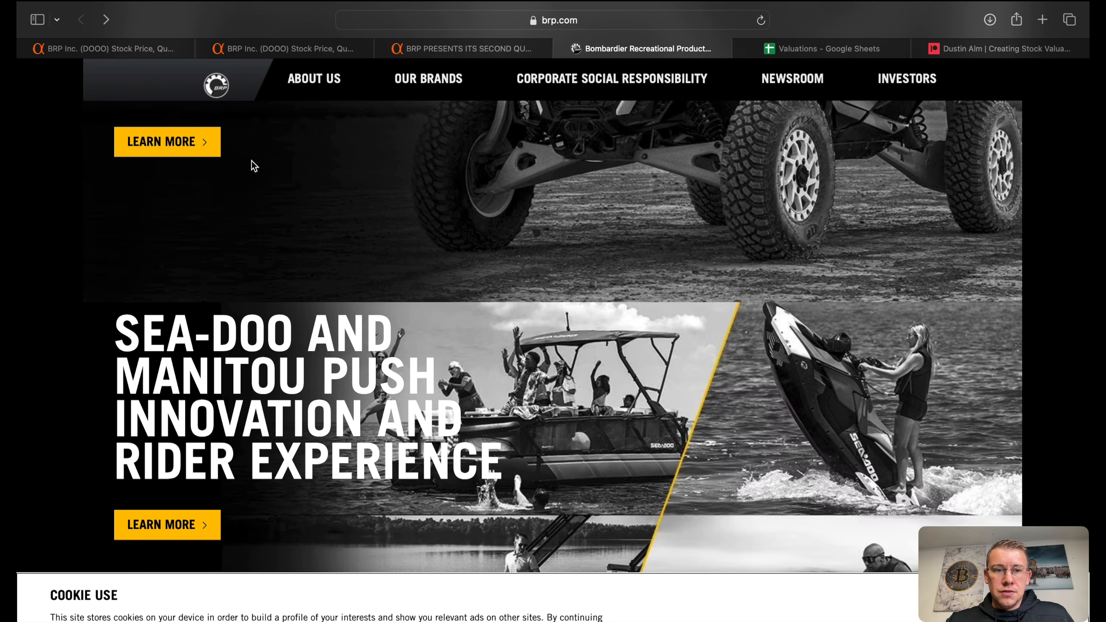
{"action": "left_click", "coordinate": [427, 78]}
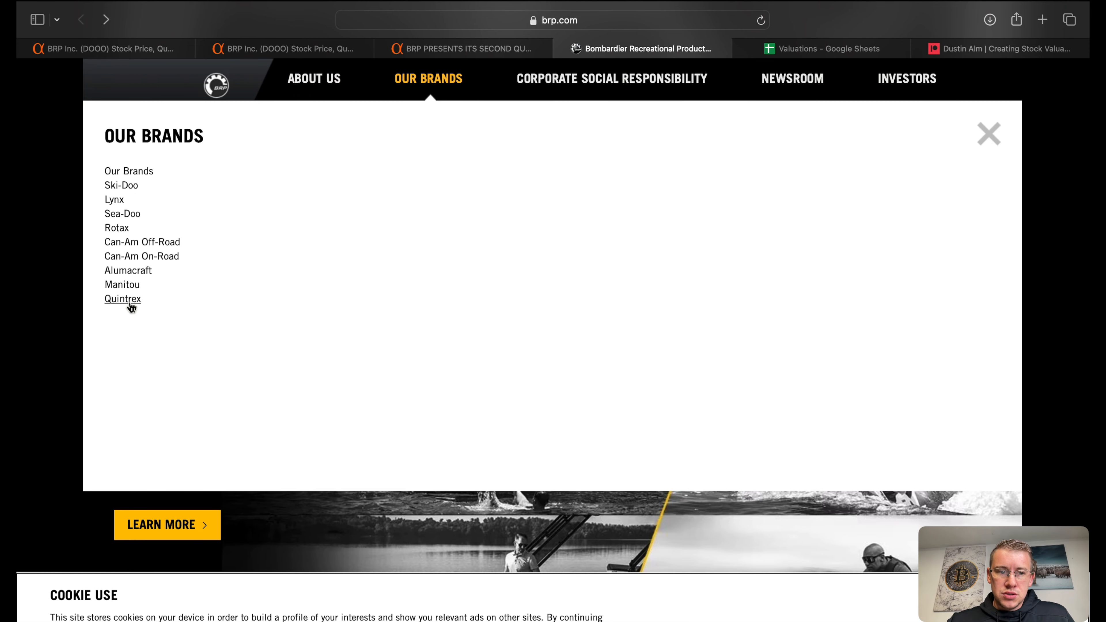
{"action": "mouse_move", "coordinate": [143, 299]}
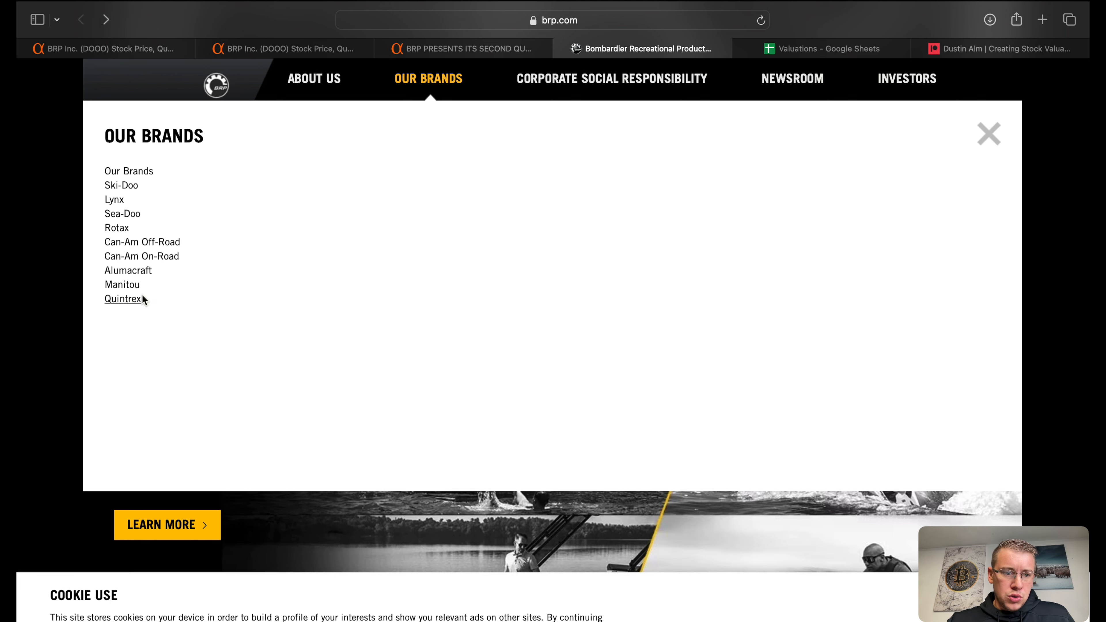
{"action": "left_click", "coordinate": [123, 298]}
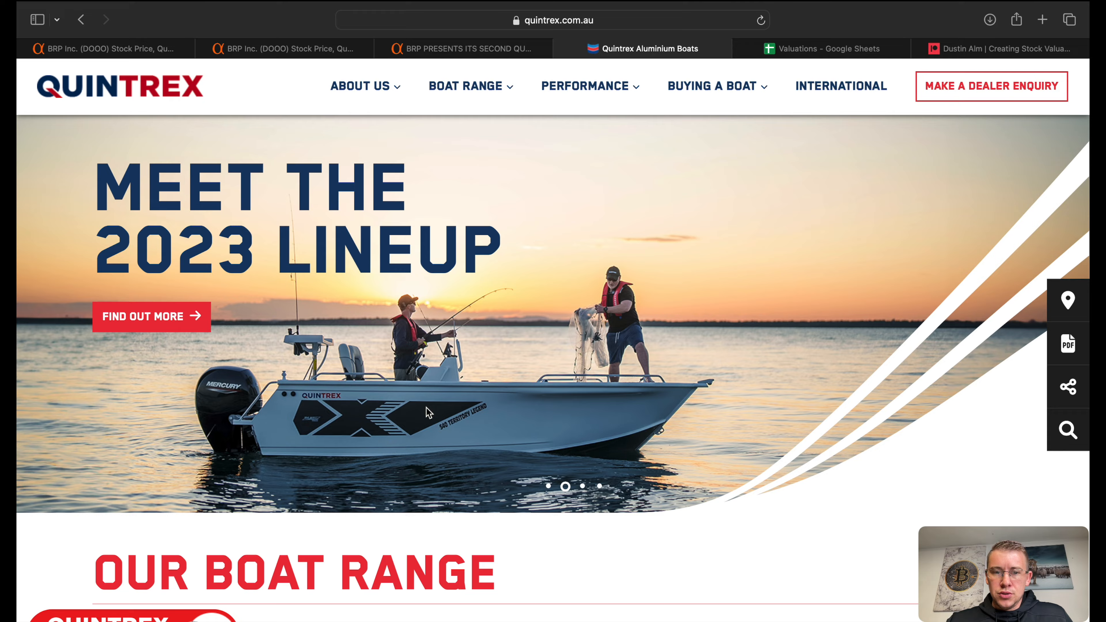
{"action": "scroll", "scroll_direction": "down", "scroll_amount": 3}
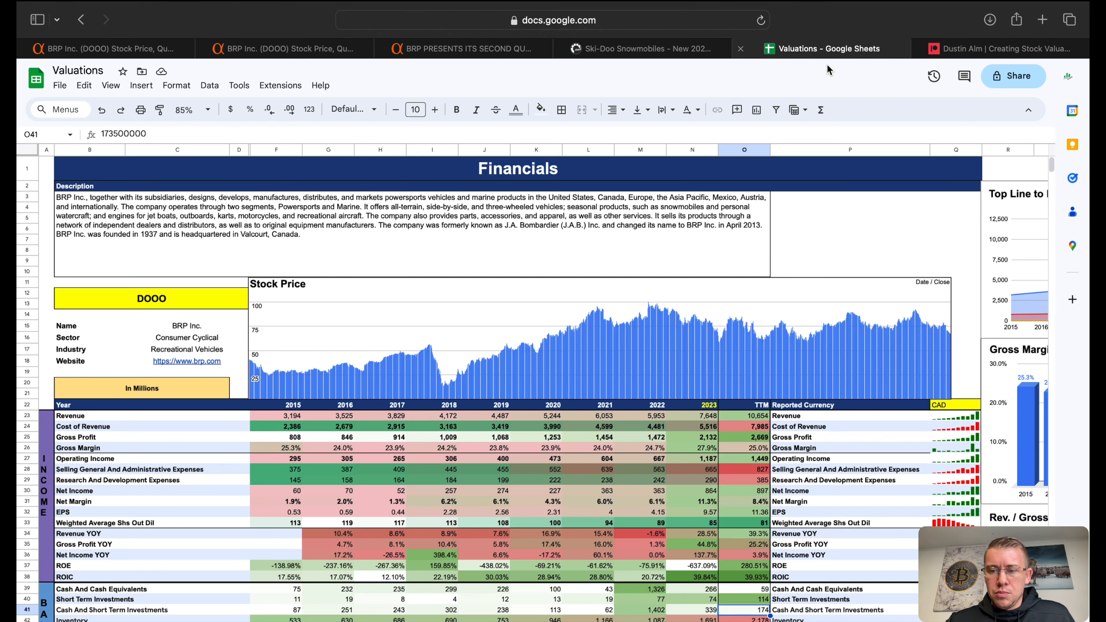
Scroll past the Financials table to the ROIC, PE Ratio and Earnings Yield charts
{"action": "scroll", "scroll_direction": "right", "scroll_amount": 3}
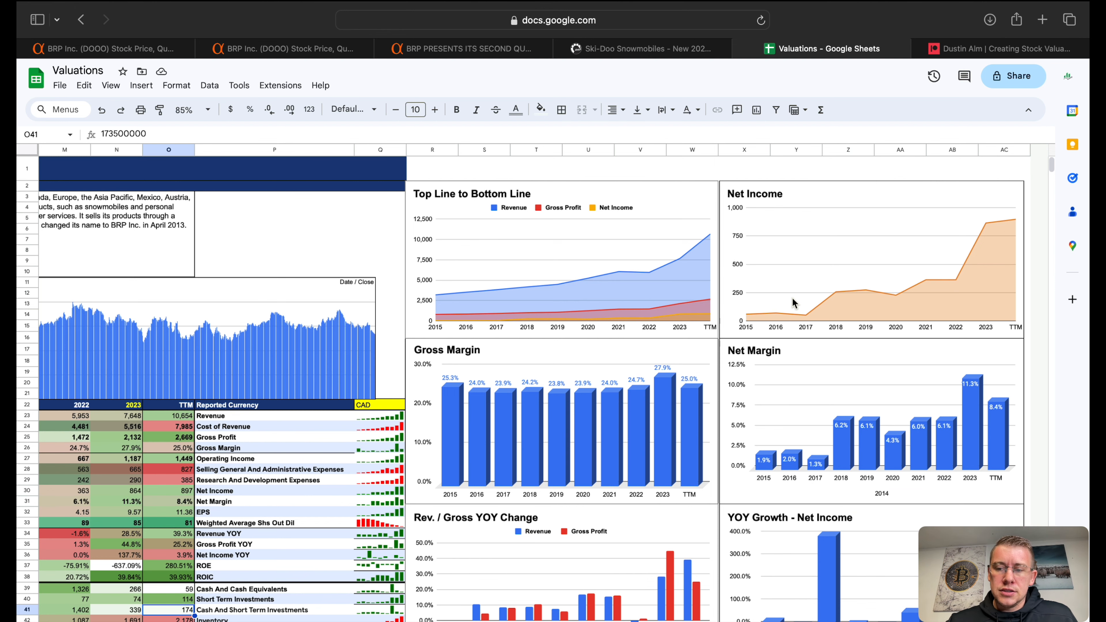
{"action": "scroll", "scroll_direction": "down", "scroll_amount": 3}
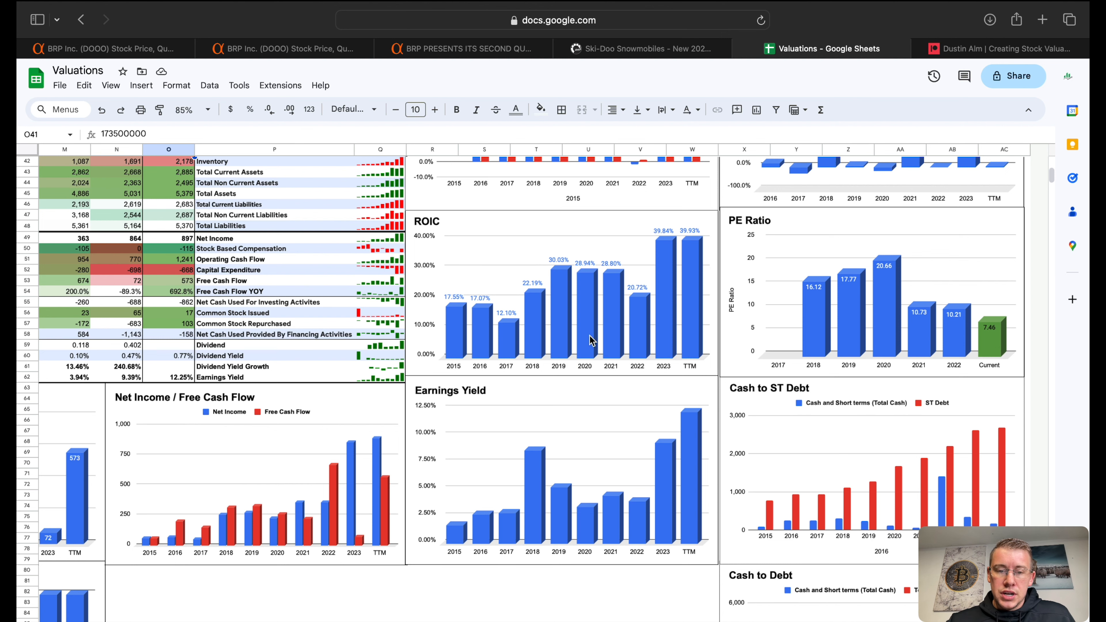
{"action": "mouse_move", "coordinate": [621, 462]}
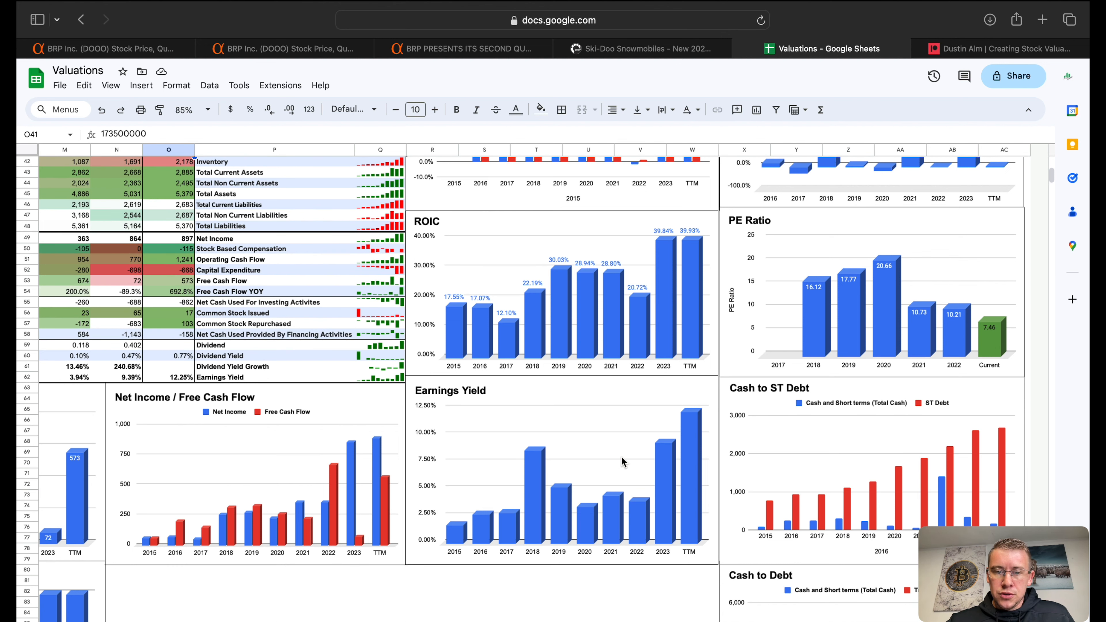
{"action": "mouse_move", "coordinate": [532, 398]}
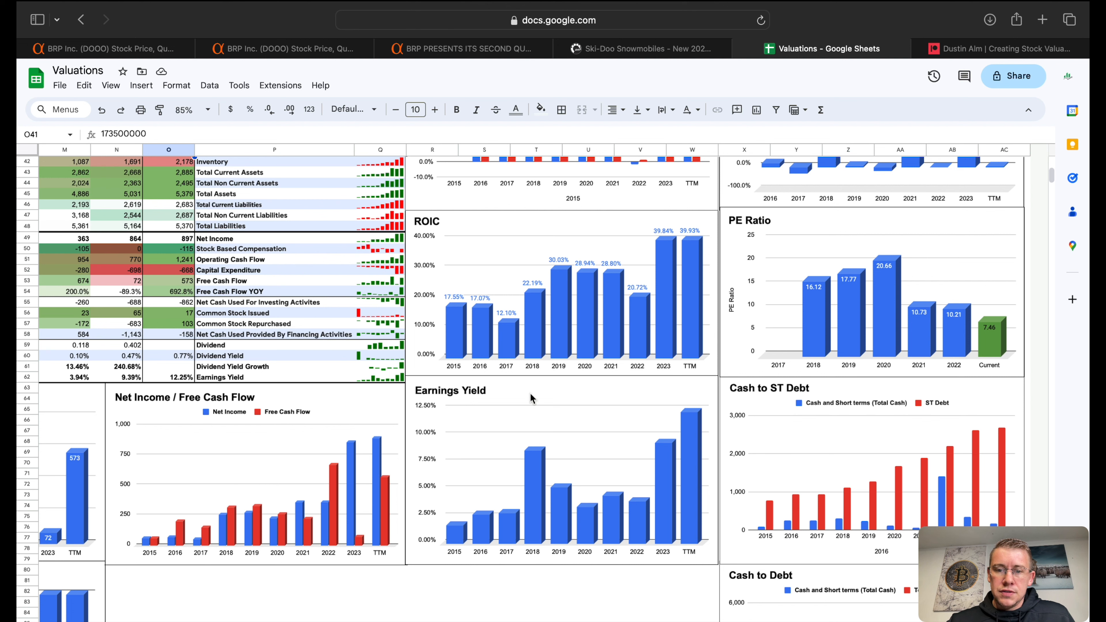
{"action": "mouse_move", "coordinate": [577, 474]}
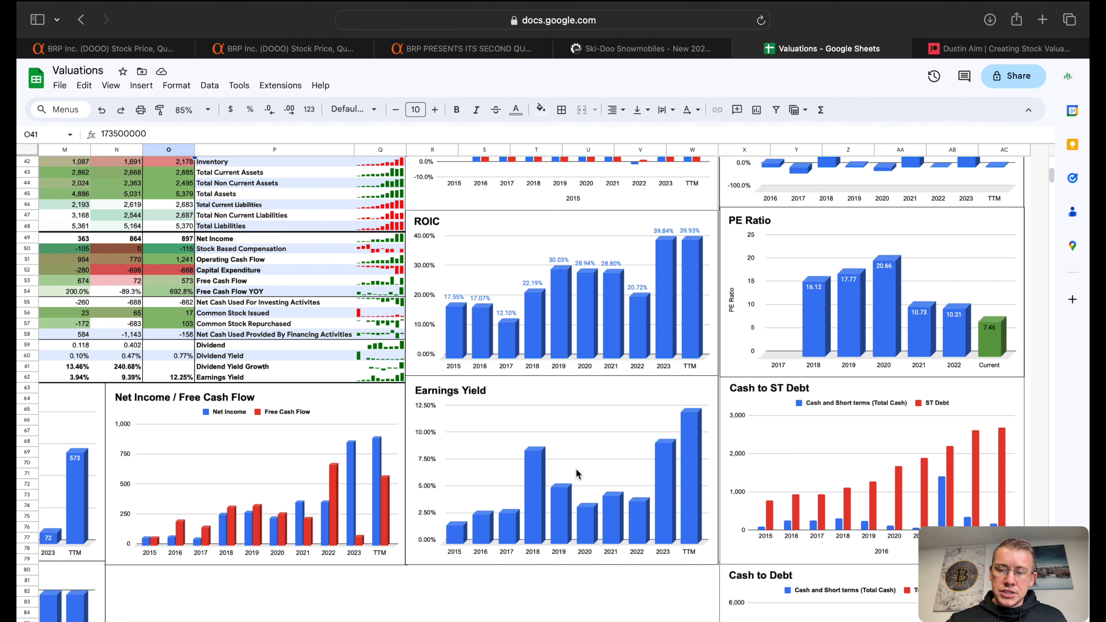
{"action": "mouse_move", "coordinate": [682, 455]}
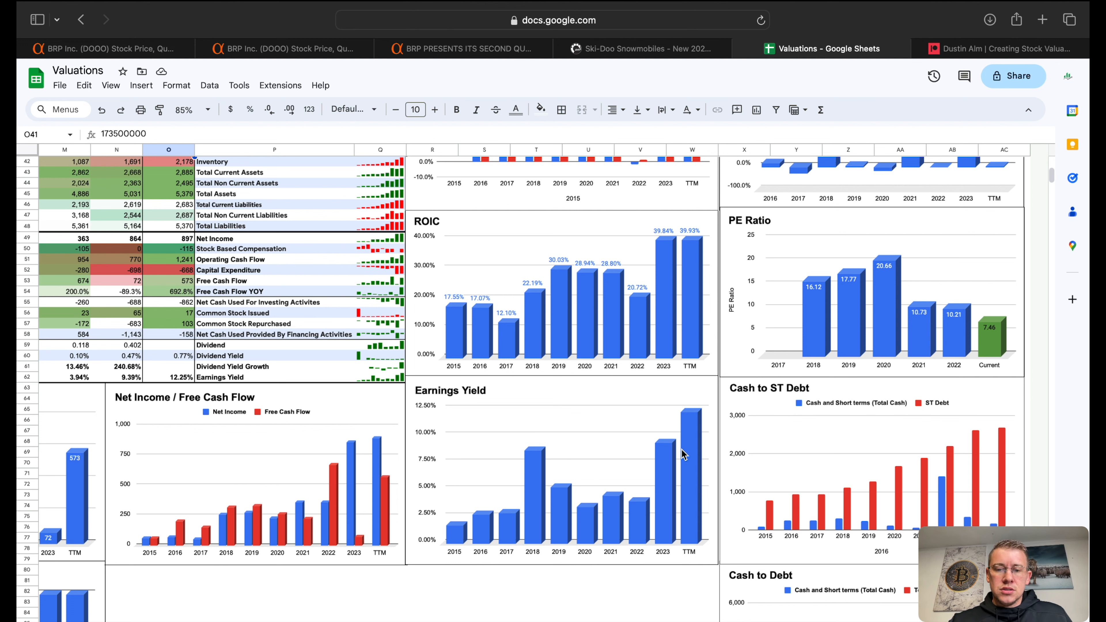
{"action": "mouse_move", "coordinate": [669, 455]}
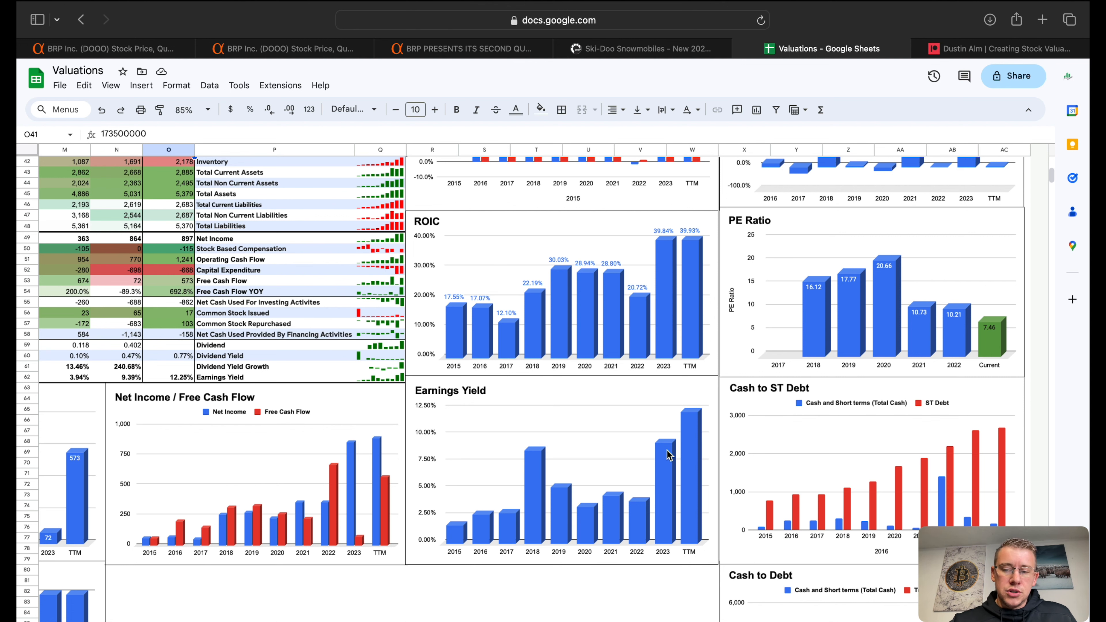
{"action": "mouse_move", "coordinate": [495, 424]}
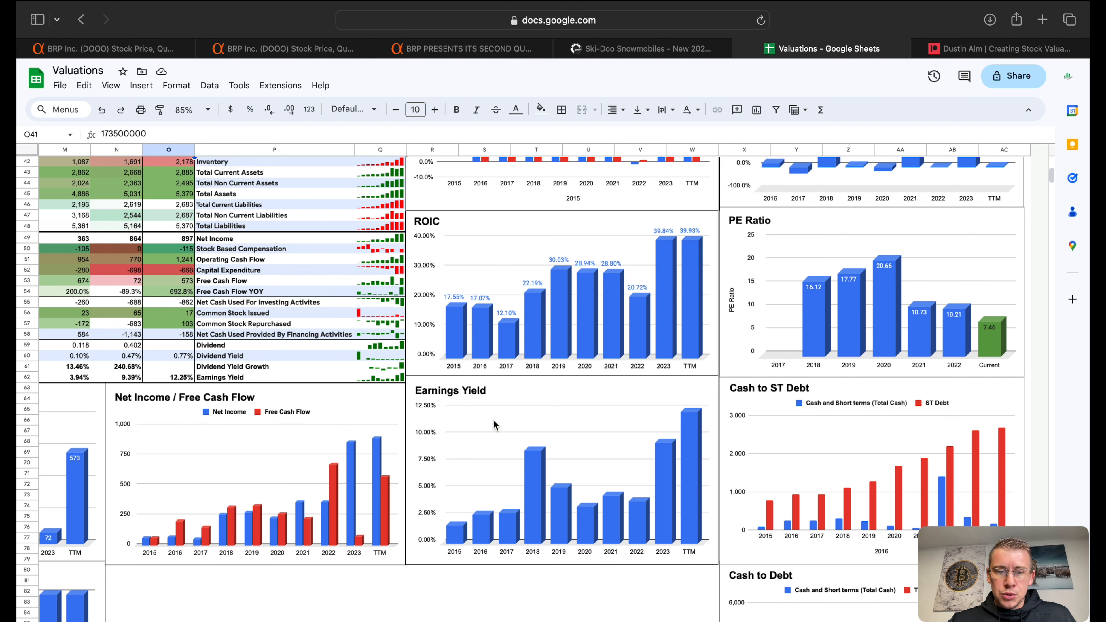
{"action": "mouse_move", "coordinate": [505, 440]}
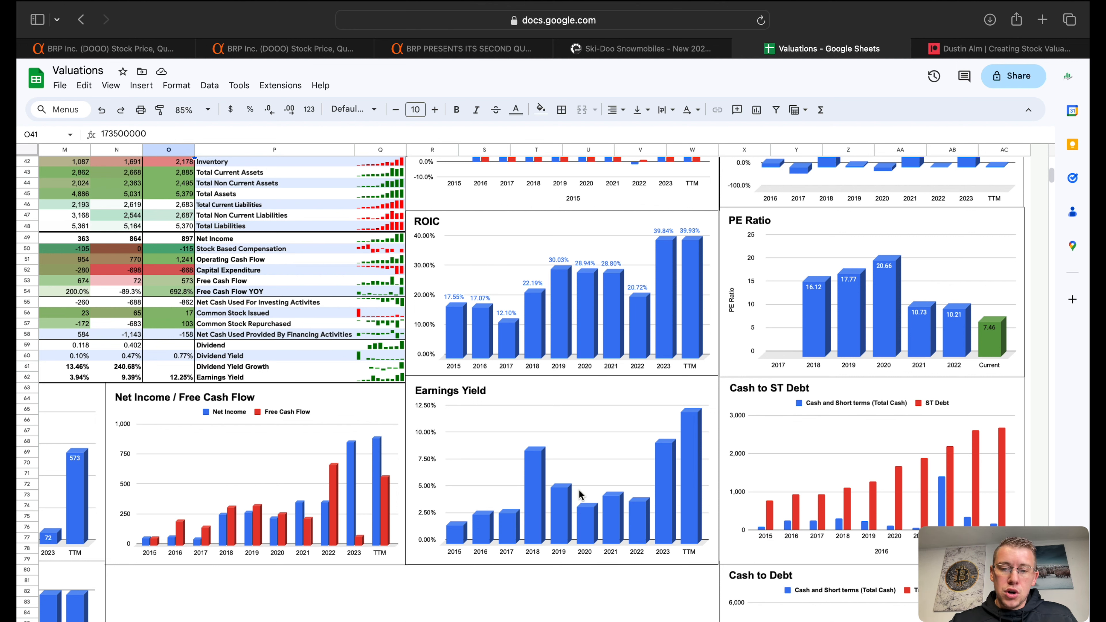
{"action": "mouse_move", "coordinate": [544, 480]}
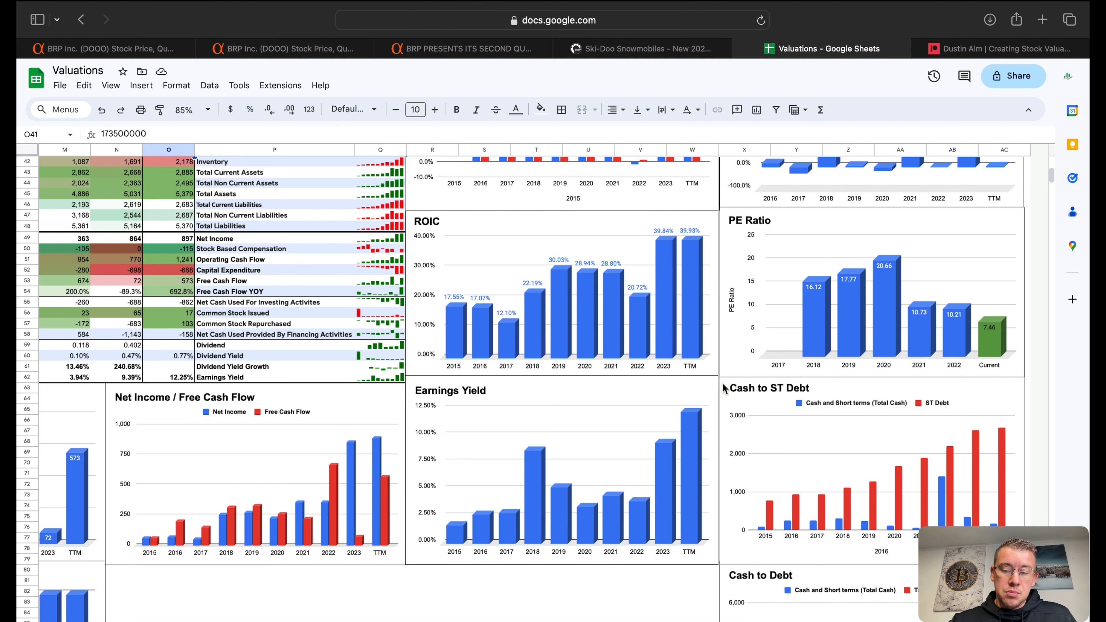
{"action": "mouse_move", "coordinate": [544, 401]}
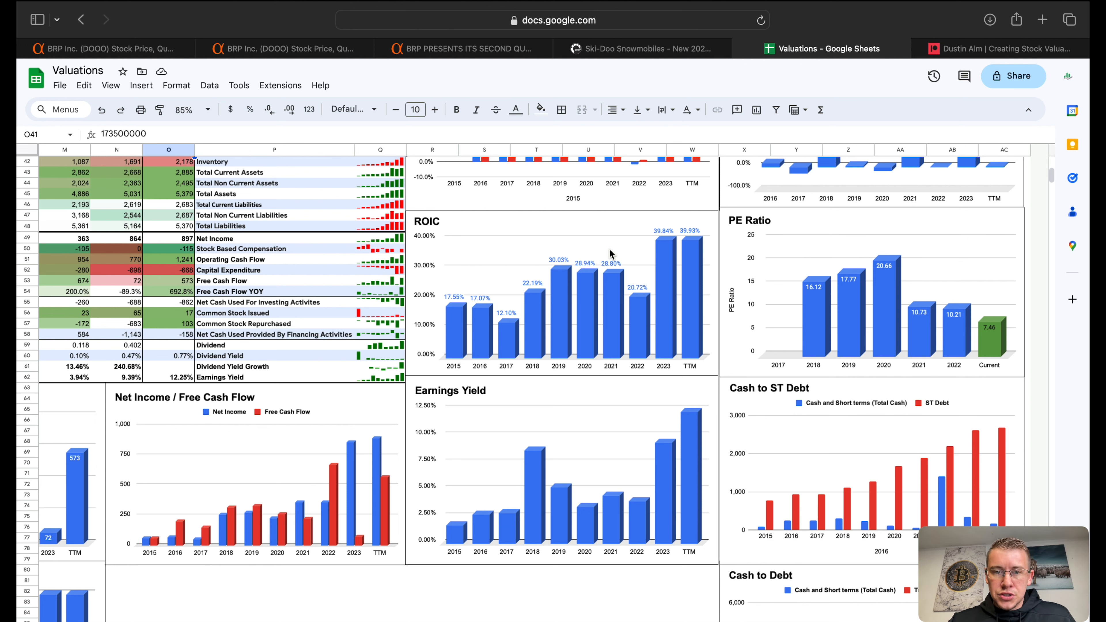
{"action": "mouse_move", "coordinate": [616, 308]}
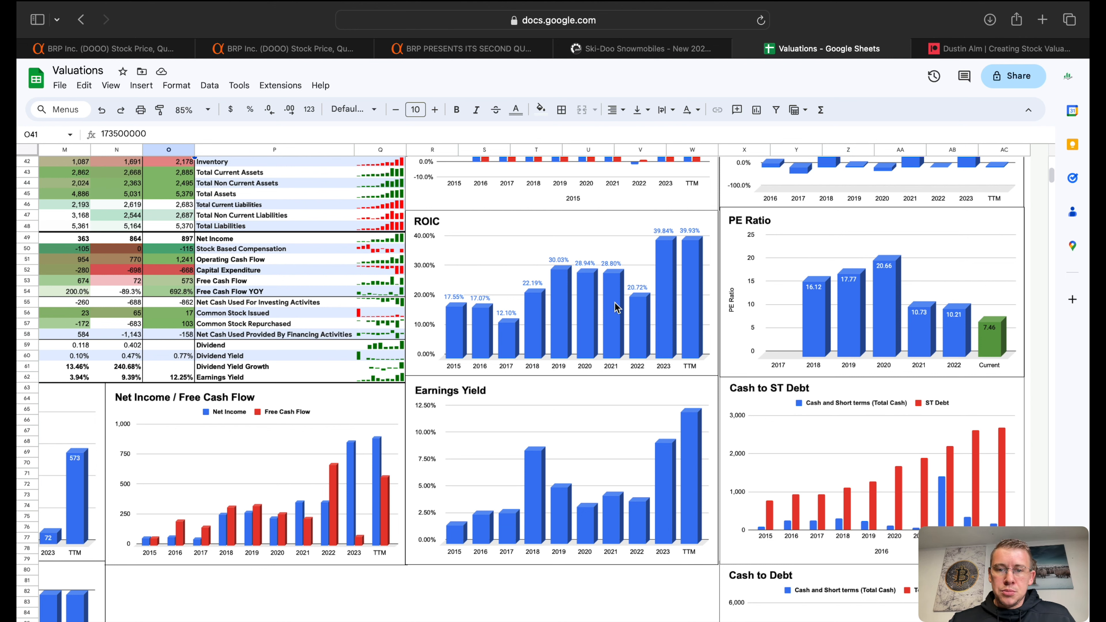
{"action": "mouse_move", "coordinate": [623, 264]}
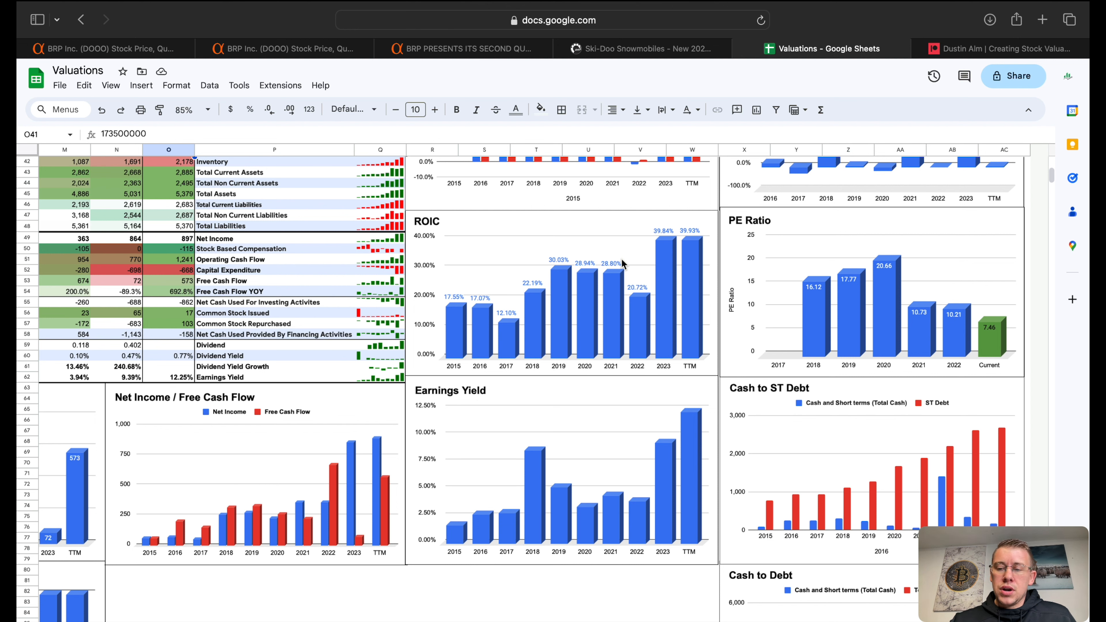
{"action": "mouse_move", "coordinate": [662, 313]}
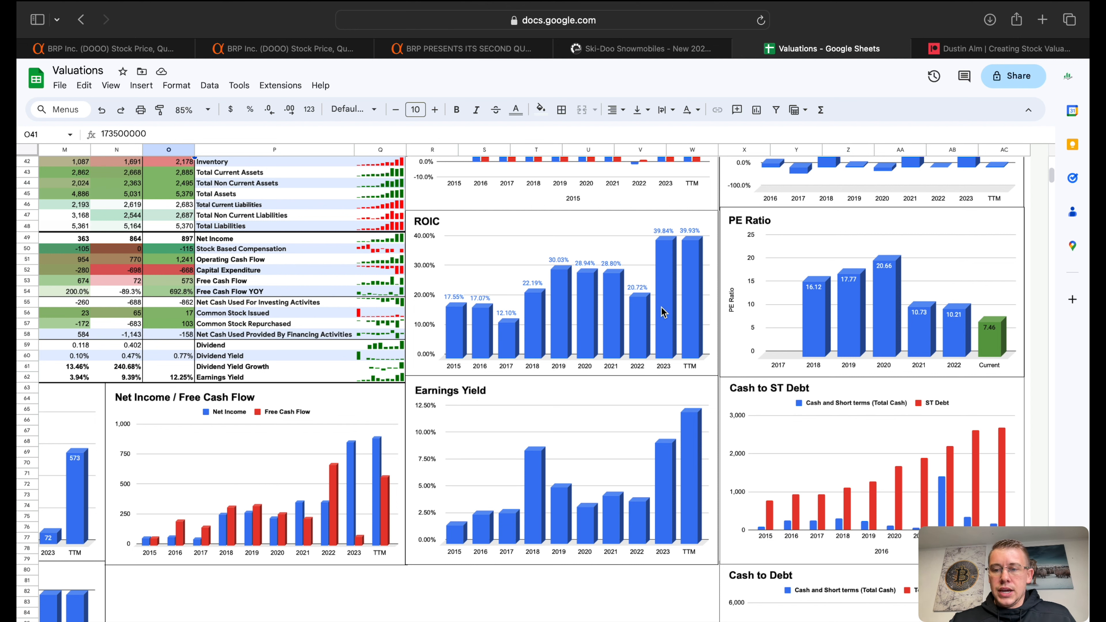
{"action": "mouse_move", "coordinate": [537, 440]}
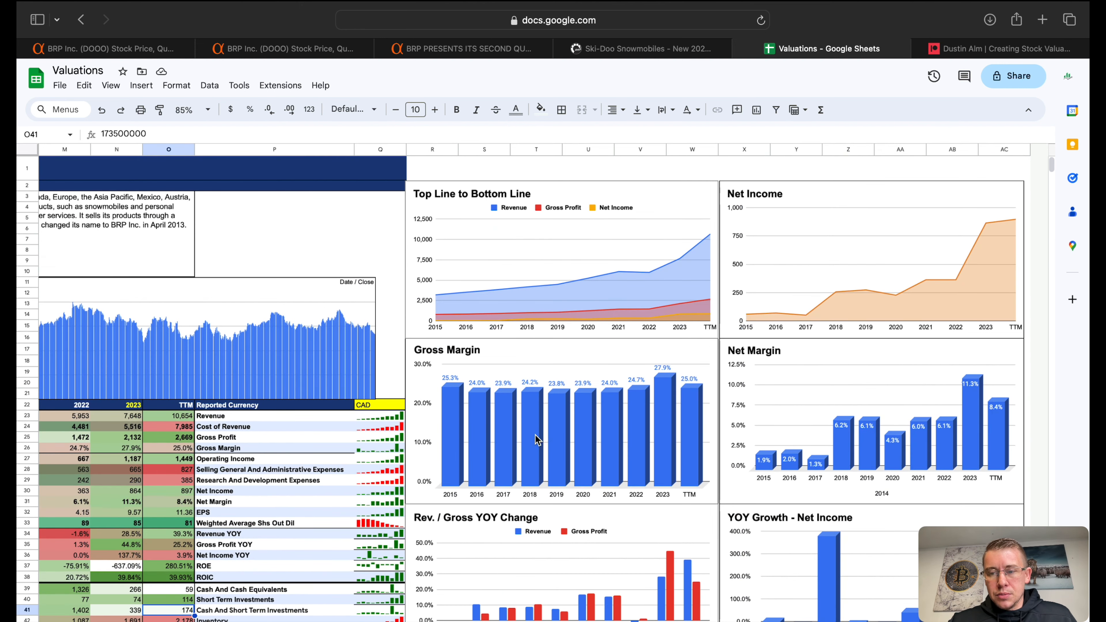
{"action": "mouse_move", "coordinate": [698, 251]}
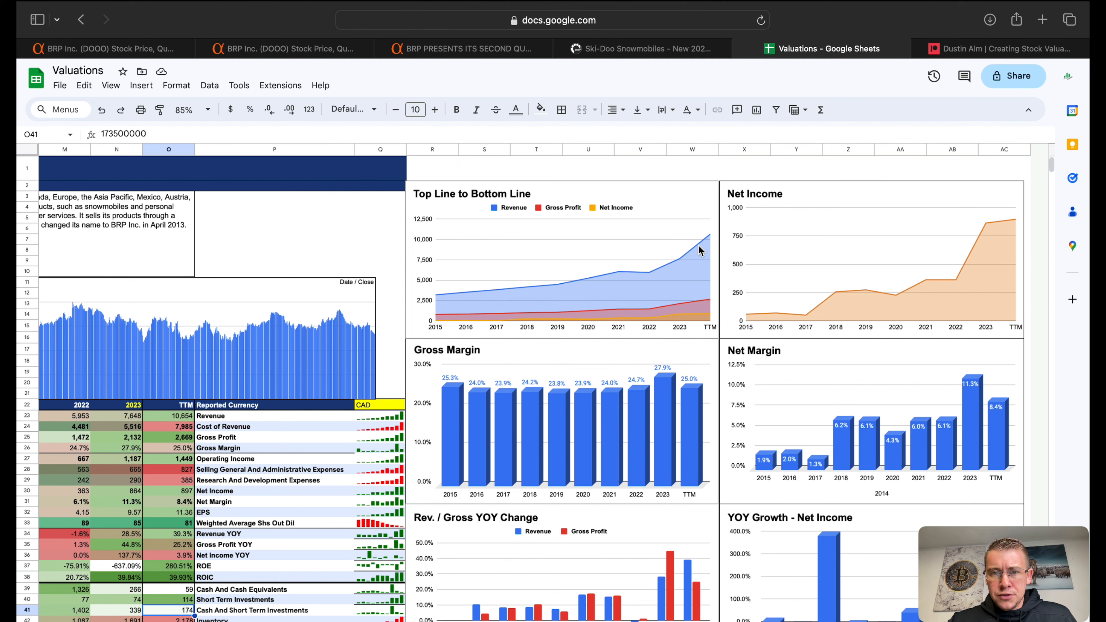
{"action": "mouse_move", "coordinate": [697, 266]}
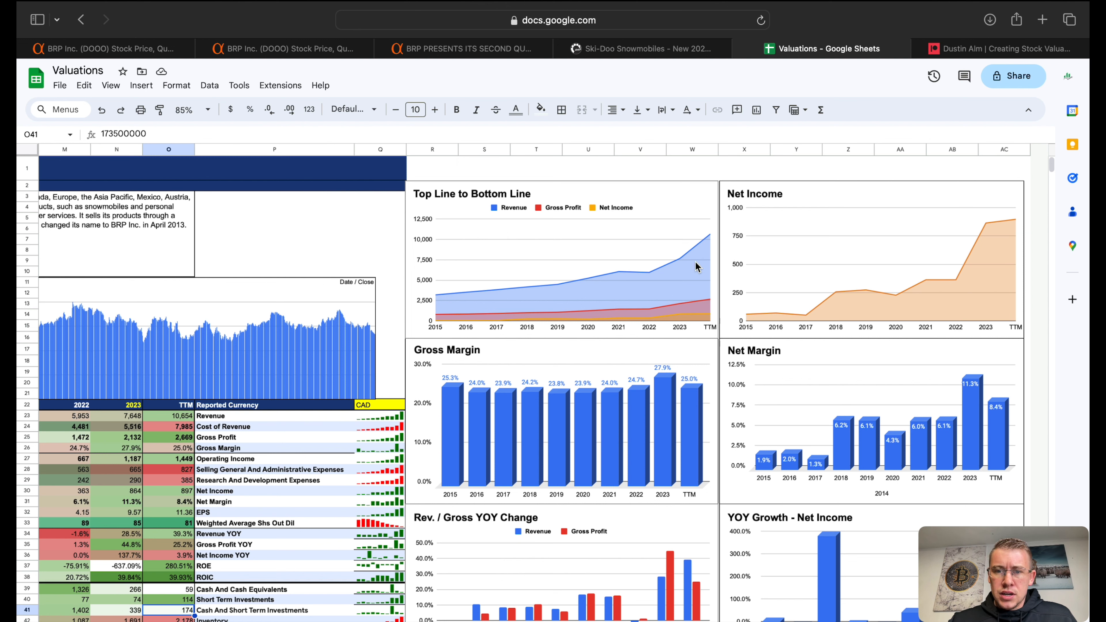
{"action": "mouse_move", "coordinate": [691, 313]}
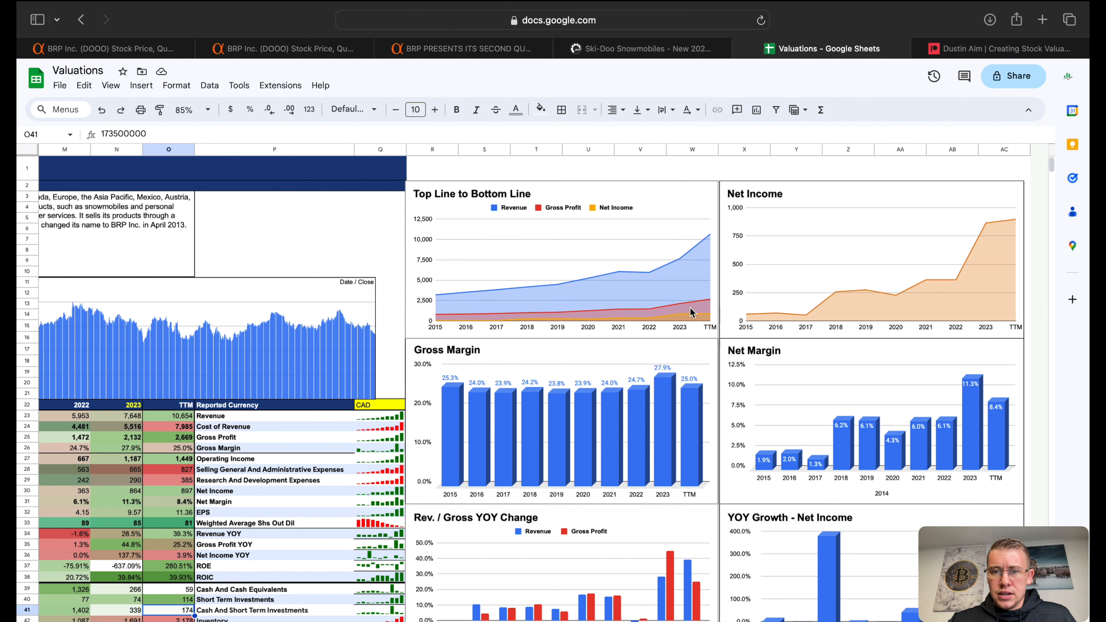
{"action": "mouse_move", "coordinate": [144, 444]}
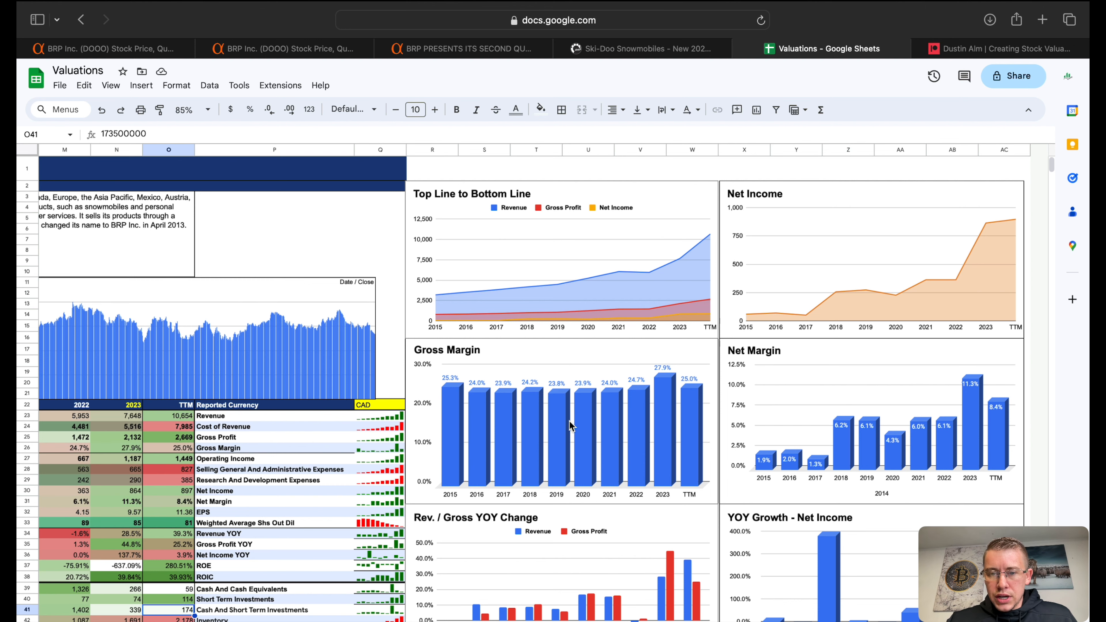
{"action": "scroll", "scroll_direction": "down", "scroll_amount": 3}
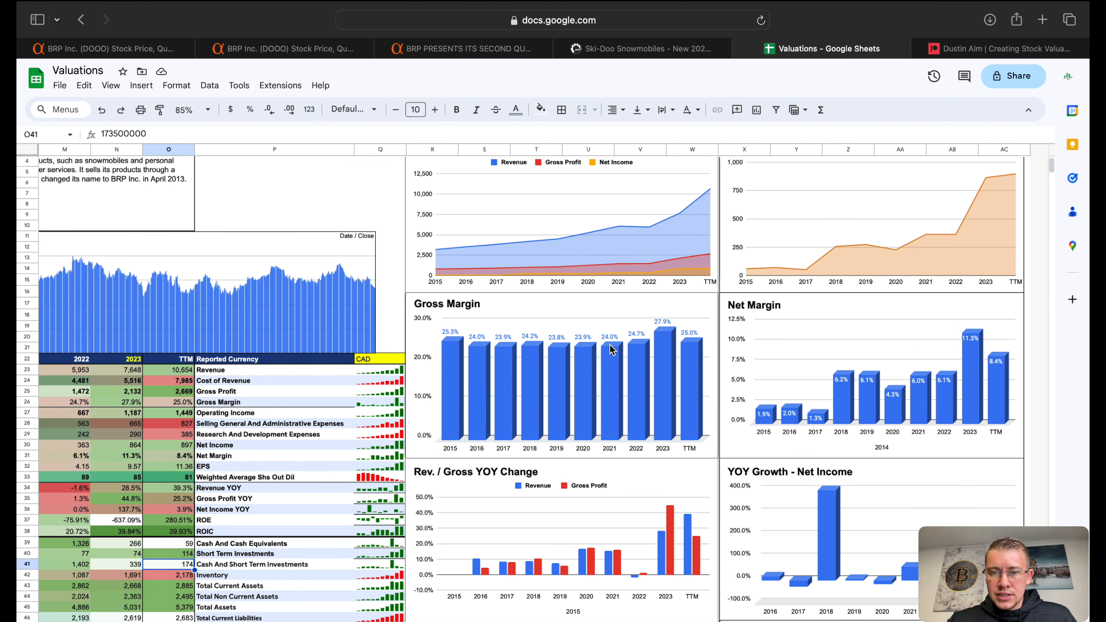
{"action": "mouse_move", "coordinate": [663, 416]}
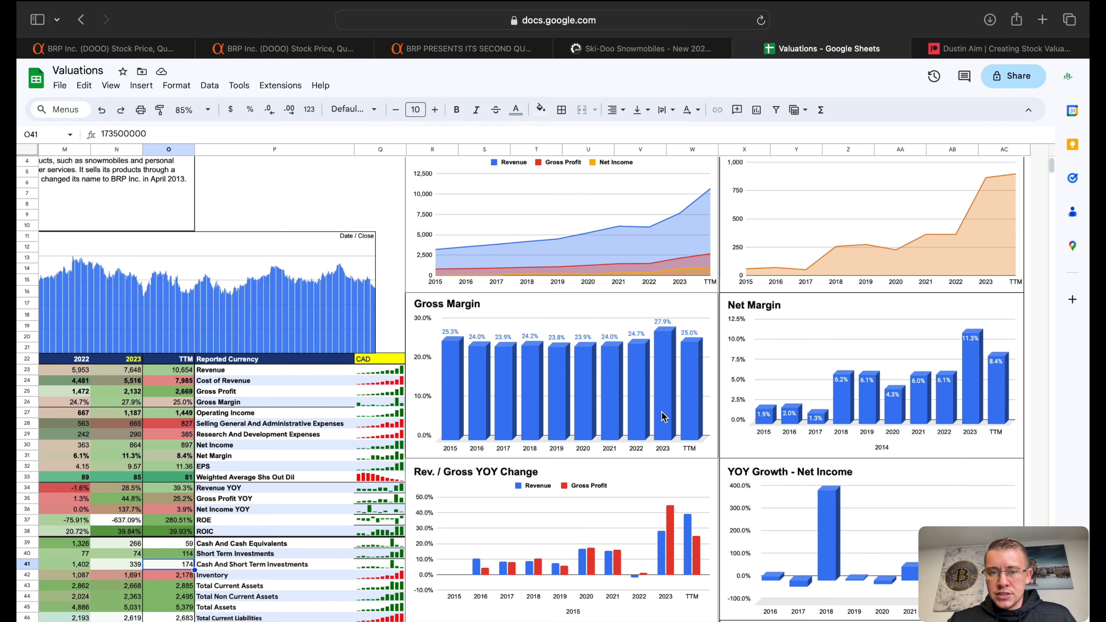
{"action": "scroll", "scroll_direction": "down", "scroll_amount": 3}
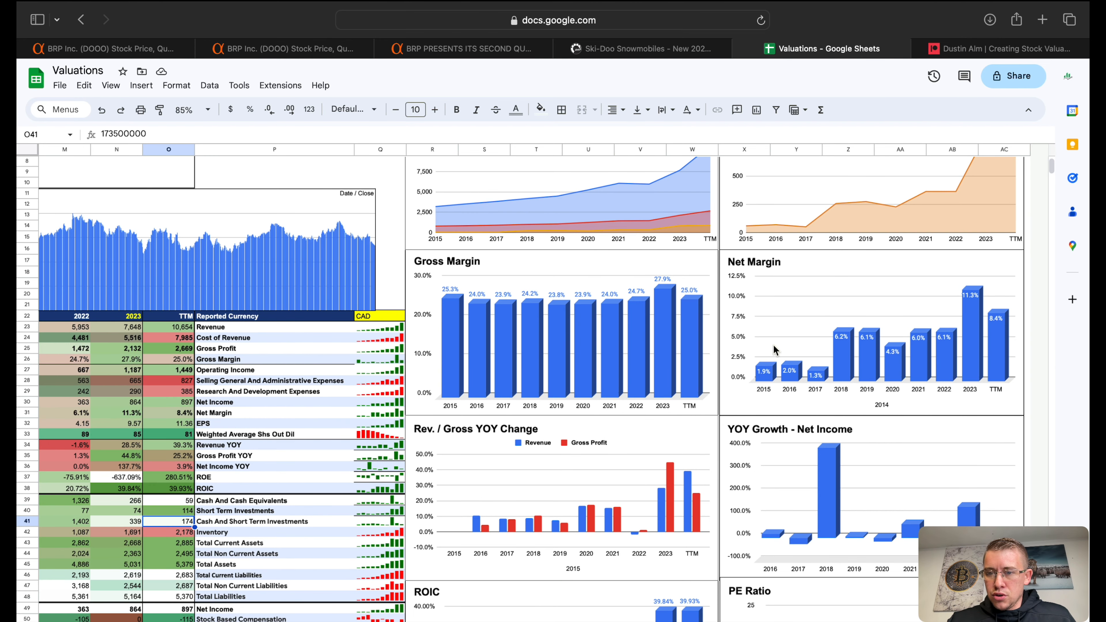
{"action": "scroll", "scroll_direction": "down", "scroll_amount": 3}
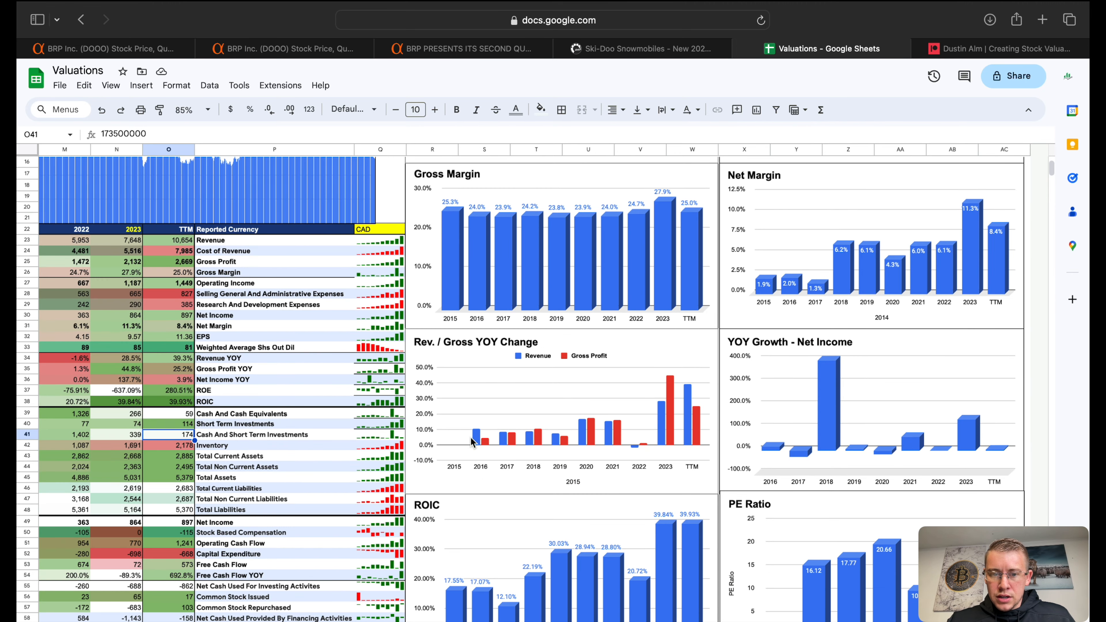
{"action": "mouse_move", "coordinate": [580, 443]}
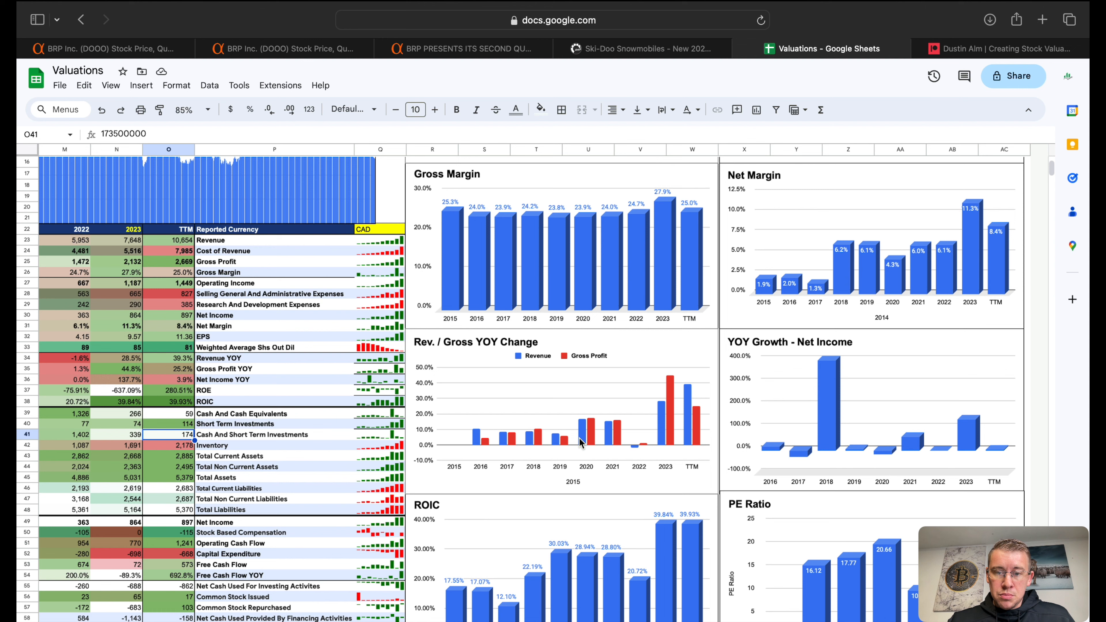
{"action": "mouse_move", "coordinate": [580, 437]}
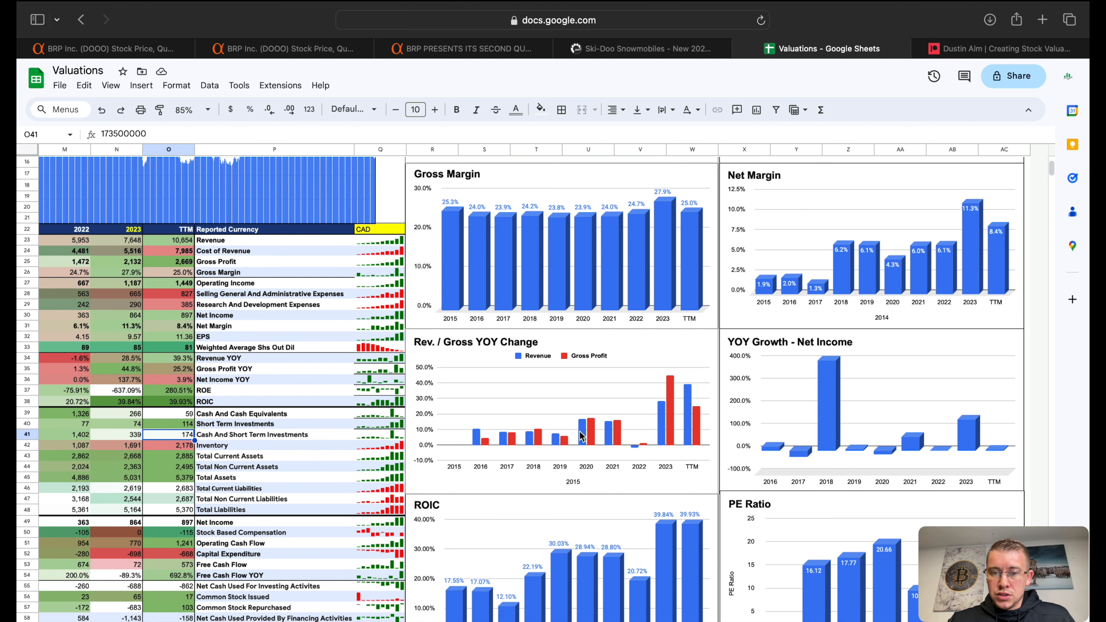
{"action": "scroll", "scroll_direction": "down", "scroll_amount": 3}
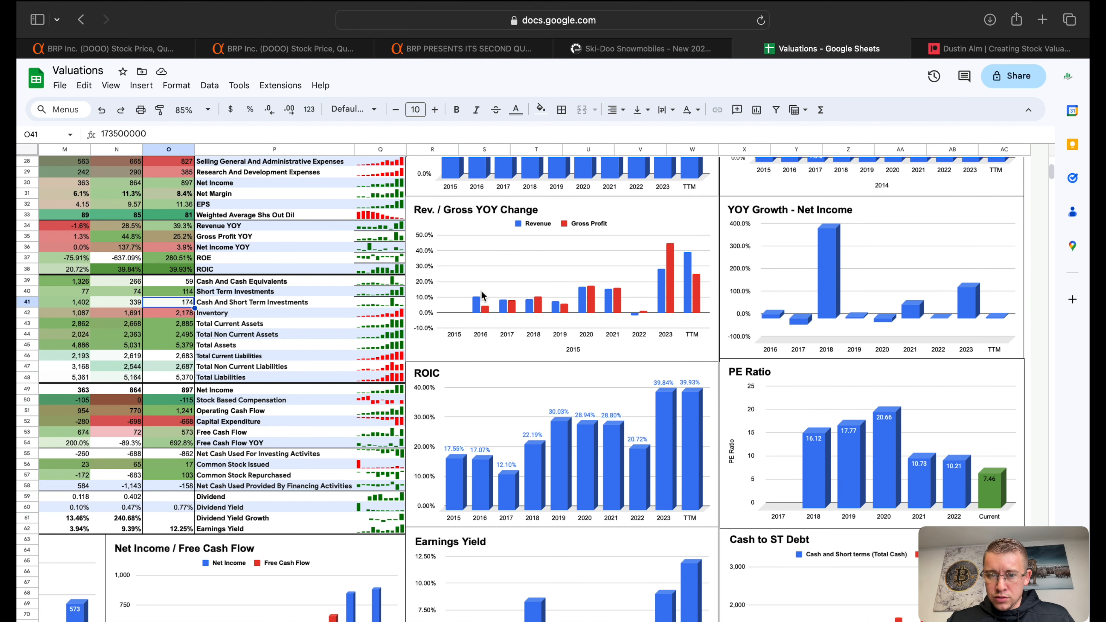
{"action": "mouse_move", "coordinate": [688, 274]}
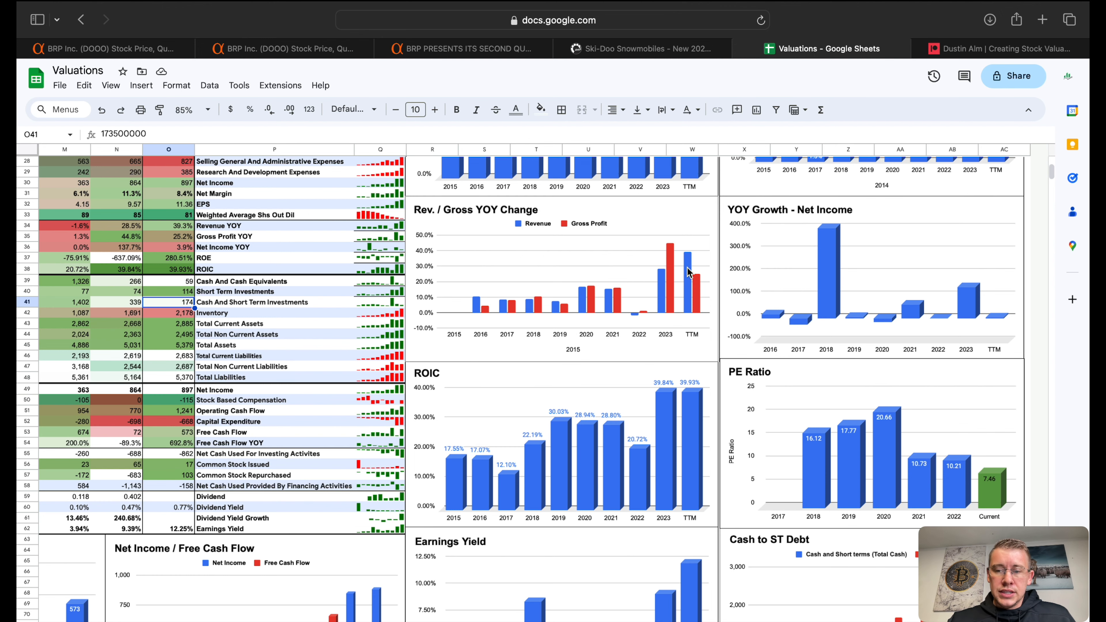
{"action": "scroll", "scroll_direction": "down", "scroll_amount": 3}
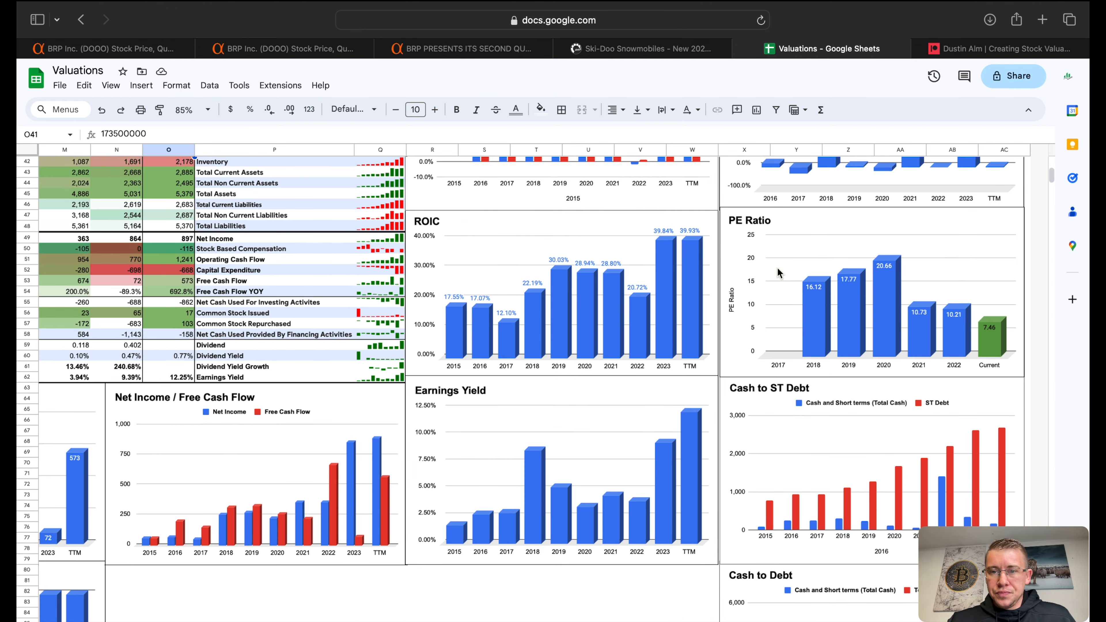
{"action": "mouse_move", "coordinate": [987, 343]}
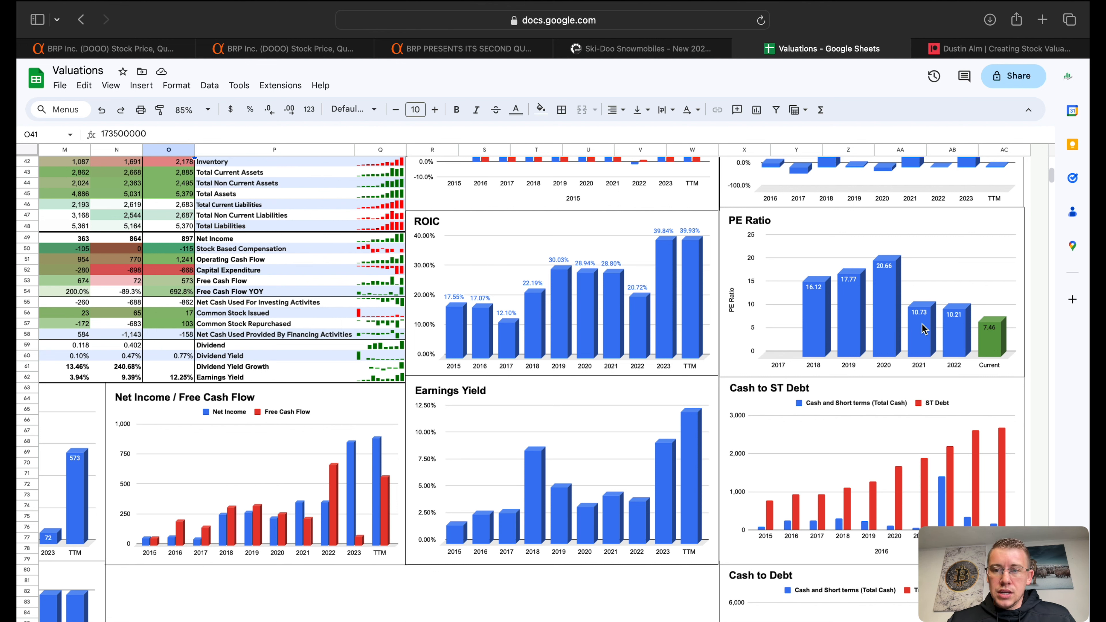
{"action": "mouse_move", "coordinate": [794, 342]}
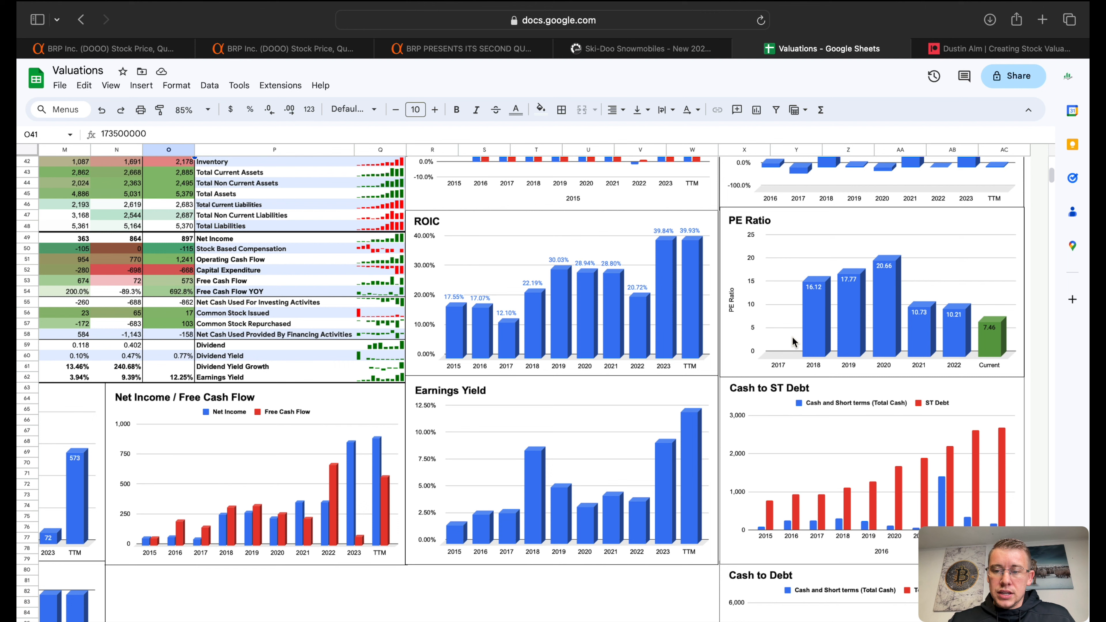
{"action": "scroll", "scroll_direction": "down", "scroll_amount": 3}
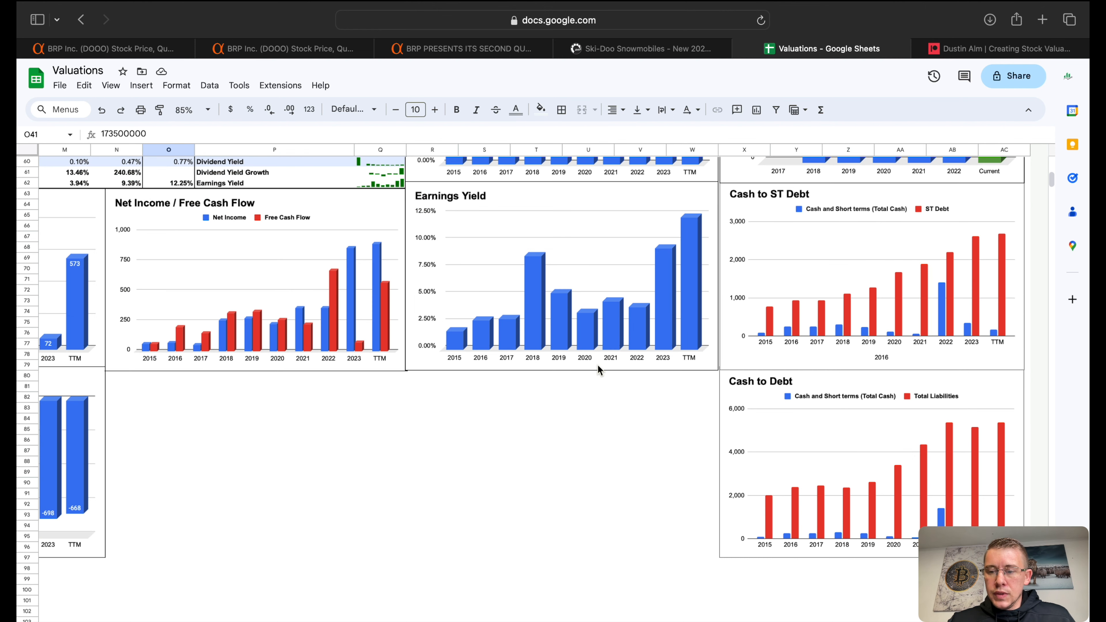
{"action": "mouse_move", "coordinate": [958, 289]}
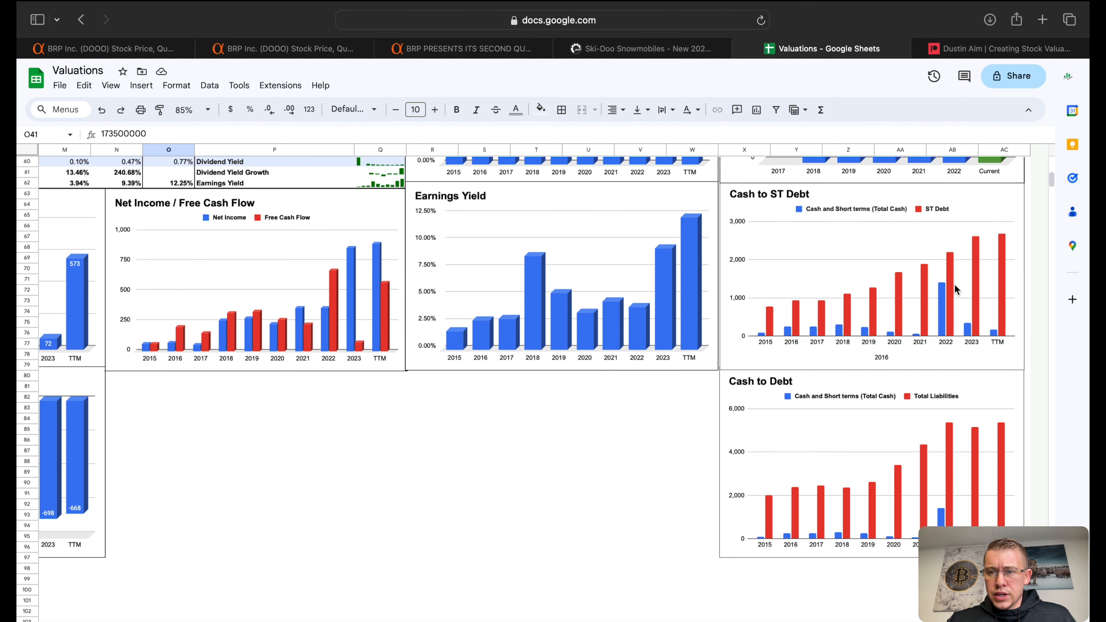
{"action": "mouse_move", "coordinate": [912, 420]}
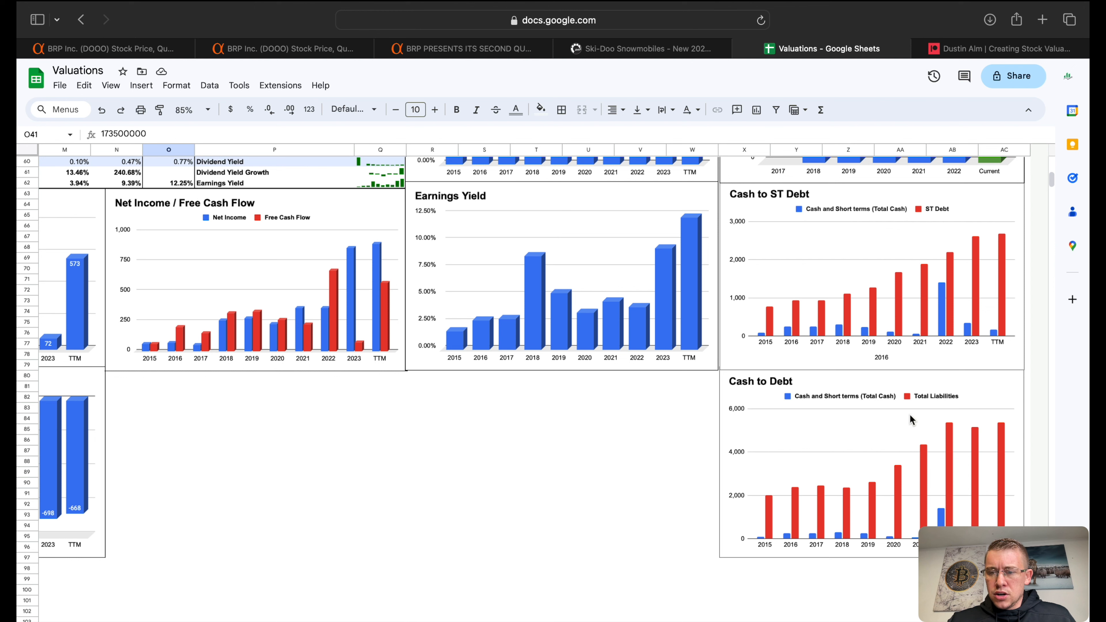
{"action": "mouse_move", "coordinate": [1002, 276]}
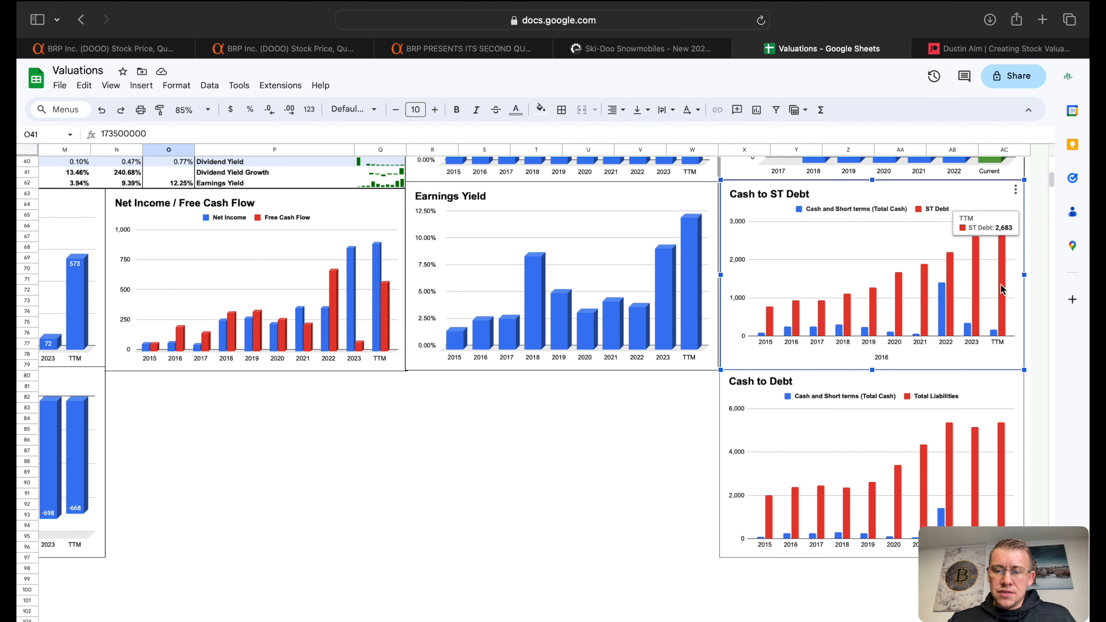
{"action": "mouse_move", "coordinate": [994, 341]}
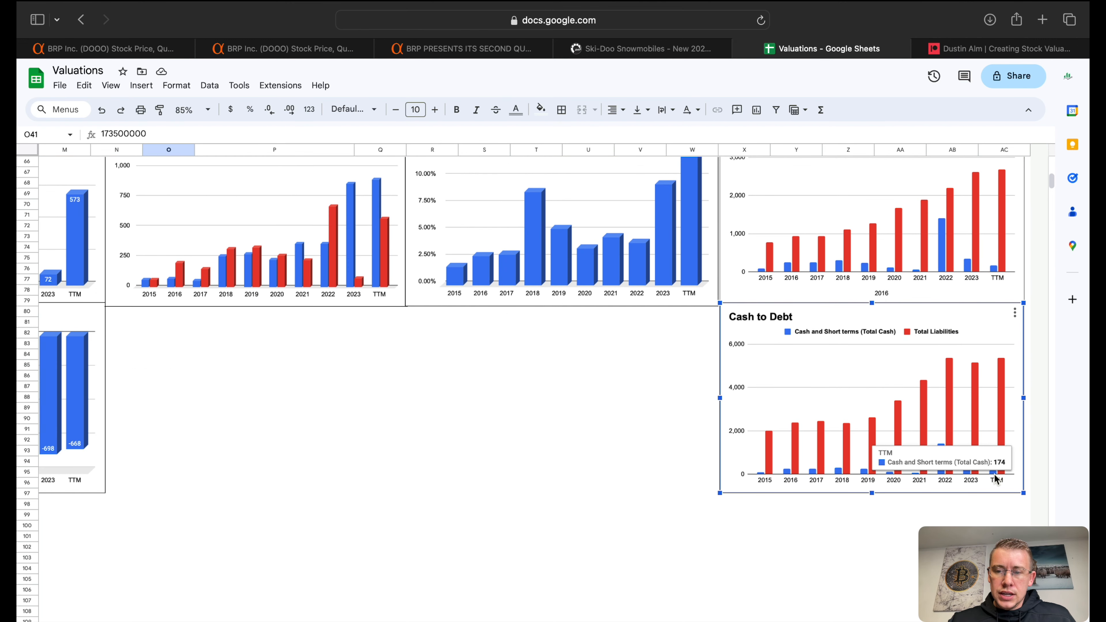
{"action": "mouse_move", "coordinate": [836, 416]}
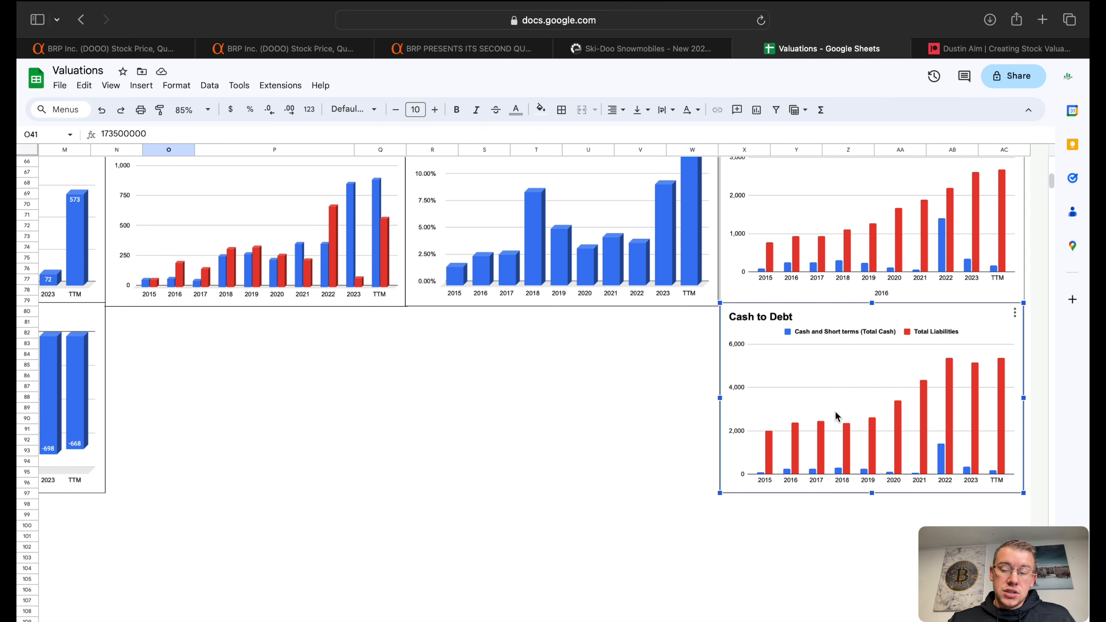
{"action": "scroll", "scroll_direction": "down", "scroll_amount": 3}
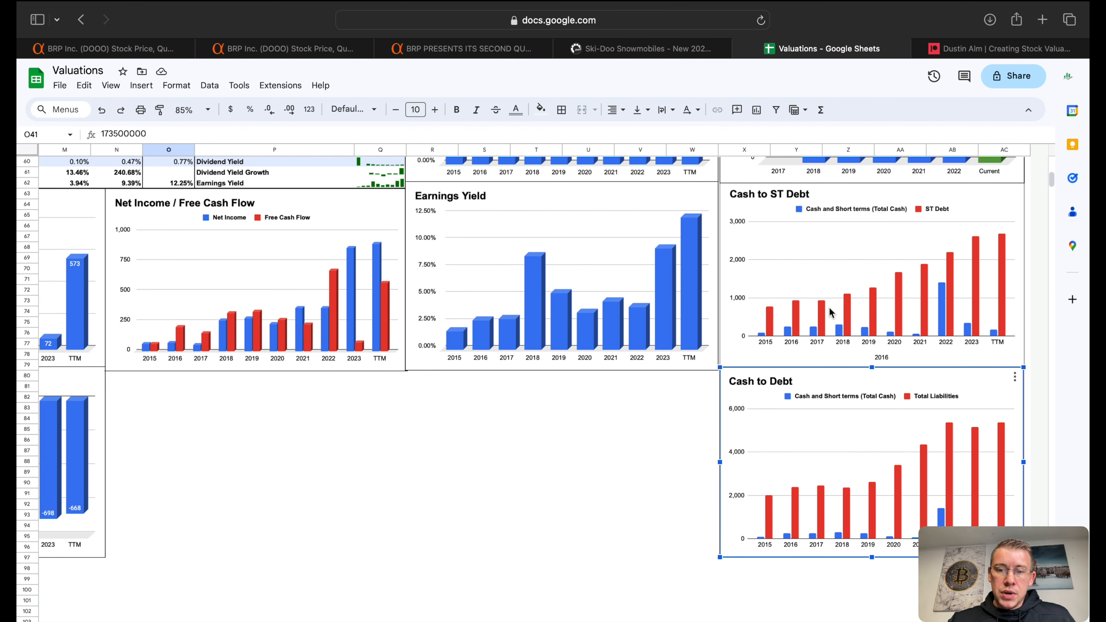
{"action": "mouse_move", "coordinate": [819, 289]}
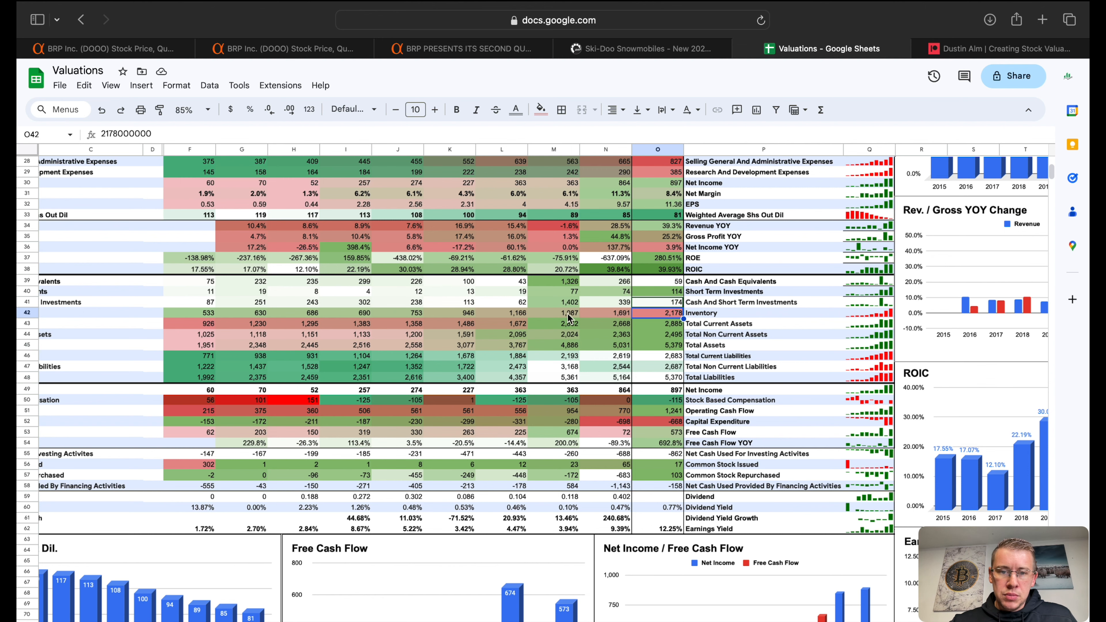
{"action": "mouse_move", "coordinate": [755, 318]}
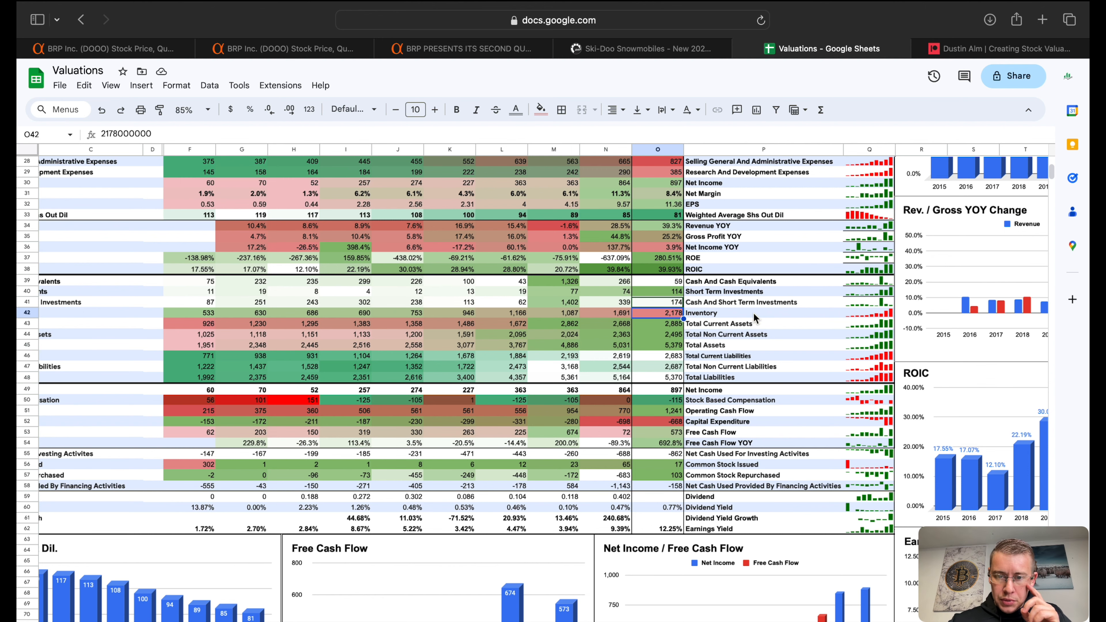
{"action": "scroll", "scroll_direction": "down", "scroll_amount": 3}
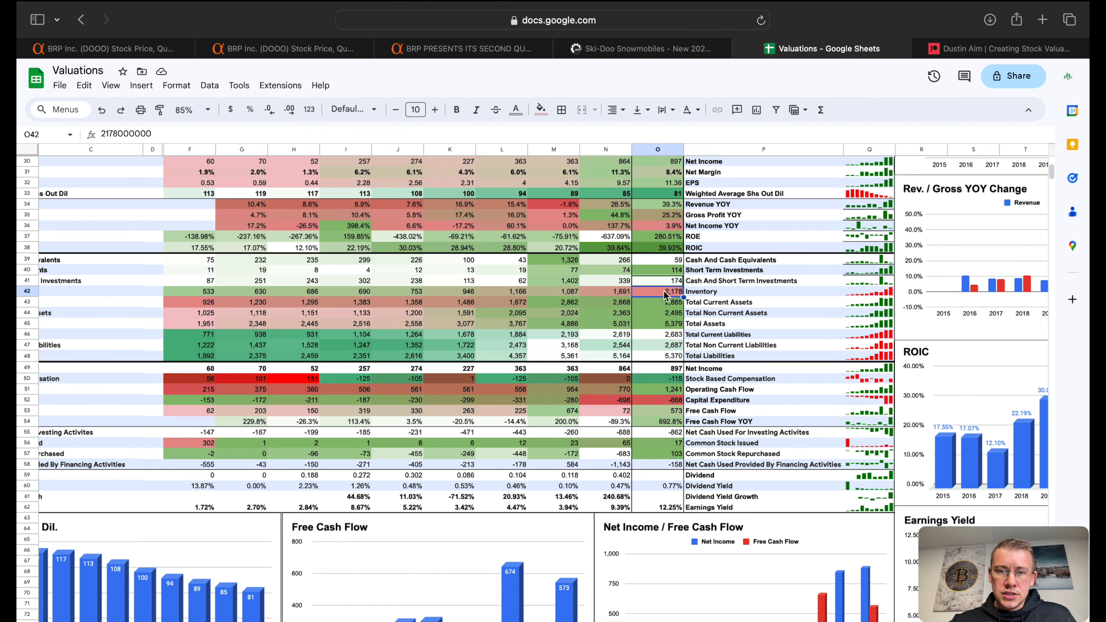
{"action": "left_click", "coordinate": [606, 292]}
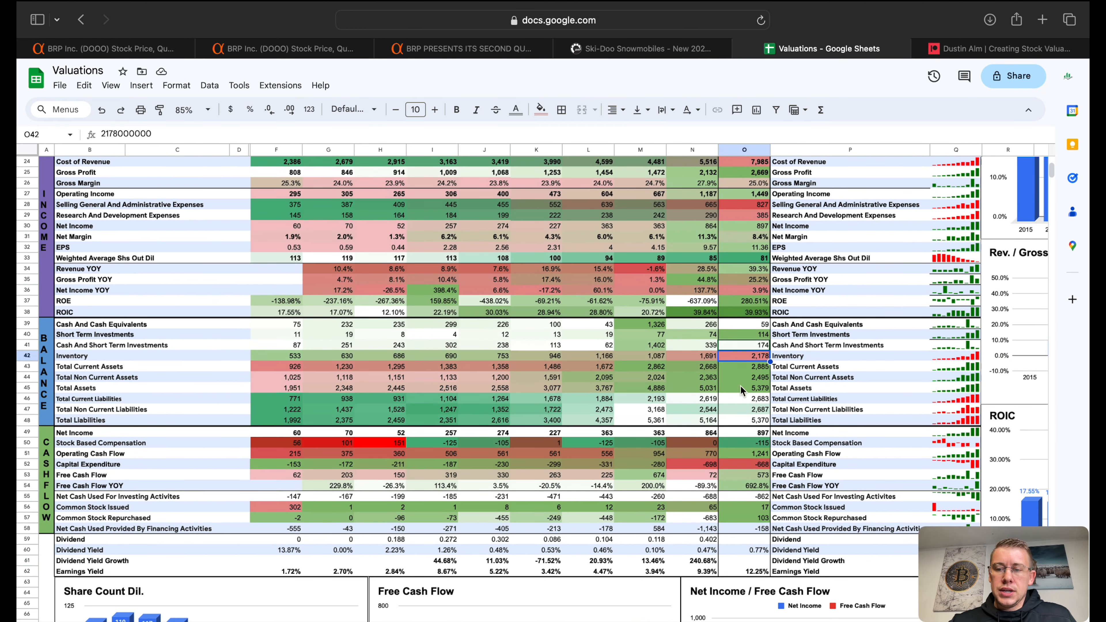
{"action": "scroll", "scroll_direction": "down", "scroll_amount": 3}
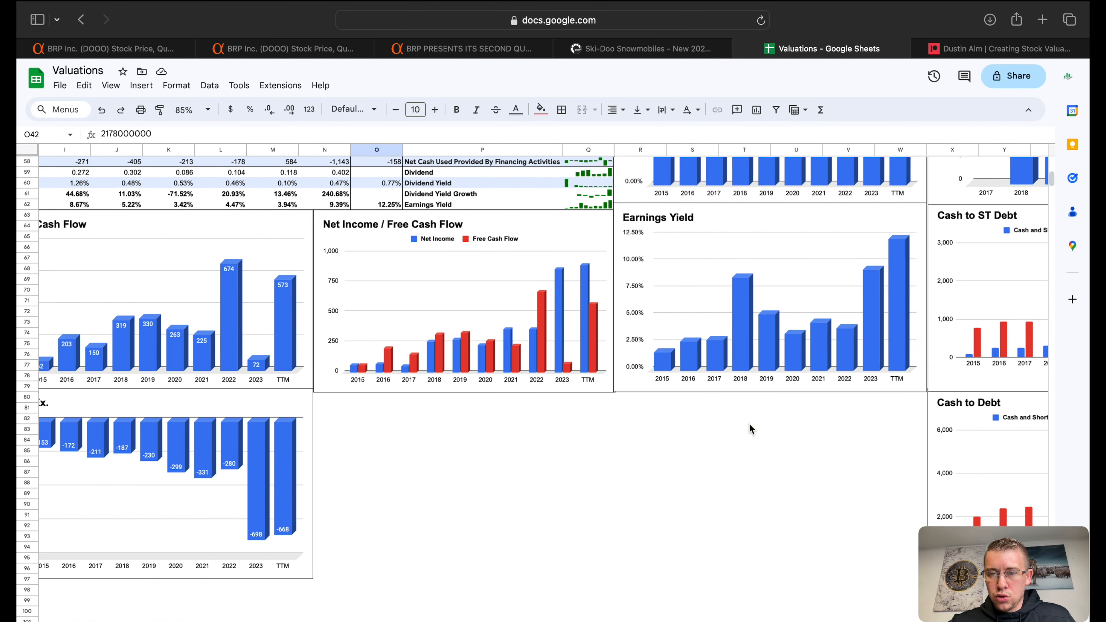
{"action": "scroll", "scroll_direction": "right", "scroll_amount": 3}
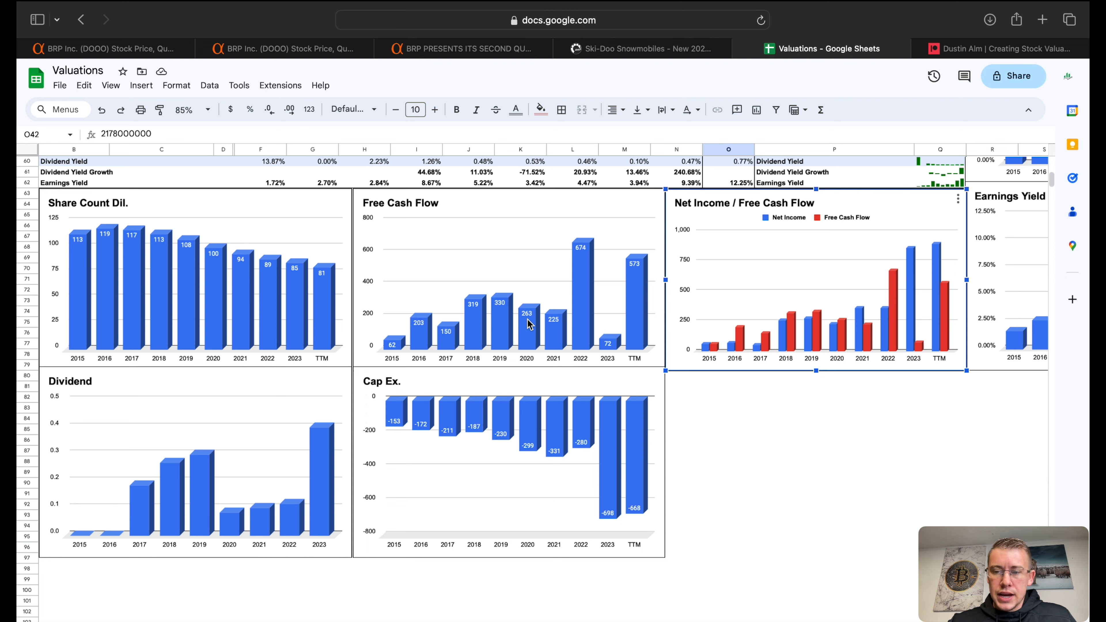
{"action": "mouse_move", "coordinate": [584, 280]}
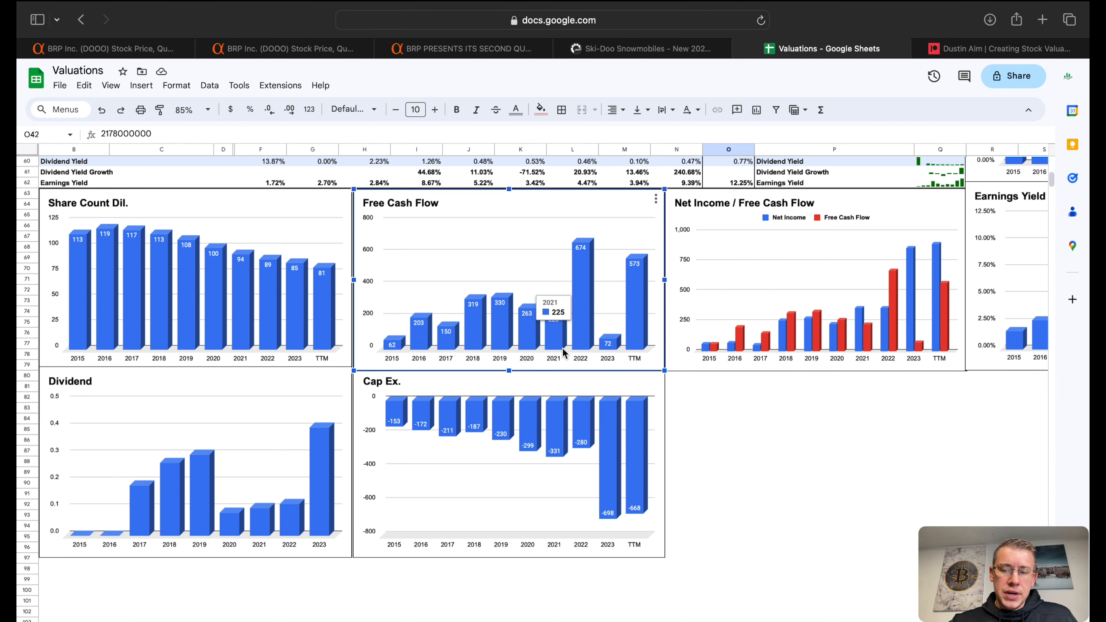
{"action": "mouse_move", "coordinate": [638, 292]}
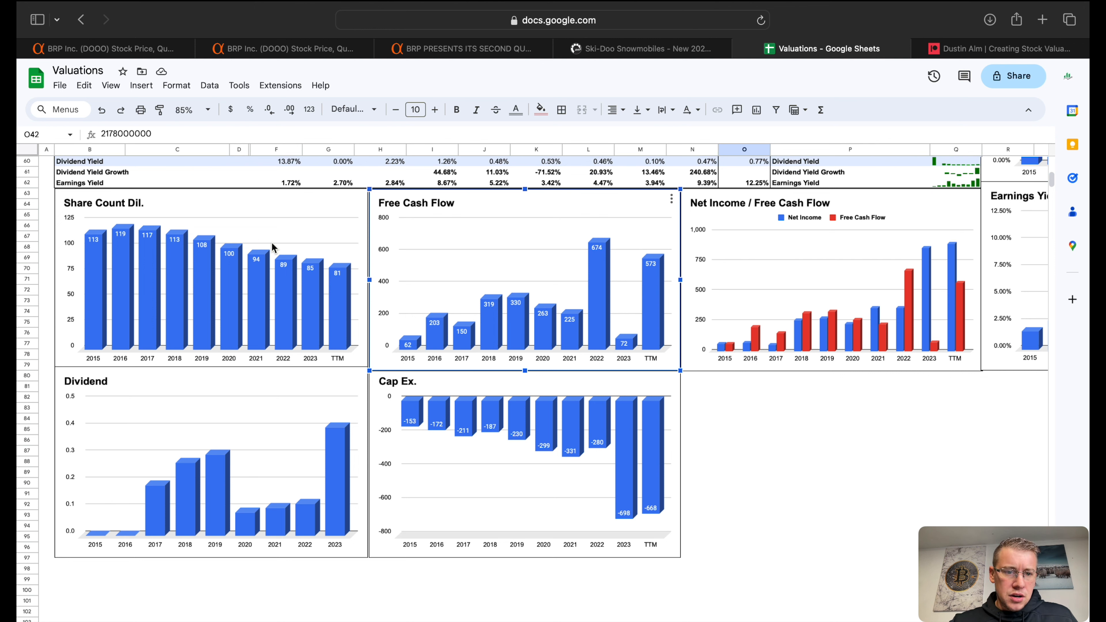
{"action": "mouse_move", "coordinate": [128, 250]}
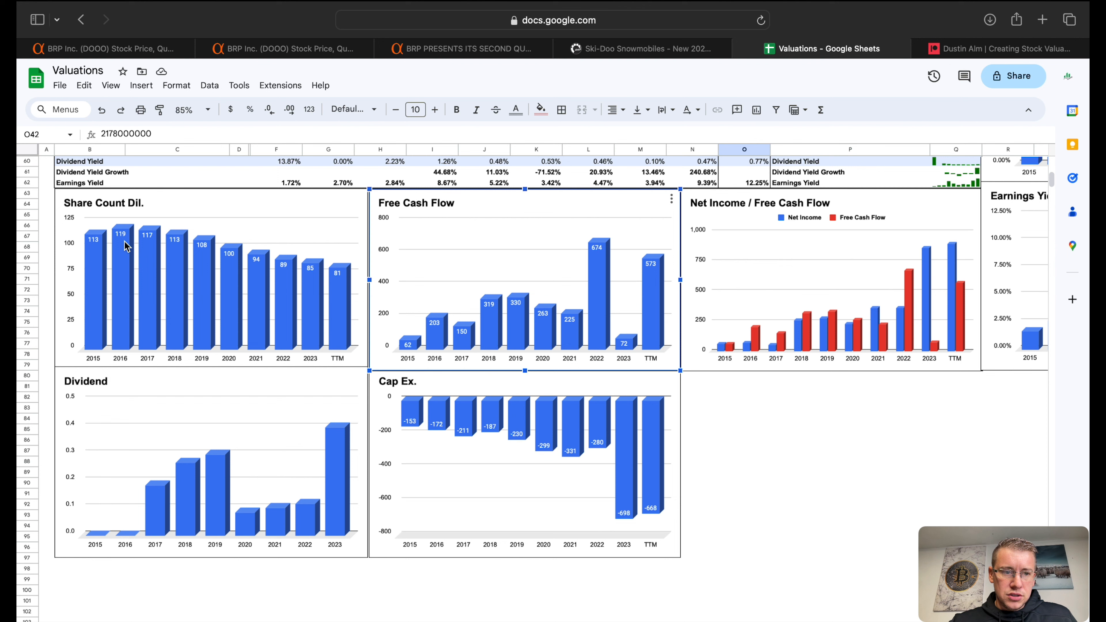
{"action": "mouse_move", "coordinate": [345, 277]}
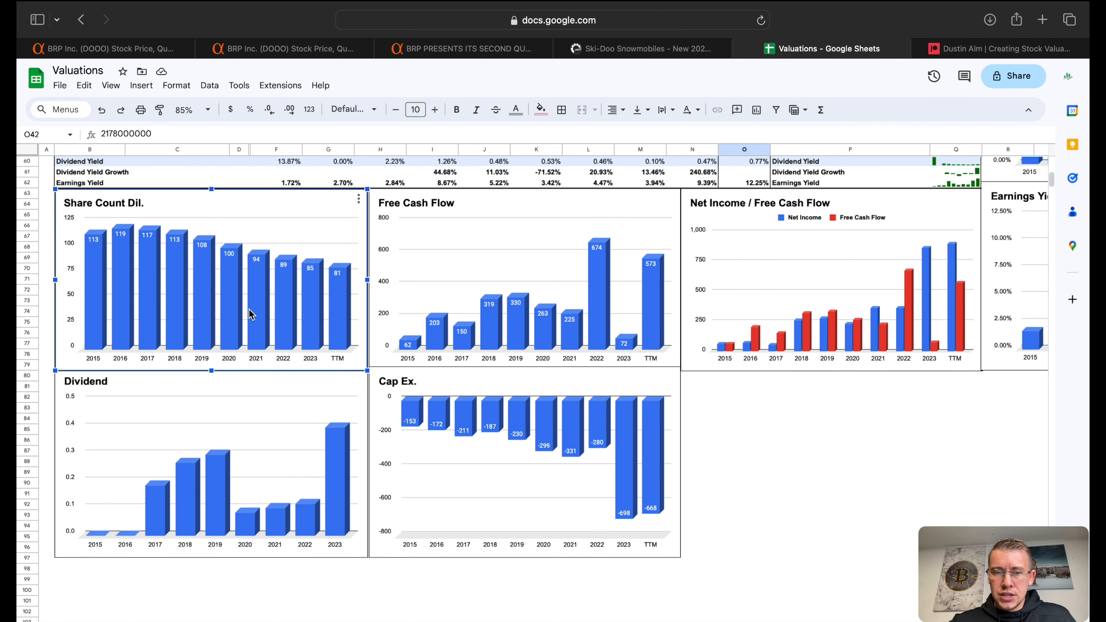
{"action": "scroll", "scroll_direction": "down", "scroll_amount": 3}
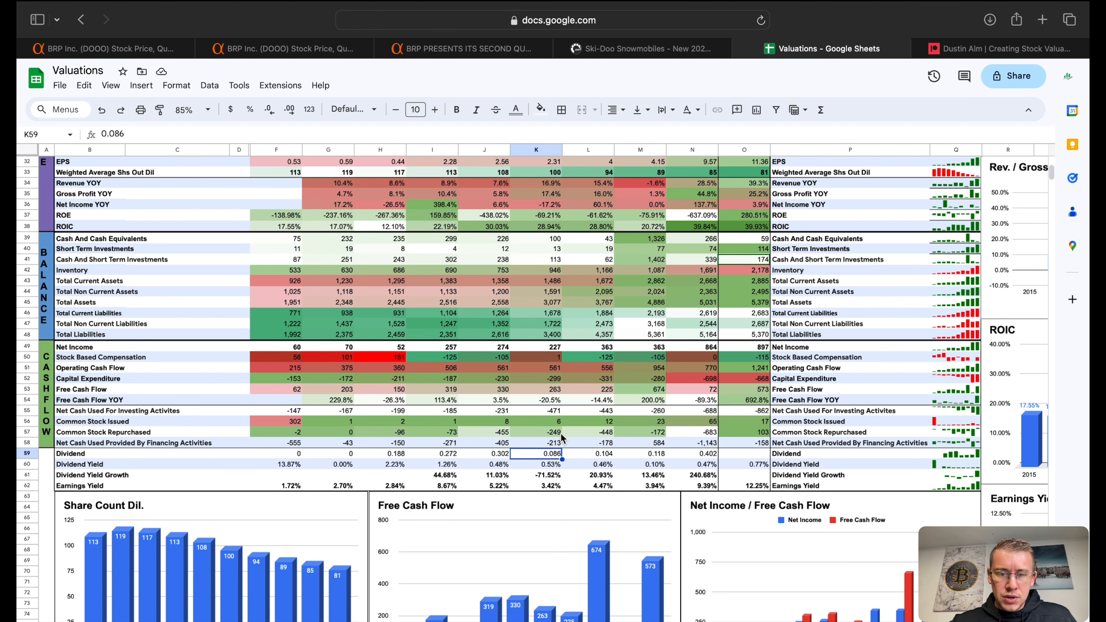
Scroll through the remaining charts toward the Company Comparisons sheet for DOOO, PII and HOG
{"action": "scroll", "scroll_direction": "down", "scroll_amount": 3}
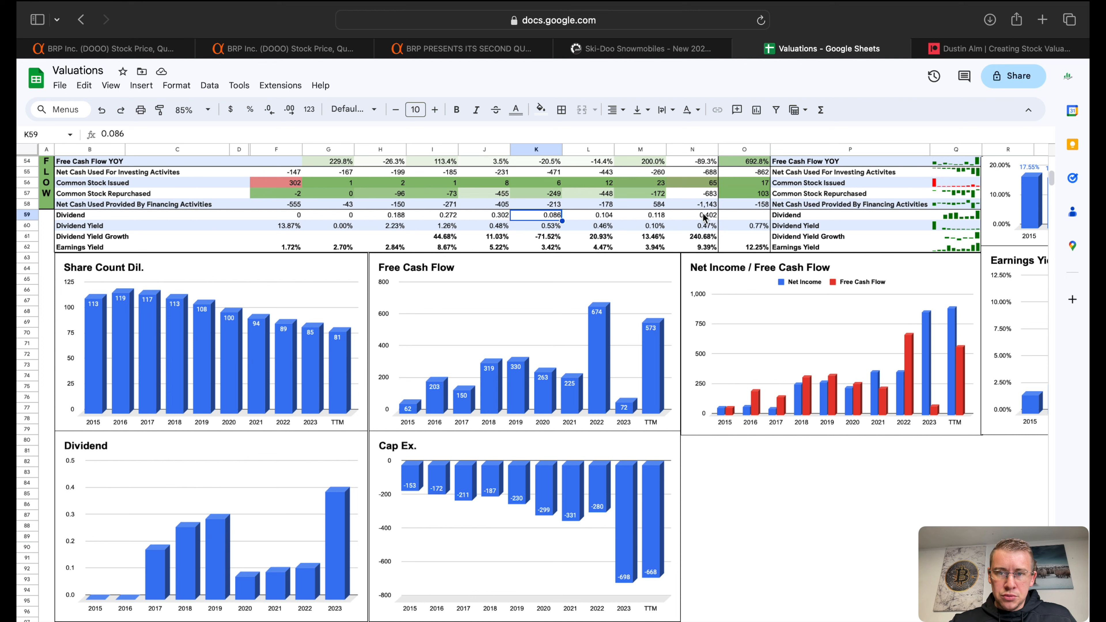
{"action": "mouse_move", "coordinate": [263, 505]}
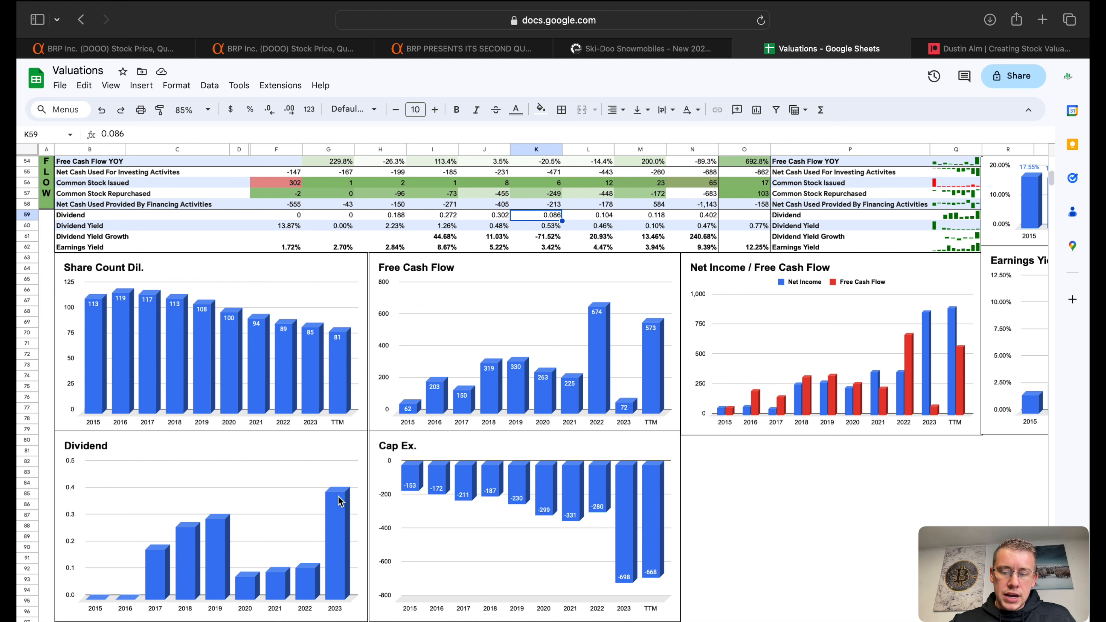
{"action": "mouse_move", "coordinate": [330, 497]}
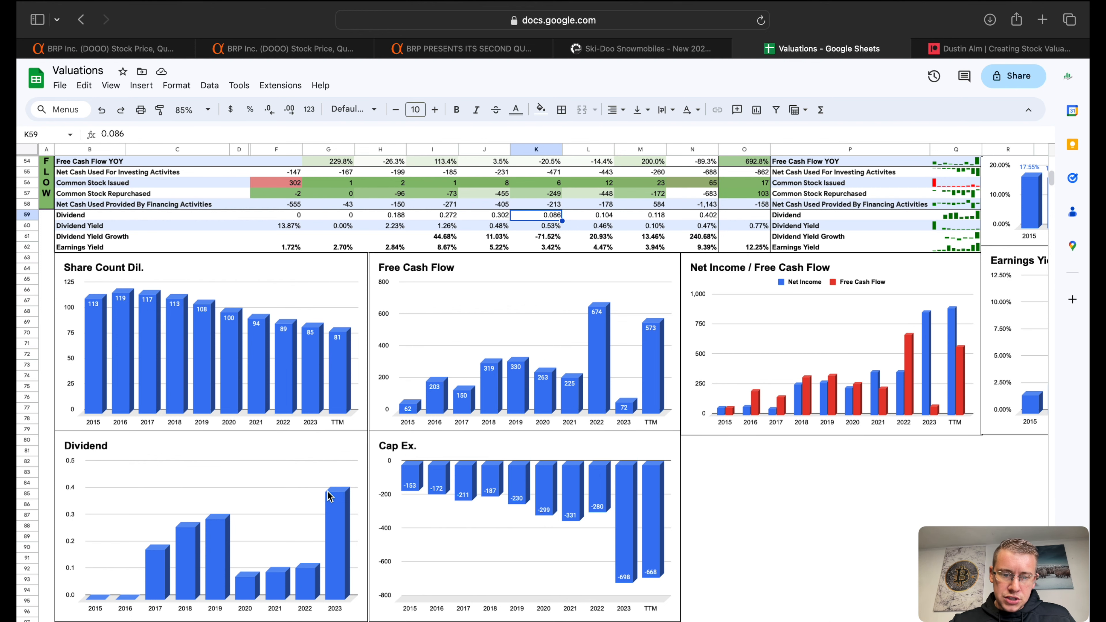
{"action": "mouse_move", "coordinate": [288, 499]}
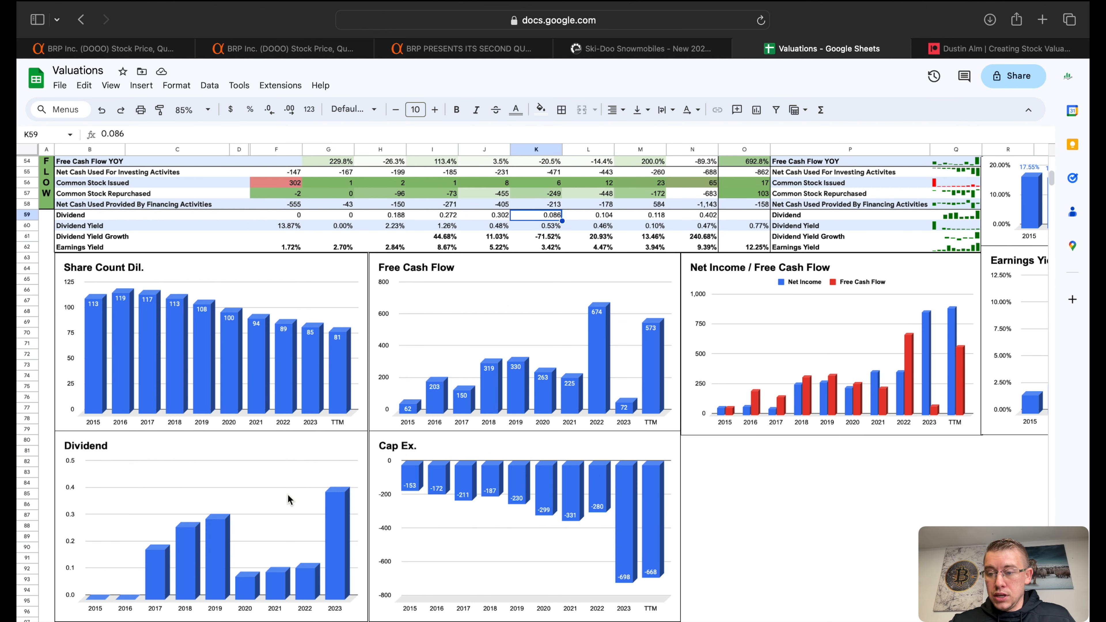
{"action": "scroll", "scroll_direction": "down", "scroll_amount": 3}
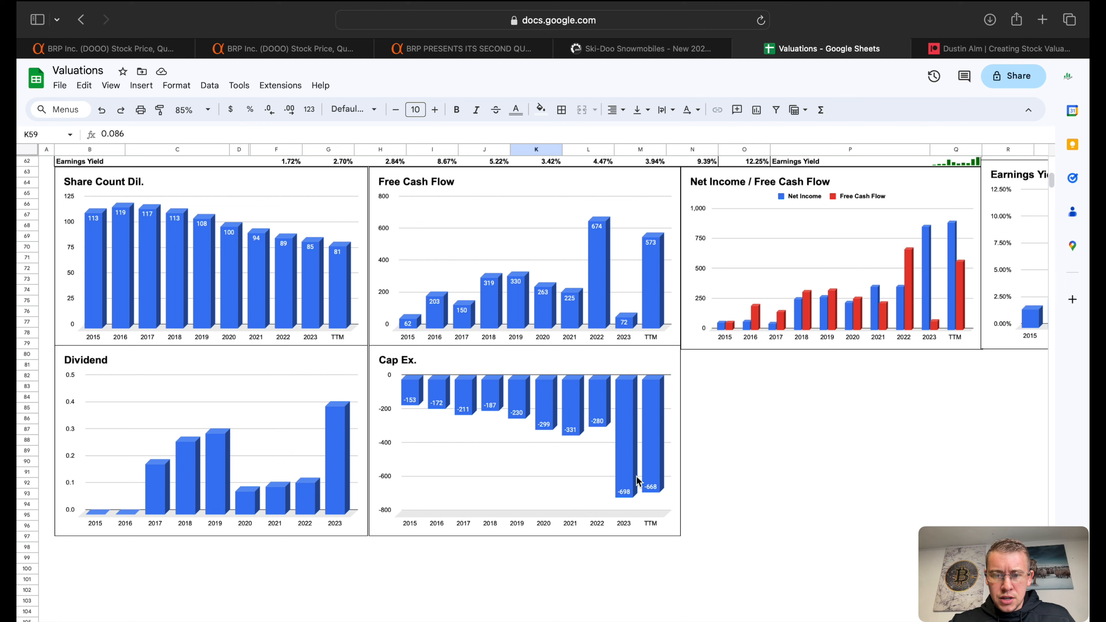
{"action": "mouse_move", "coordinate": [666, 473]}
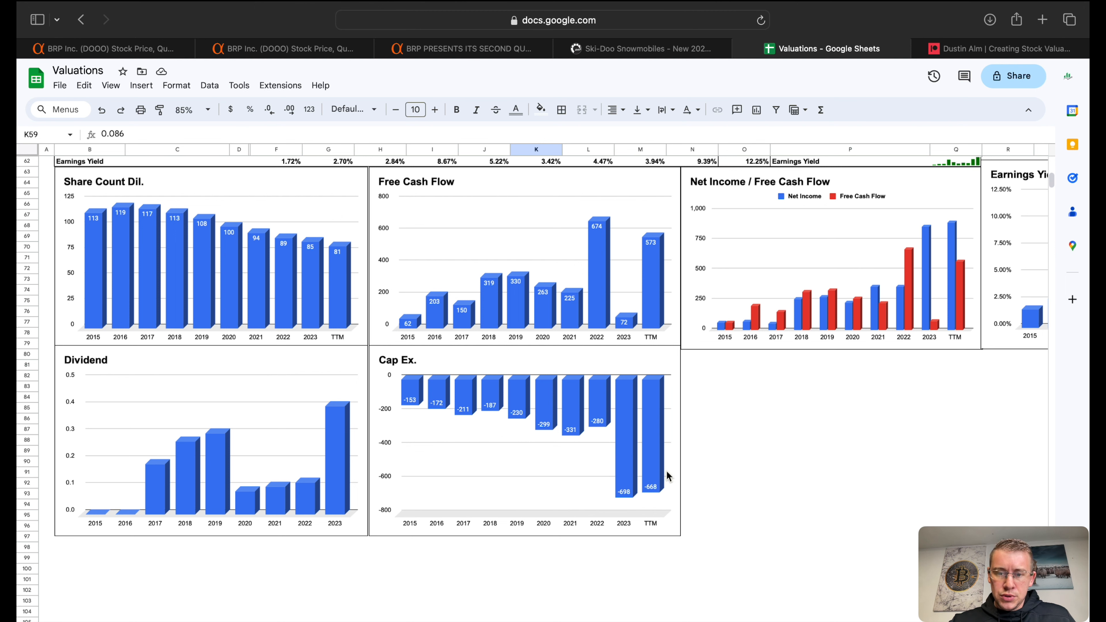
{"action": "mouse_move", "coordinate": [623, 500]}
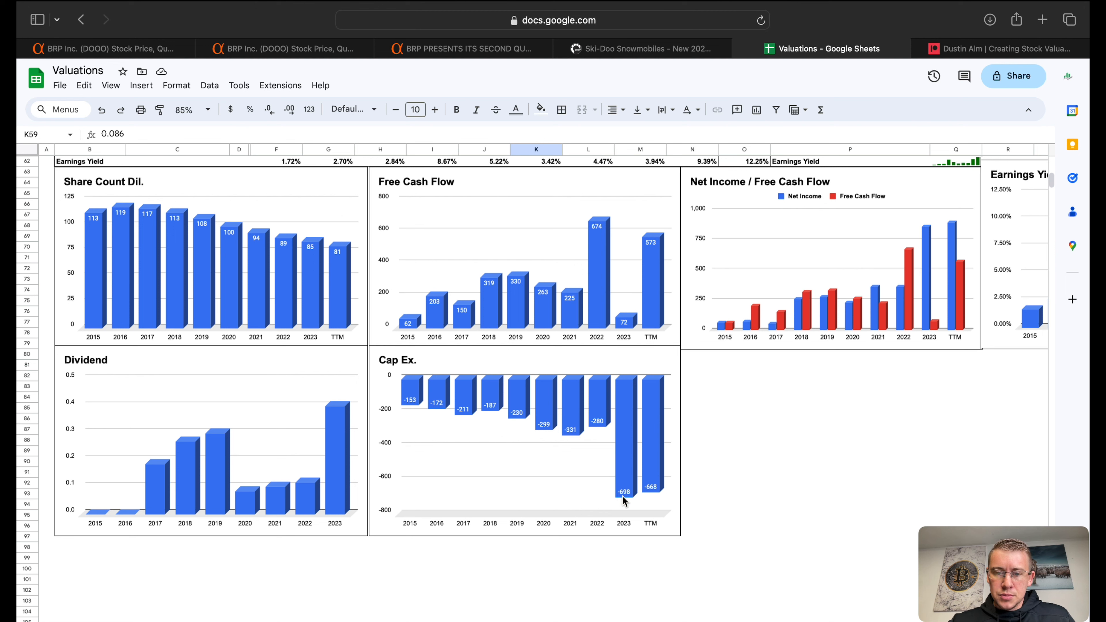
{"action": "mouse_move", "coordinate": [681, 465]}
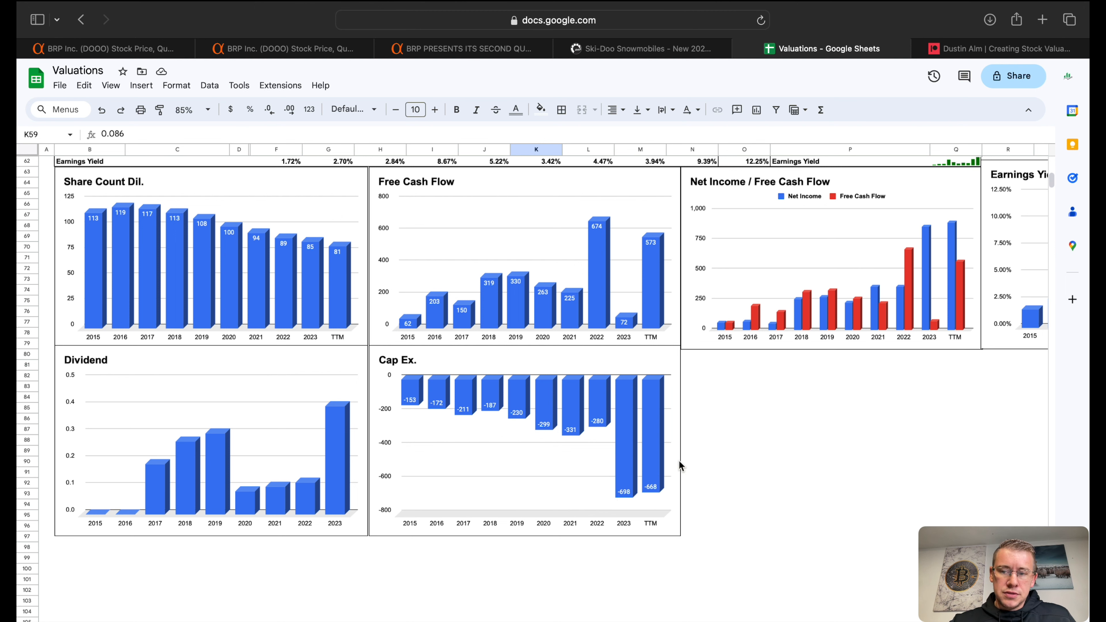
{"action": "mouse_move", "coordinate": [656, 486]}
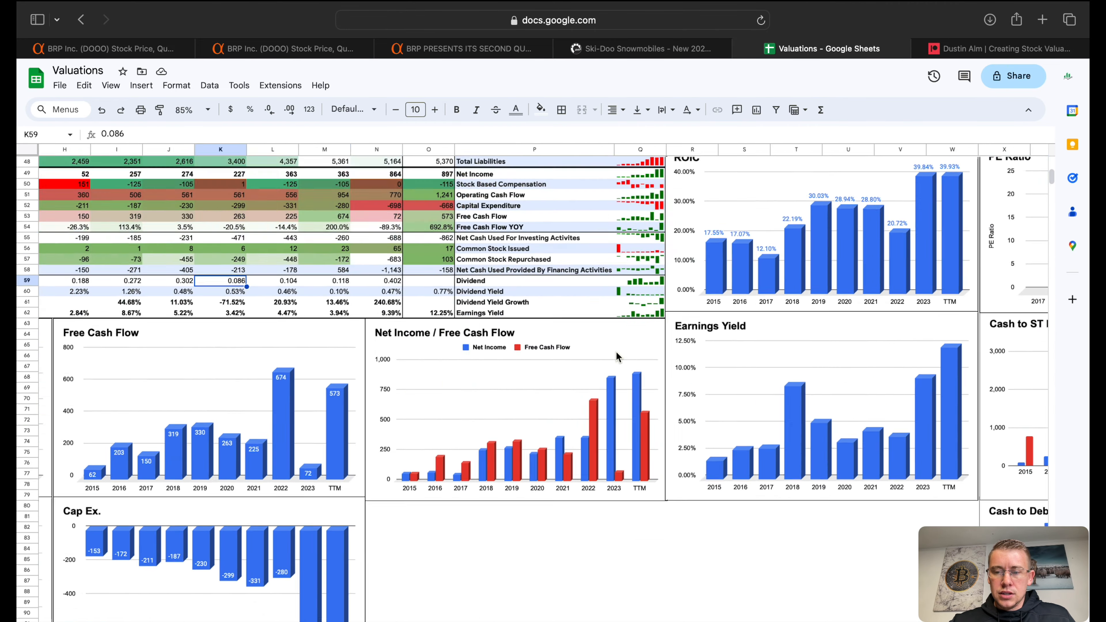
{"action": "scroll", "scroll_direction": "right", "scroll_amount": 3}
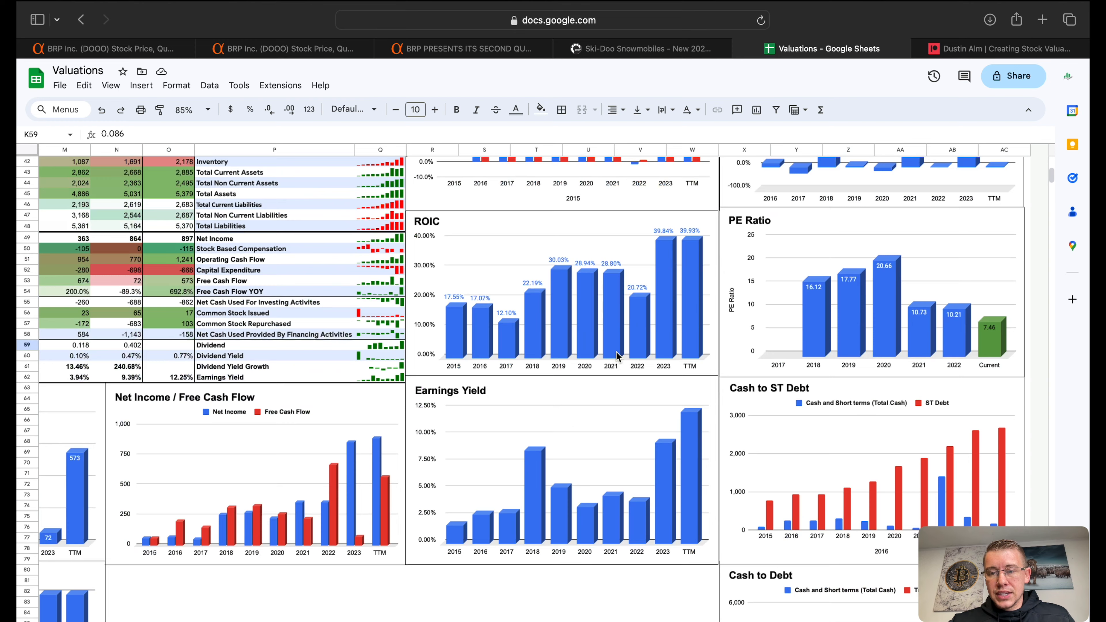
{"action": "scroll", "scroll_direction": "down", "scroll_amount": 3}
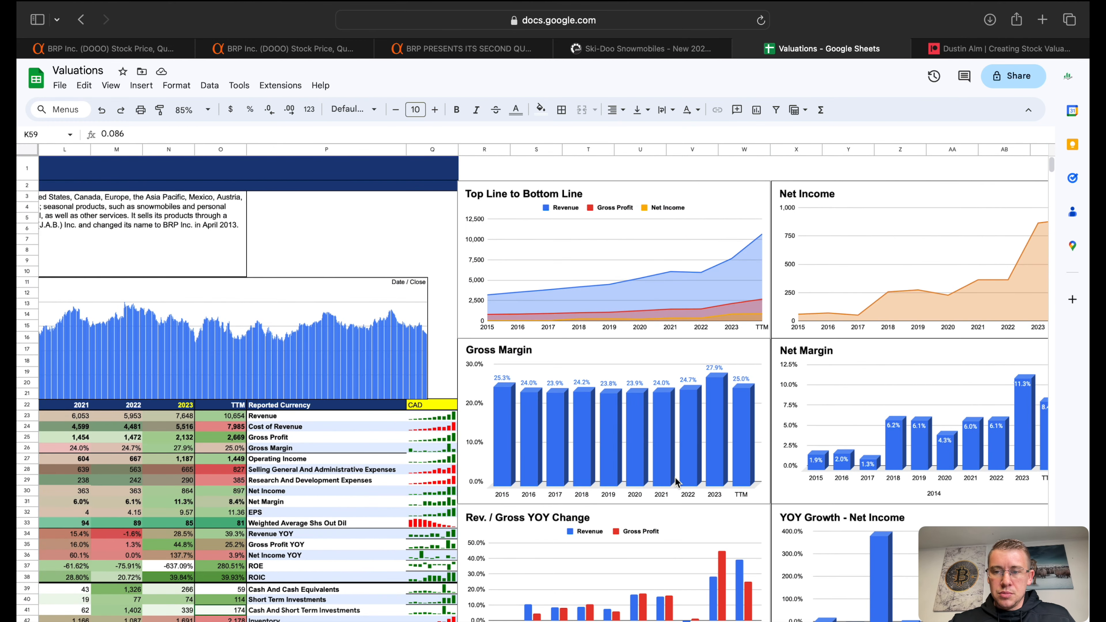
{"action": "scroll", "scroll_direction": "down", "scroll_amount": 3}
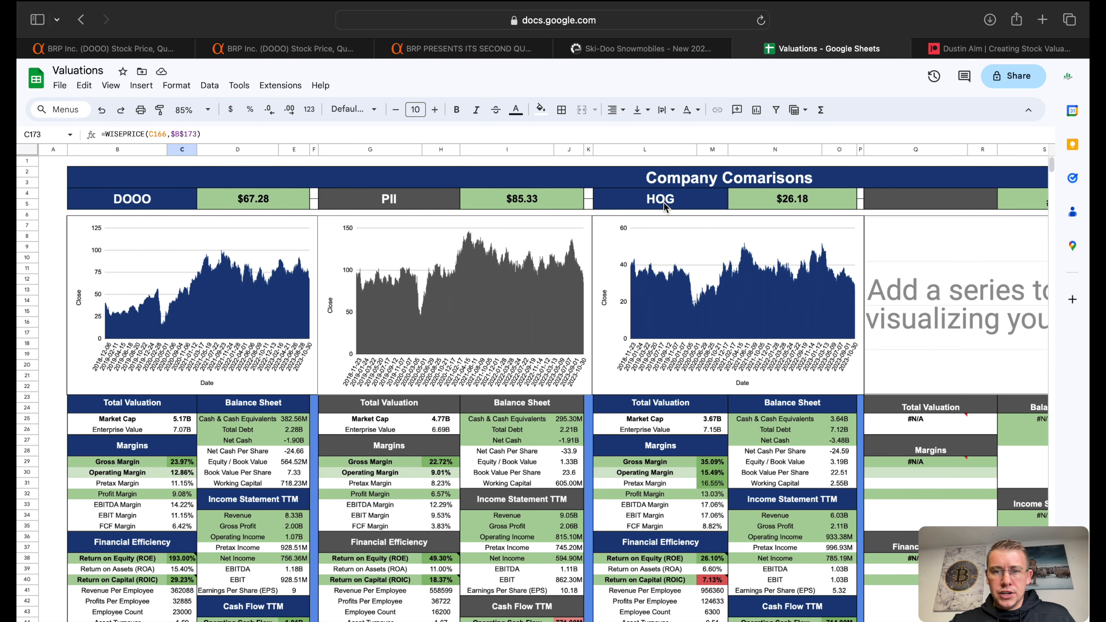
{"action": "scroll", "scroll_direction": "down", "scroll_amount": 3}
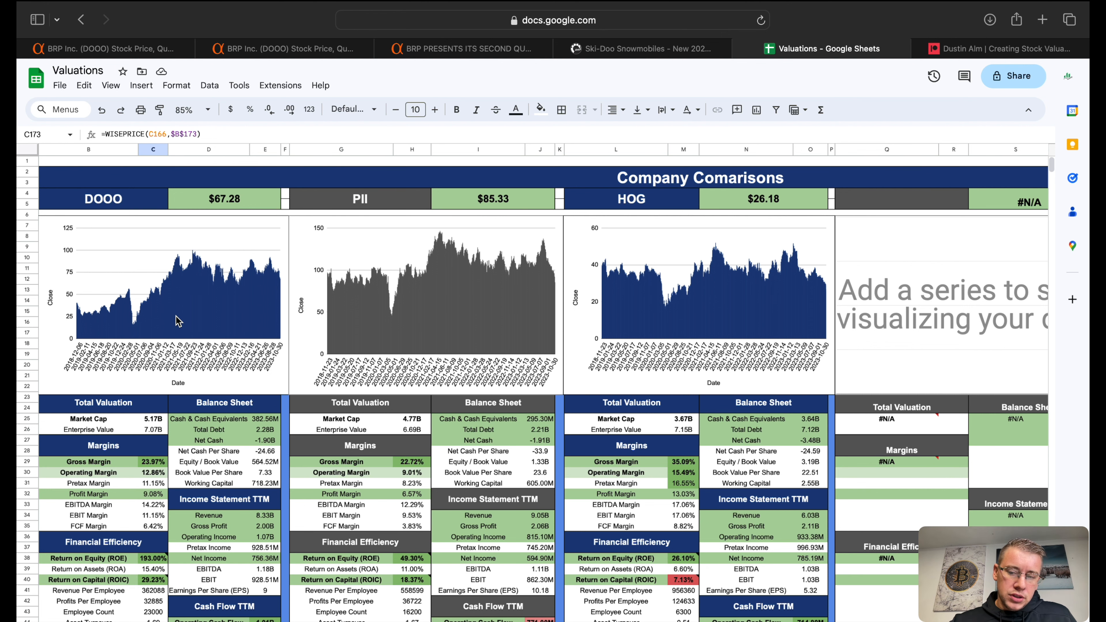
{"action": "mouse_move", "coordinate": [407, 274]}
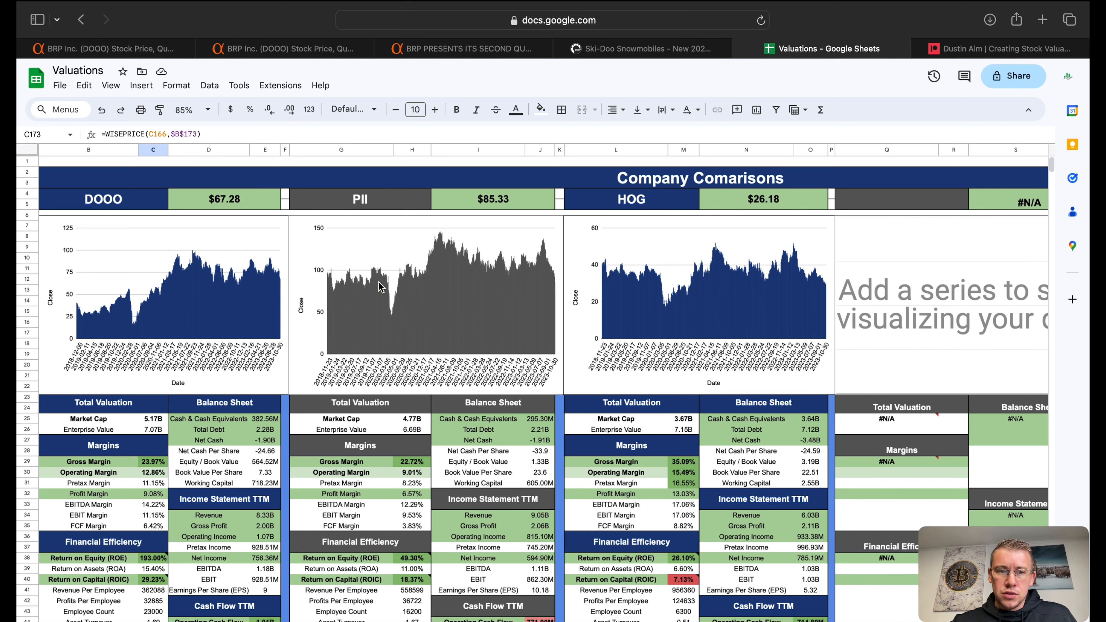
{"action": "scroll", "scroll_direction": "down", "scroll_amount": 3}
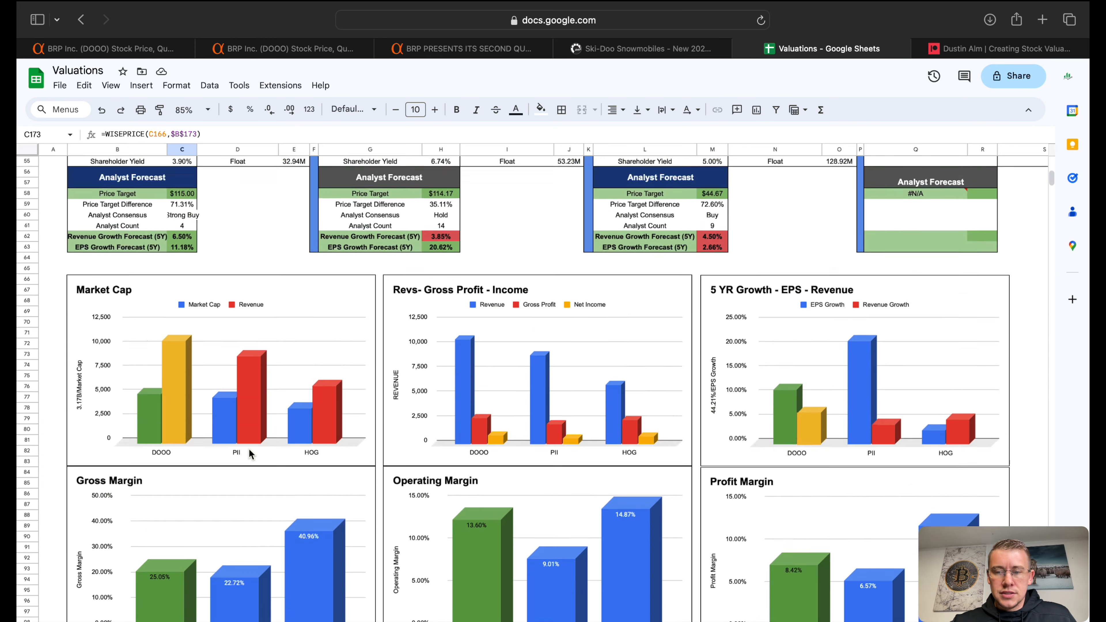
Review DOOO's market cap, five-year EPS and revenue growth, and the Analyst Count cell set to 4
{"action": "scroll", "scroll_direction": "down", "scroll_amount": 3}
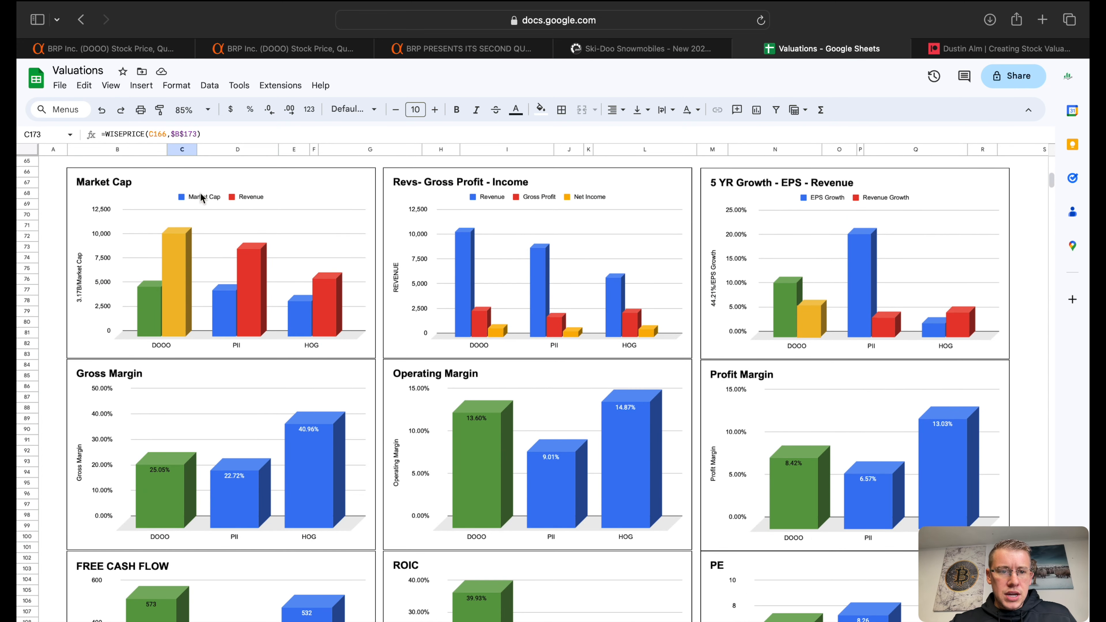
{"action": "mouse_move", "coordinate": [139, 309]}
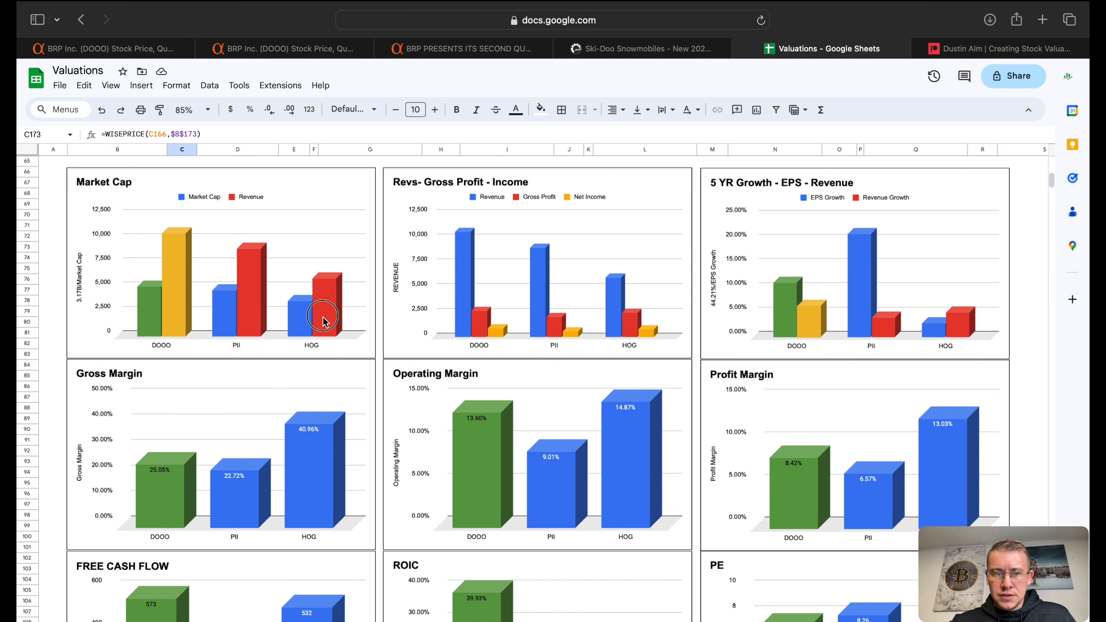
{"action": "left_click", "coordinate": [160, 296]}
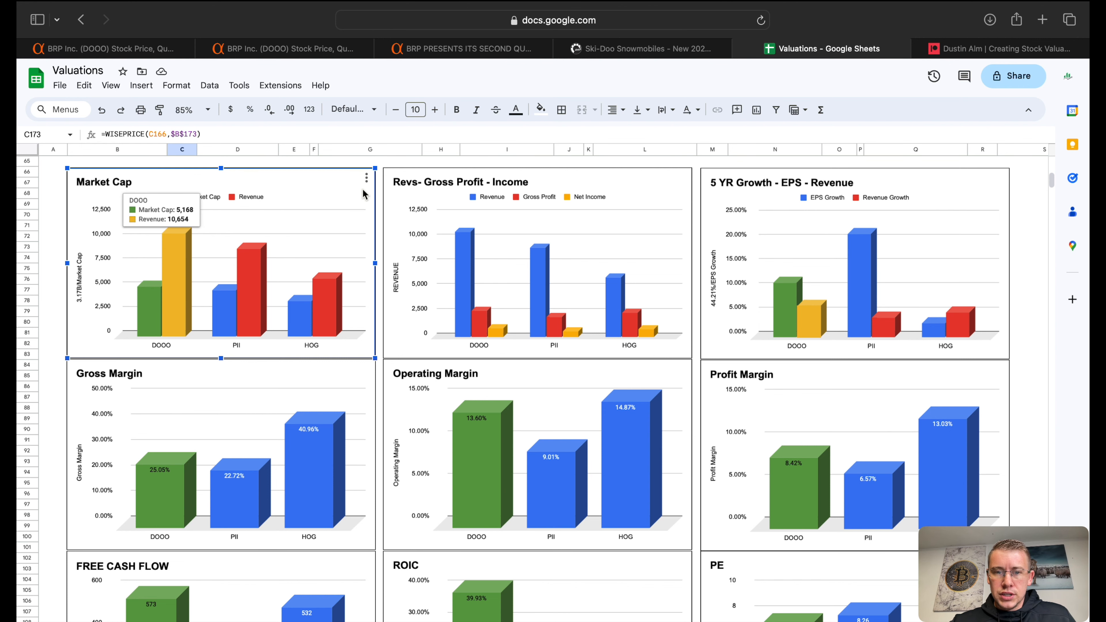
{"action": "scroll", "scroll_direction": "down", "scroll_amount": 3}
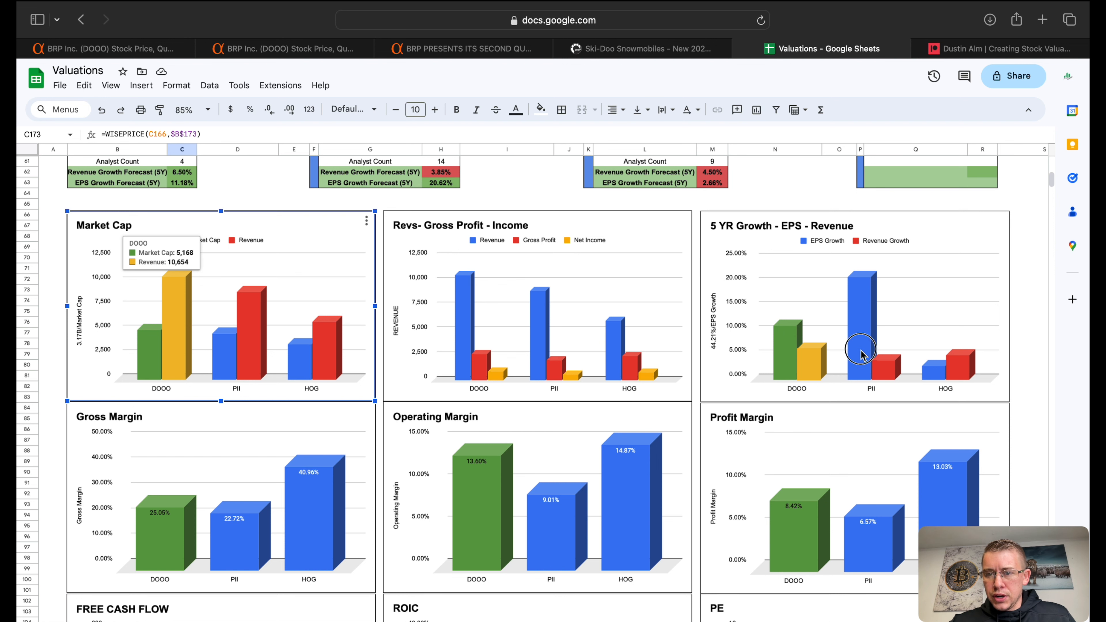
{"action": "left_click", "coordinate": [792, 359]}
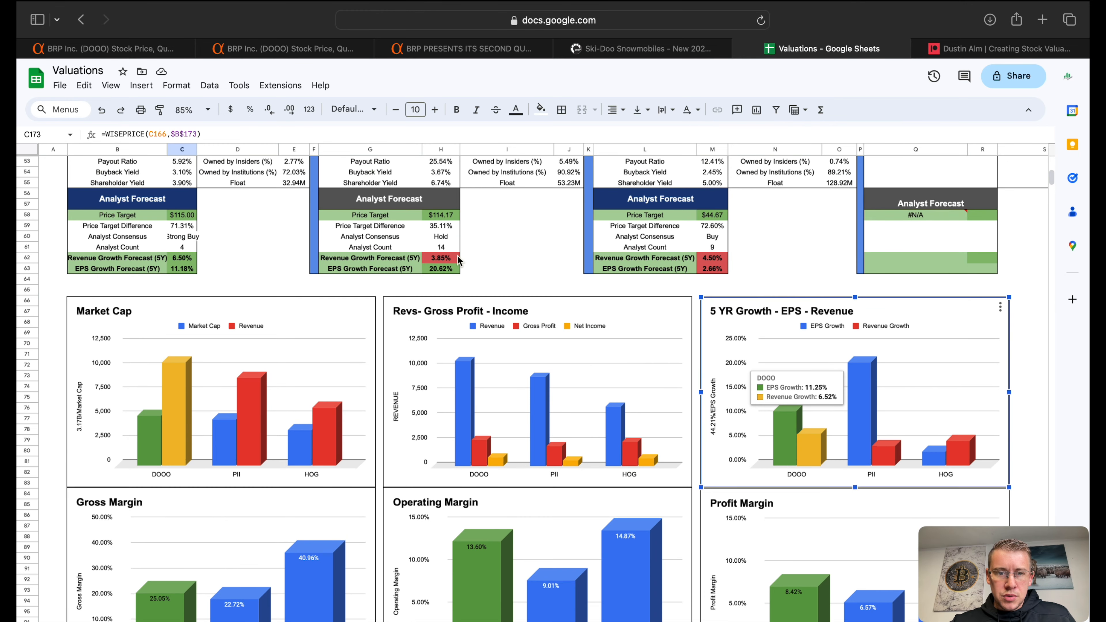
{"action": "left_click", "coordinate": [440, 247]}
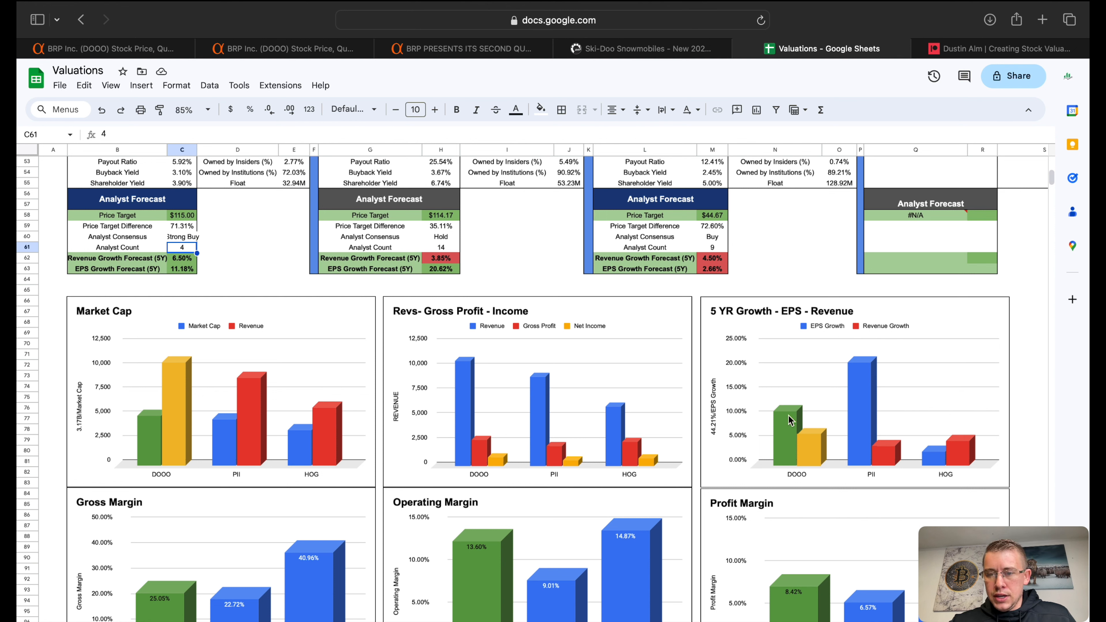
{"action": "mouse_move", "coordinate": [995, 450]}
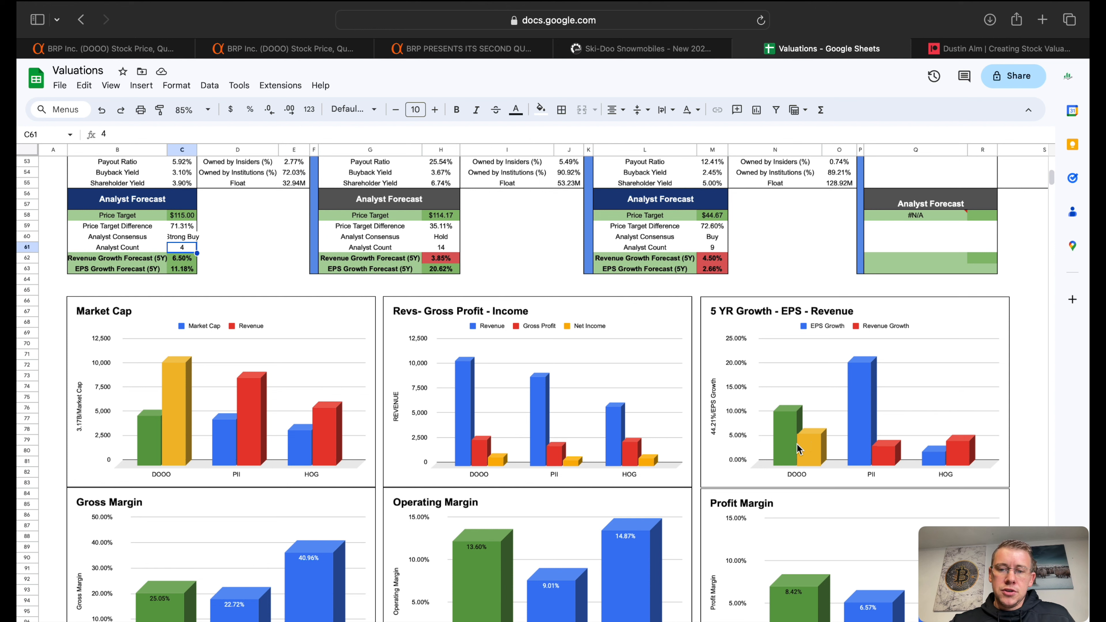
{"action": "mouse_move", "coordinate": [865, 444]}
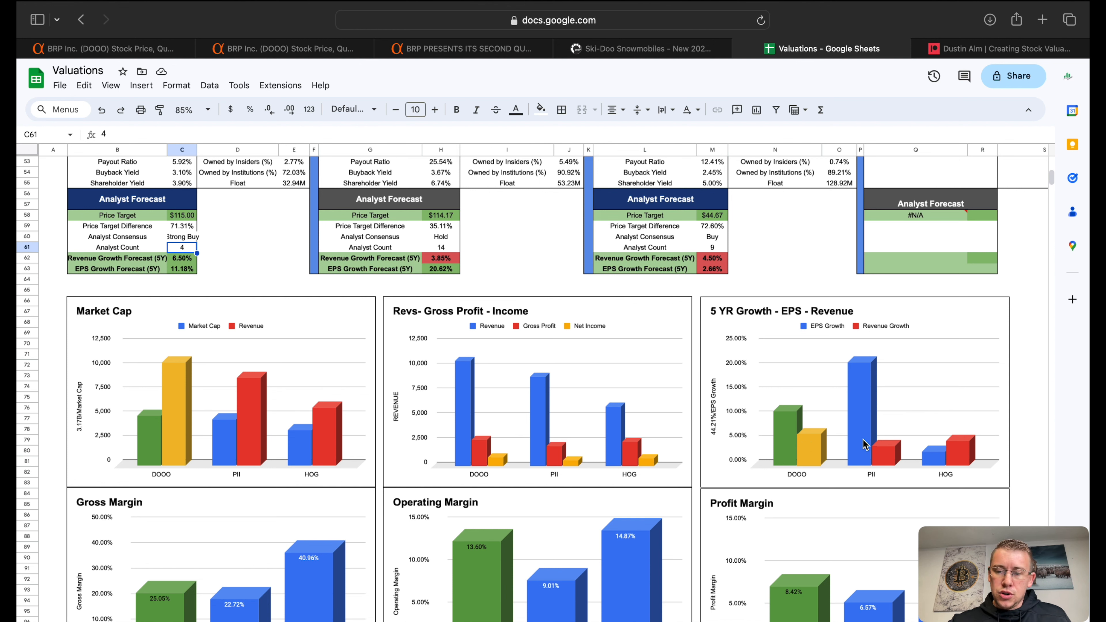
{"action": "mouse_move", "coordinate": [904, 344]}
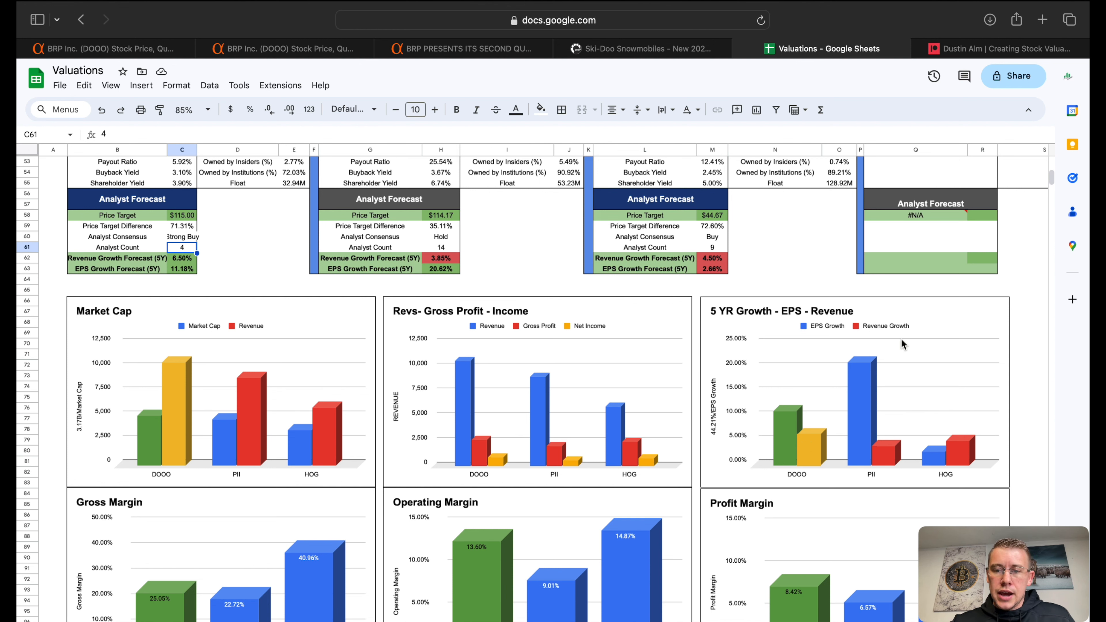
{"action": "scroll", "scroll_direction": "down", "scroll_amount": 3}
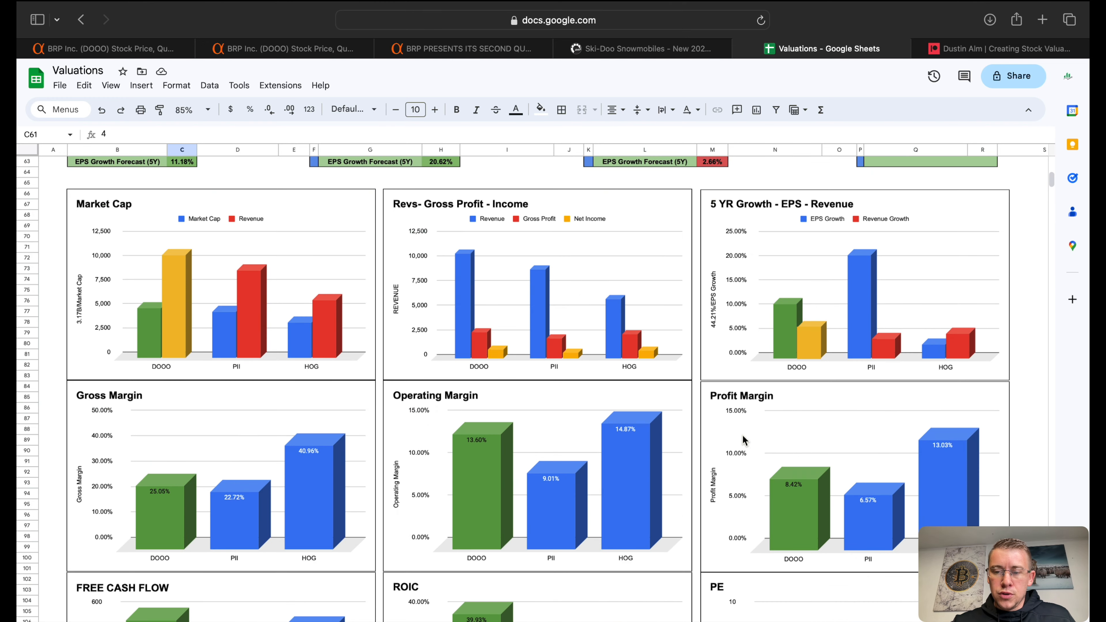
{"action": "scroll", "scroll_direction": "down", "scroll_amount": 3}
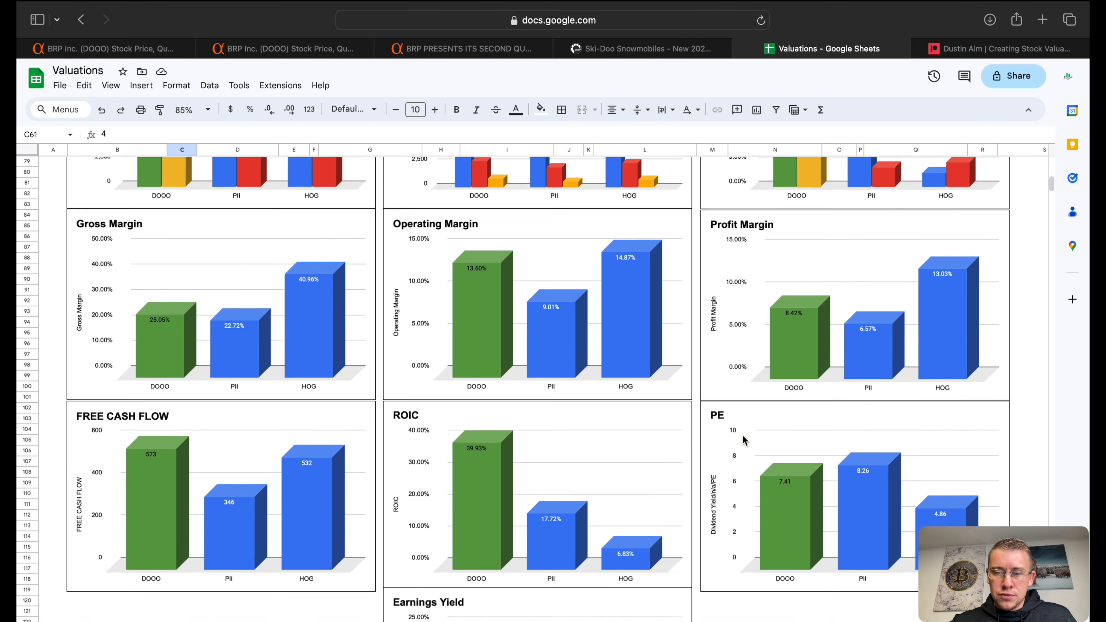
{"action": "scroll", "scroll_direction": "down", "scroll_amount": 3}
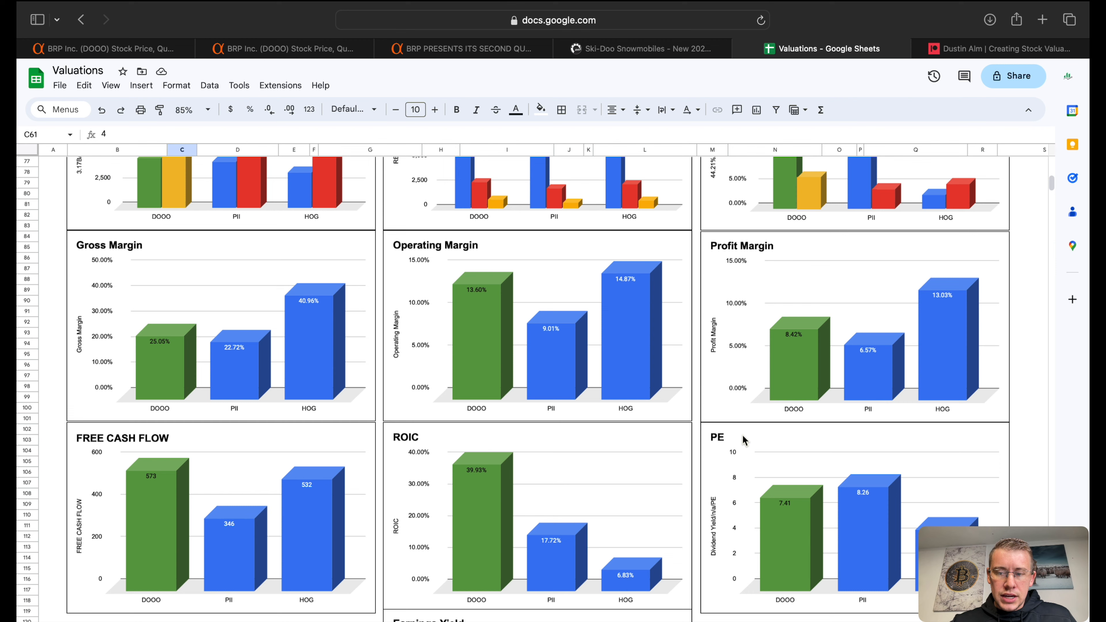
{"action": "scroll", "scroll_direction": "down", "scroll_amount": 3}
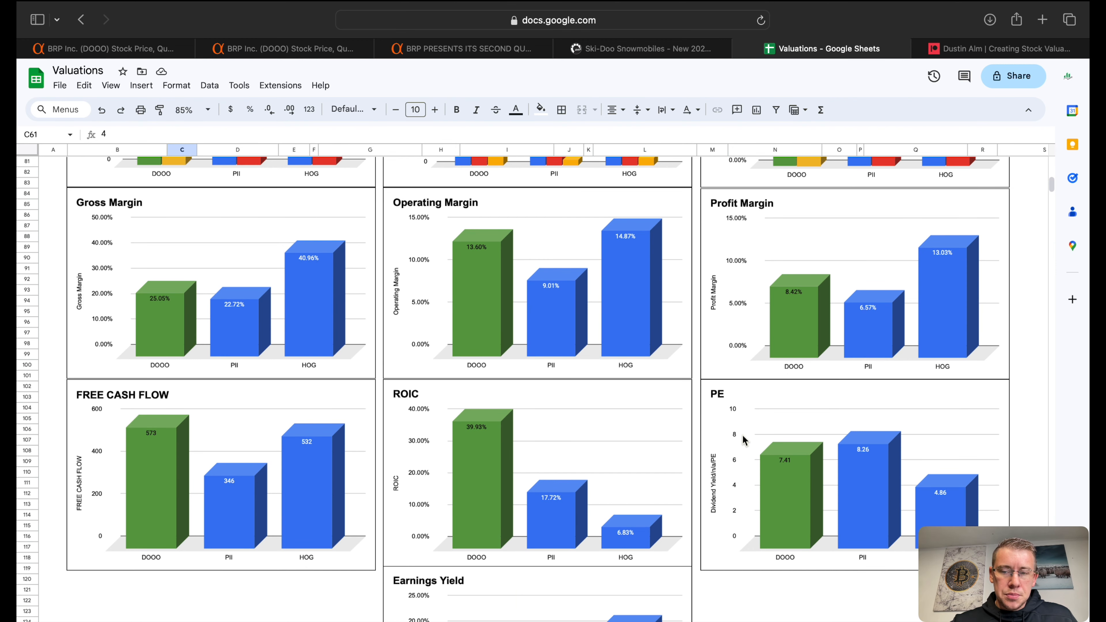
{"action": "mouse_move", "coordinate": [210, 333]}
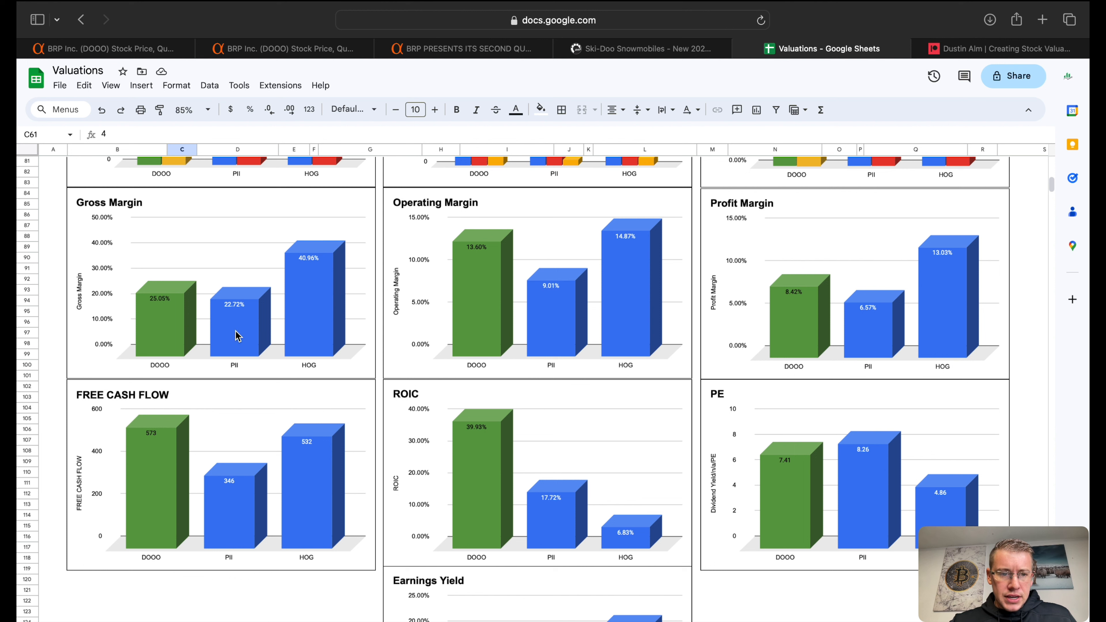
{"action": "mouse_move", "coordinate": [184, 336]}
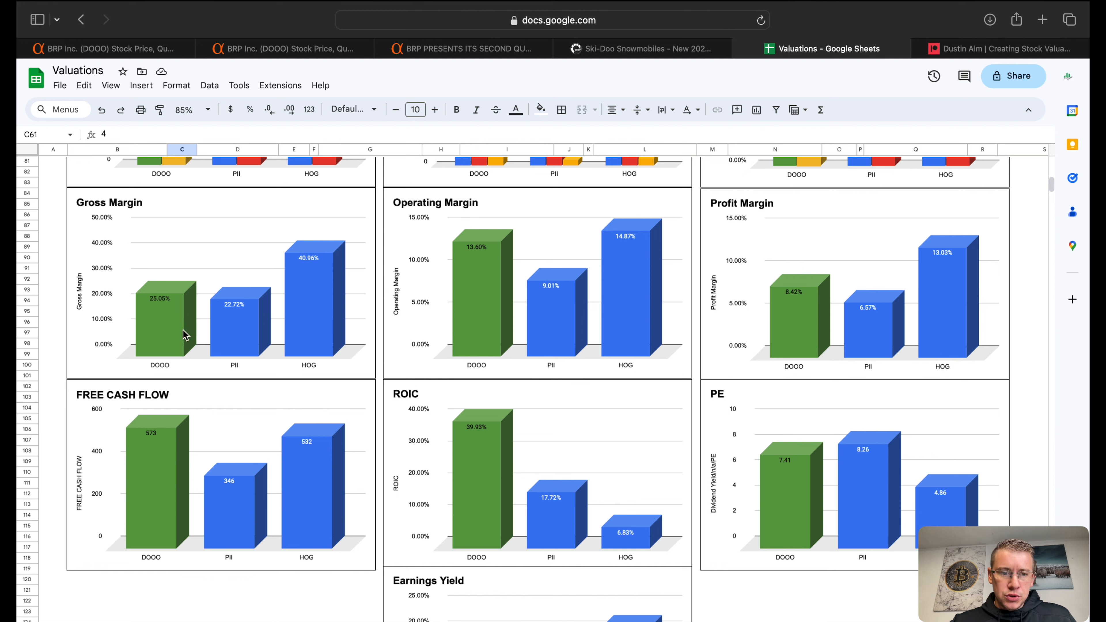
{"action": "mouse_move", "coordinate": [233, 339]}
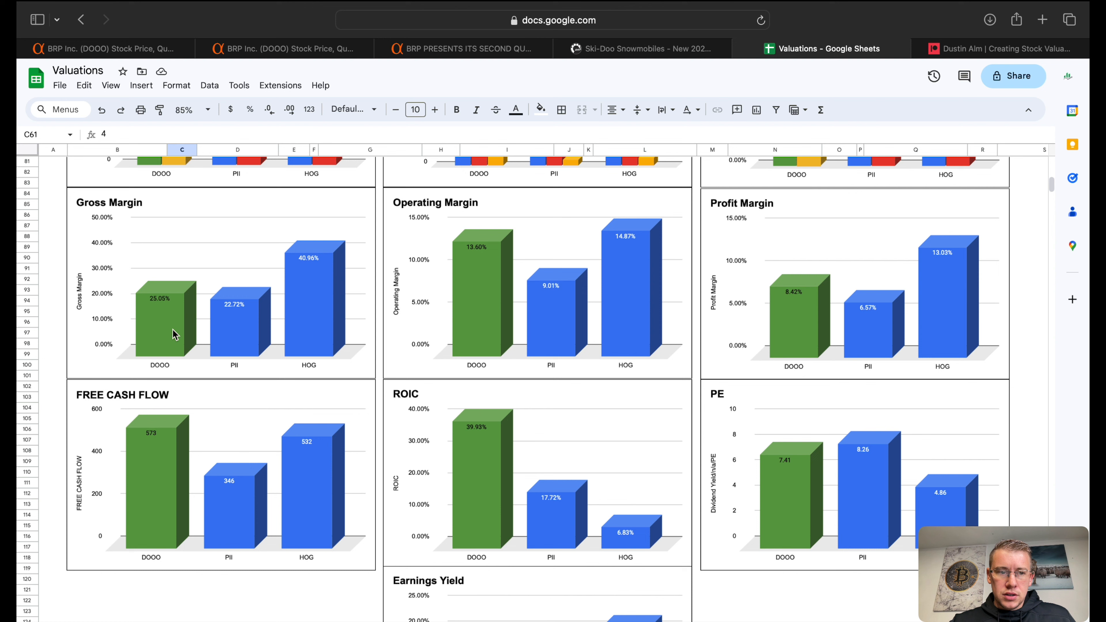
{"action": "mouse_move", "coordinate": [569, 332]}
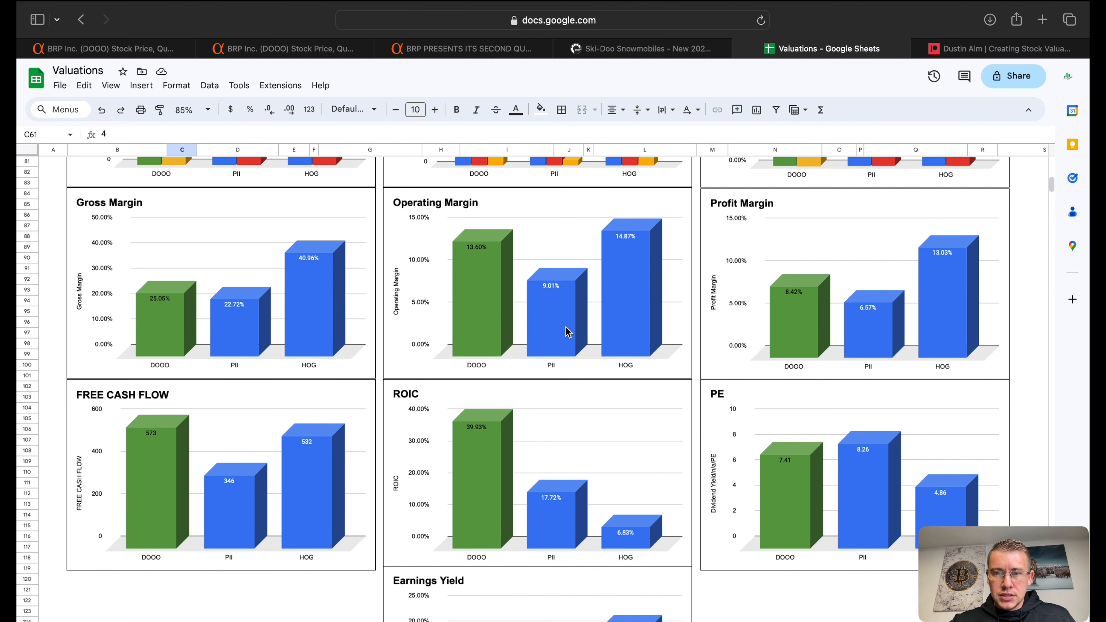
{"action": "mouse_move", "coordinate": [478, 403]}
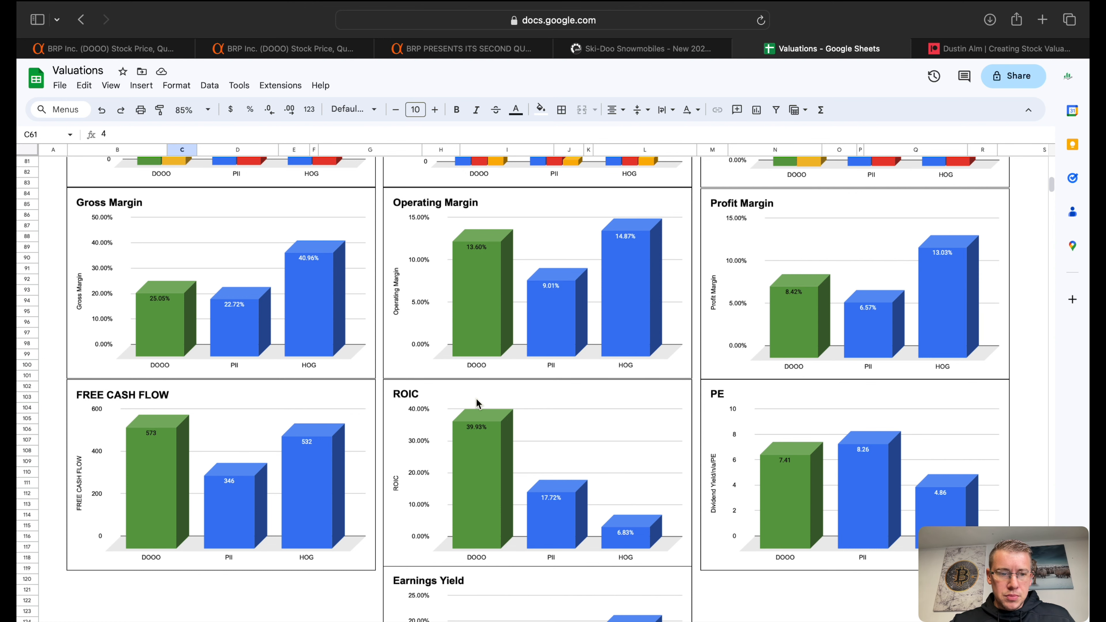
{"action": "scroll", "scroll_direction": "down", "scroll_amount": 3}
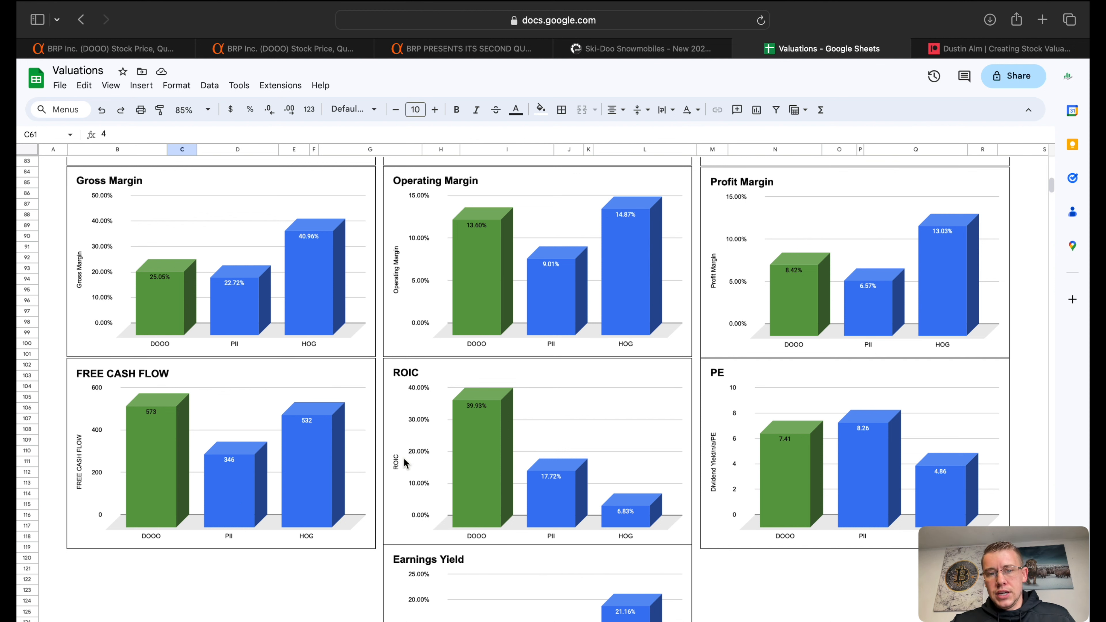
{"action": "mouse_move", "coordinate": [785, 480]}
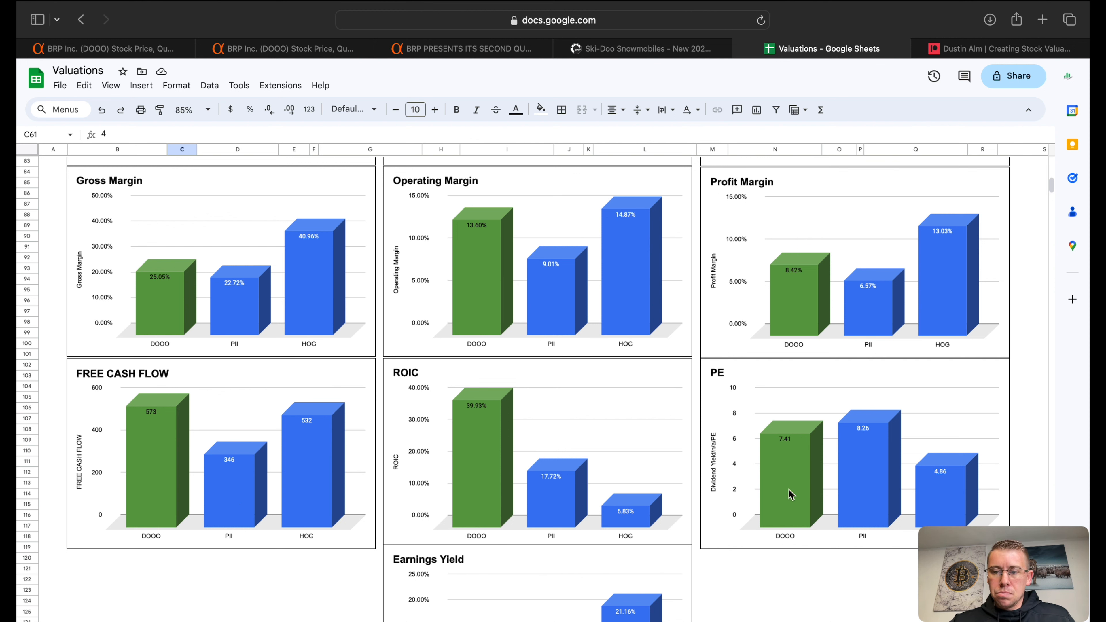
{"action": "scroll", "scroll_direction": "down", "scroll_amount": 3}
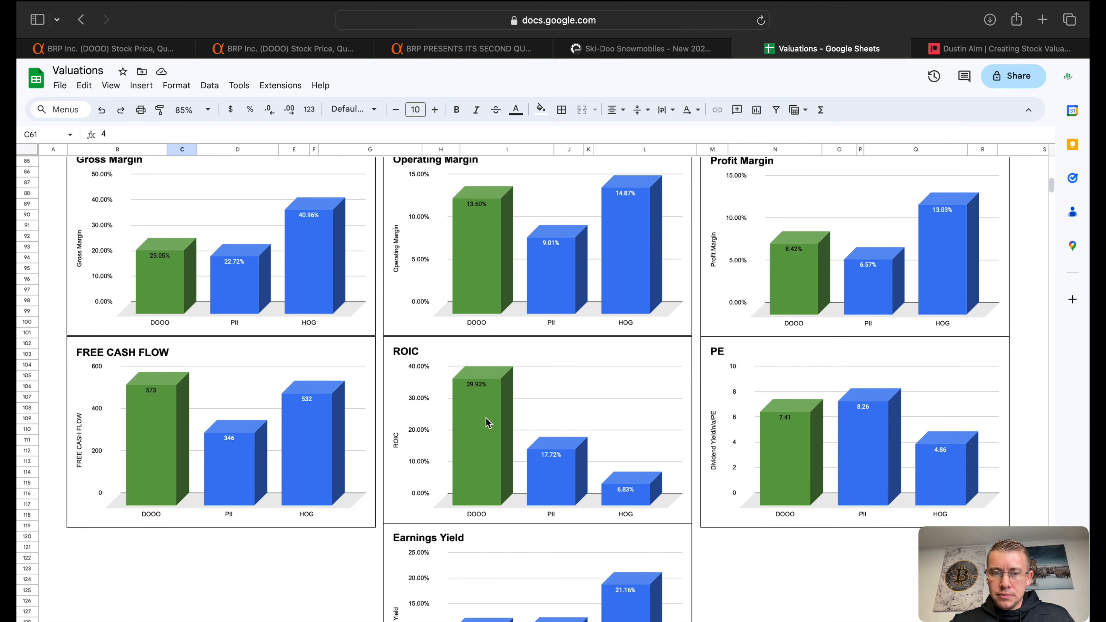
{"action": "mouse_move", "coordinate": [517, 327]}
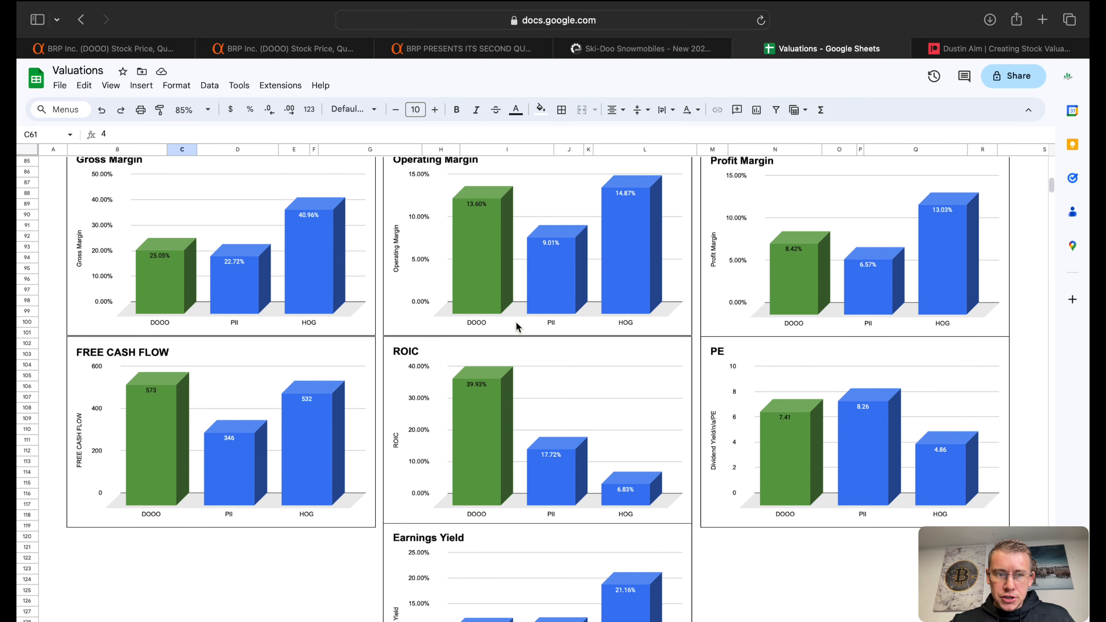
{"action": "scroll", "scroll_direction": "down", "scroll_amount": 3}
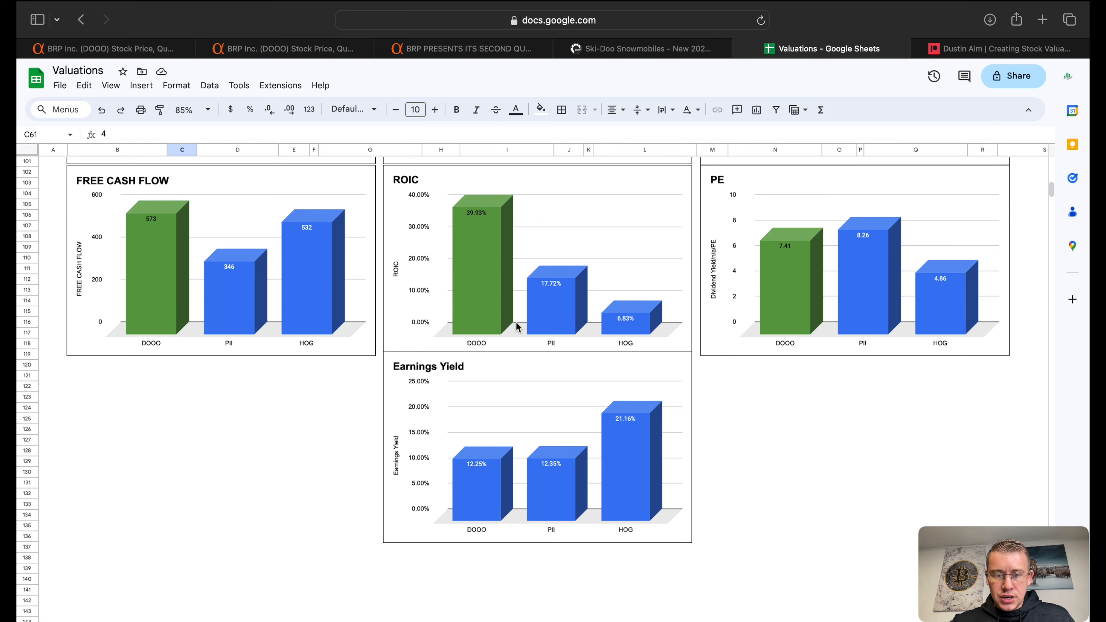
{"action": "mouse_move", "coordinate": [509, 490]}
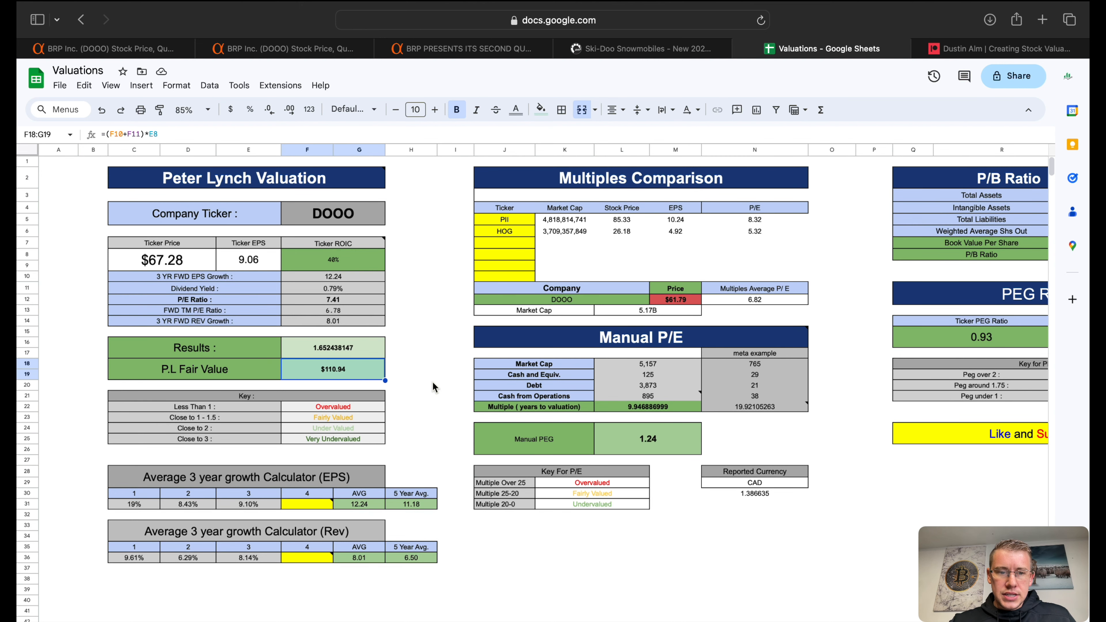
Inspect the Price formula, Manual P/E note and Market Cap source, then reach the P/B Ratio section
{"action": "scroll", "scroll_direction": "right", "scroll_amount": 3}
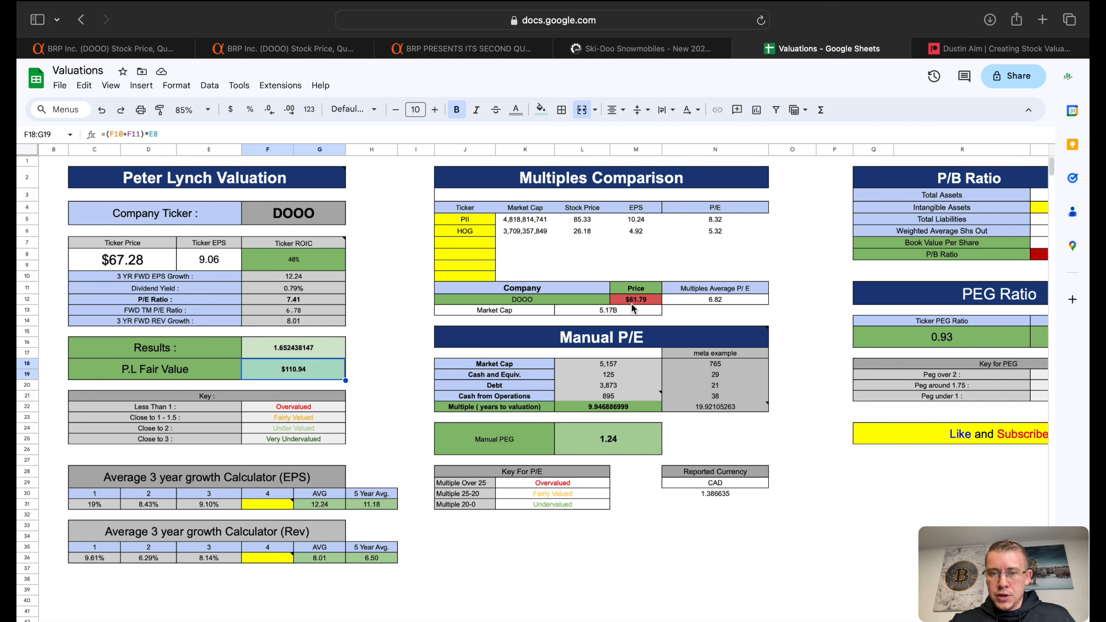
{"action": "left_click", "coordinate": [634, 299]}
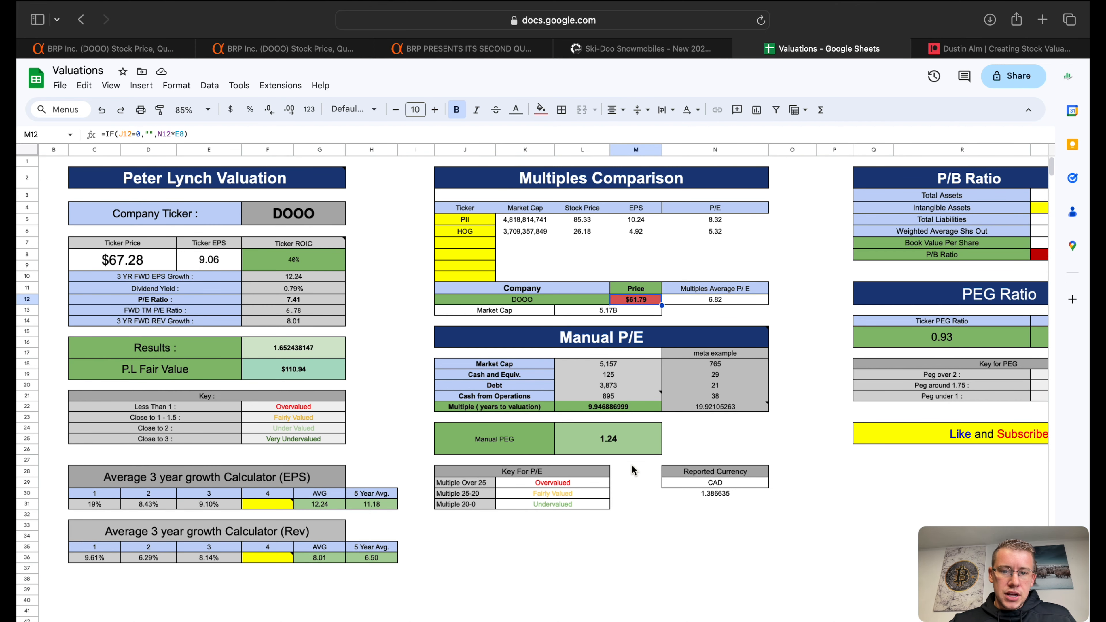
{"action": "left_click", "coordinate": [600, 336]}
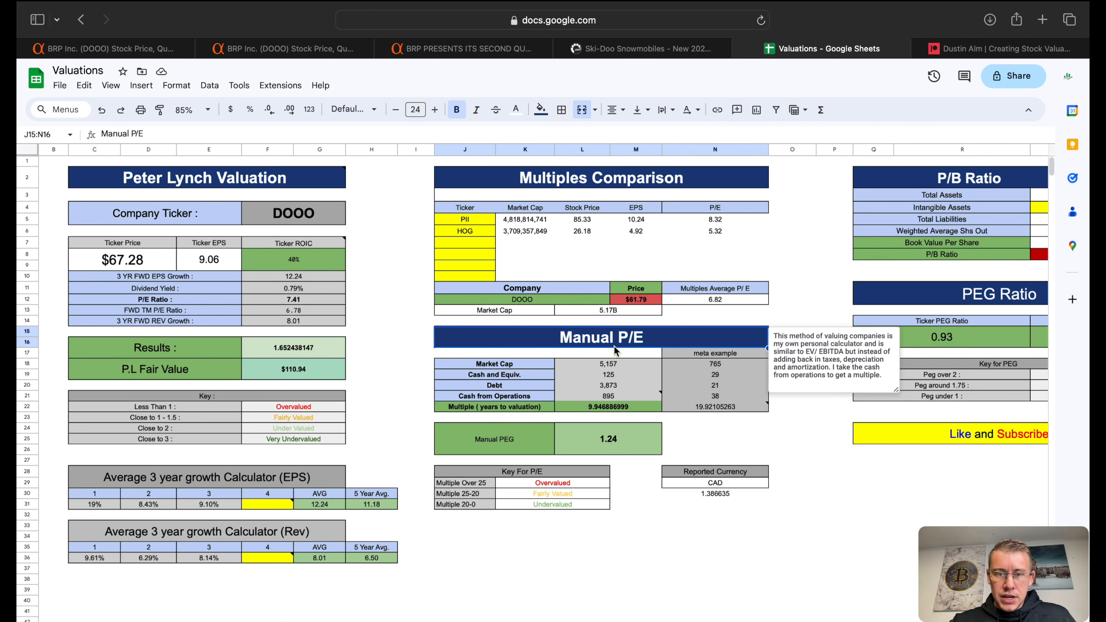
{"action": "left_click", "coordinate": [606, 406]}
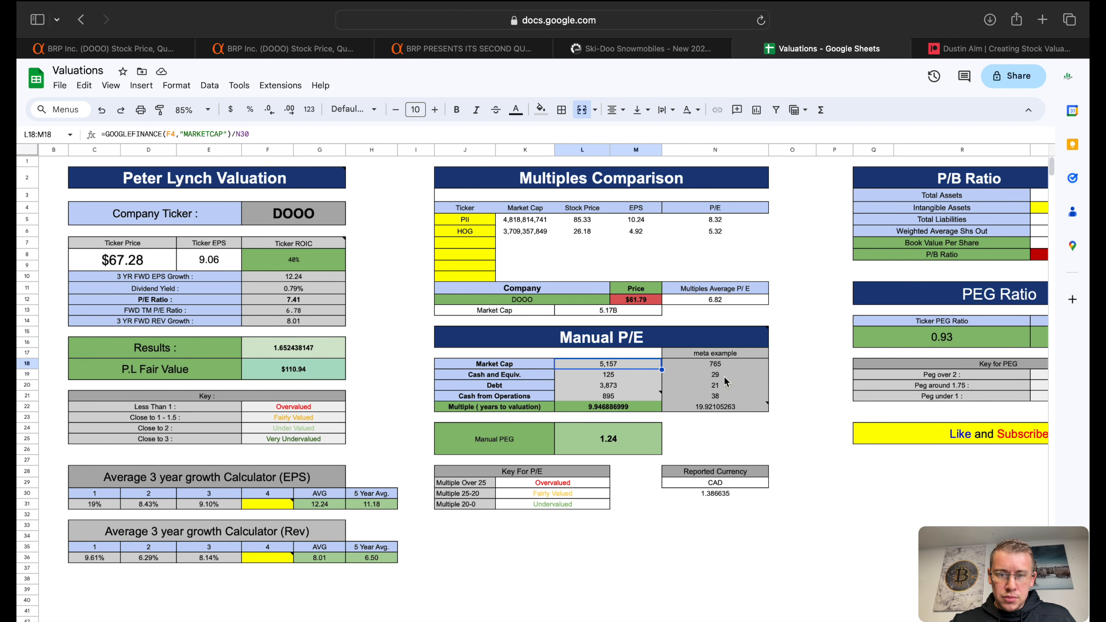
{"action": "scroll", "scroll_direction": "right", "scroll_amount": 3}
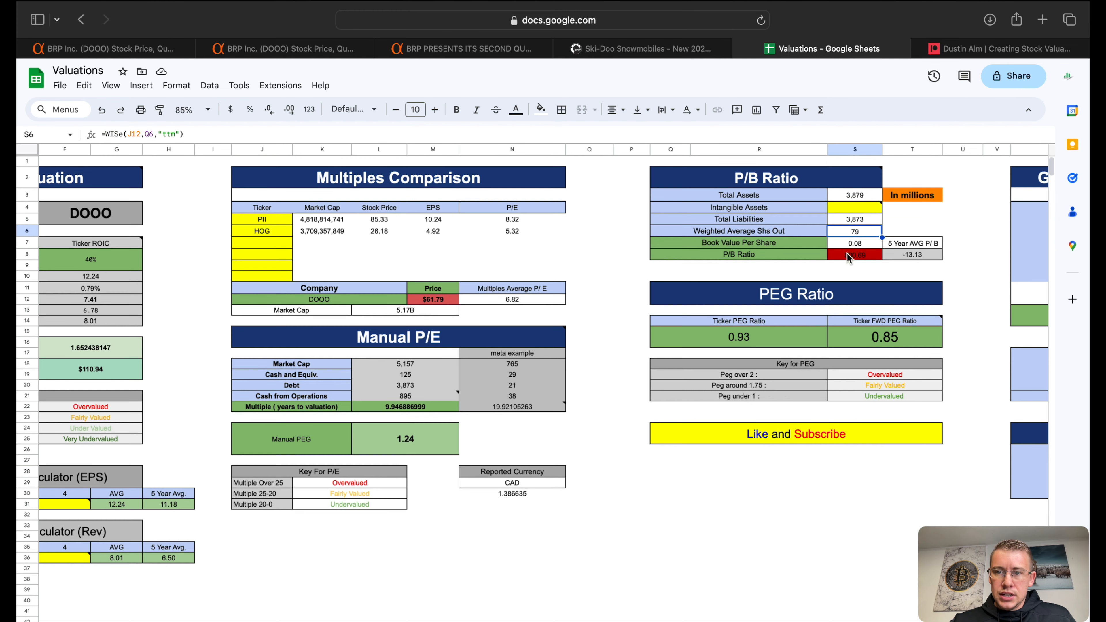
Inspect the ticker and forward PEG ratio formulas in the PEG Ratio section
{"action": "left_click", "coordinate": [855, 255]}
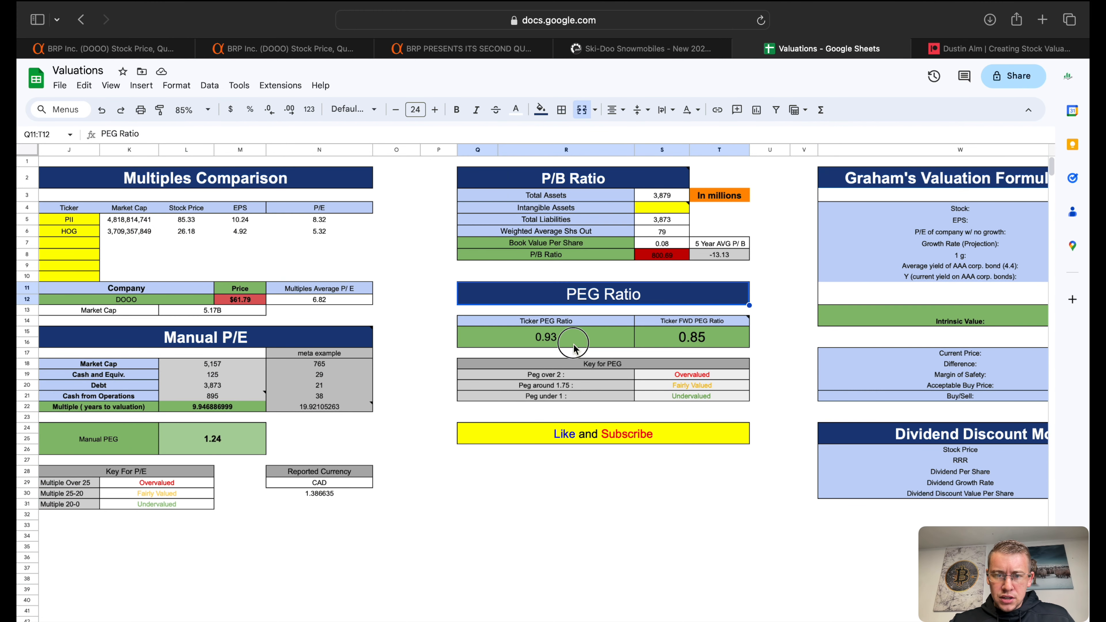
{"action": "left_click", "coordinate": [546, 336]}
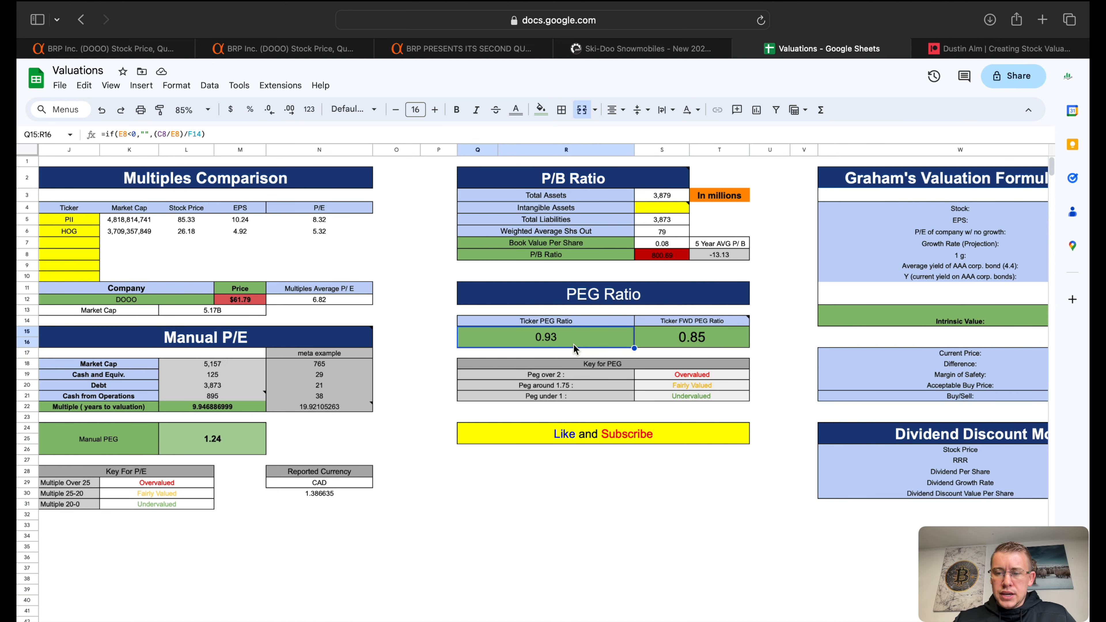
{"action": "left_click", "coordinate": [691, 337]}
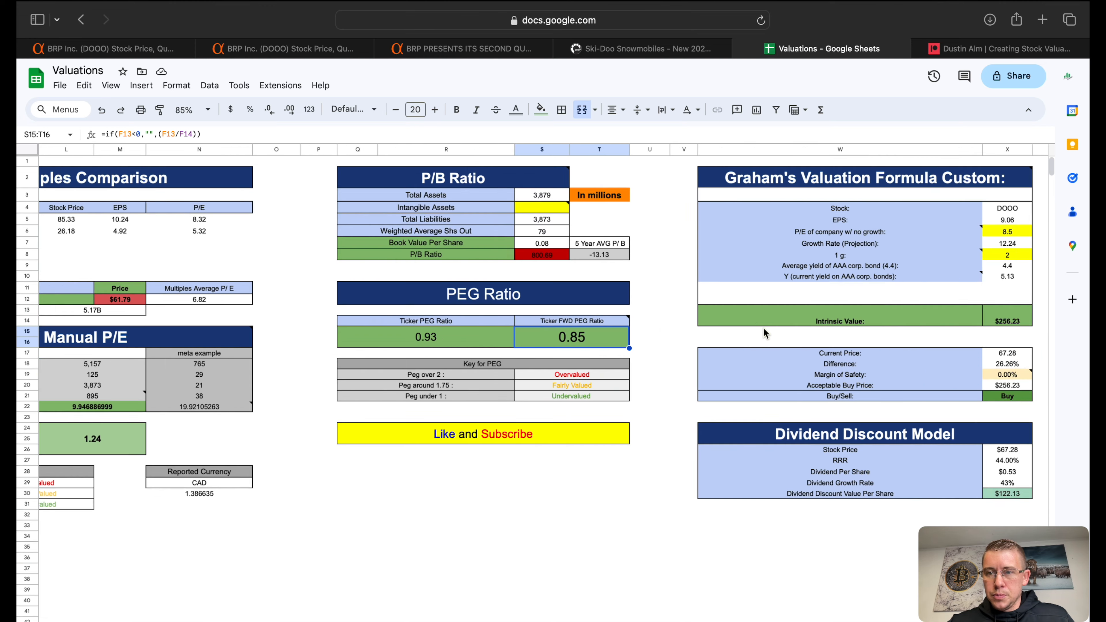
Set the Graham formula's 1 g growth input to 1, giving an intrinsic value of $161.14
{"action": "scroll", "scroll_direction": "right", "scroll_amount": 3}
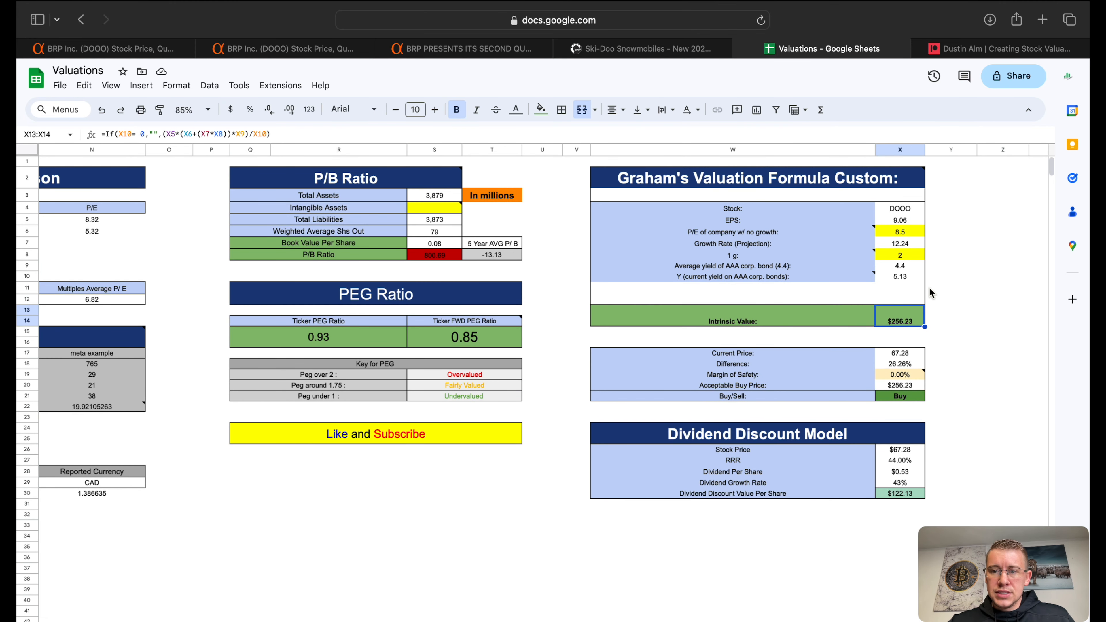
{"action": "left_click", "coordinate": [899, 255]}
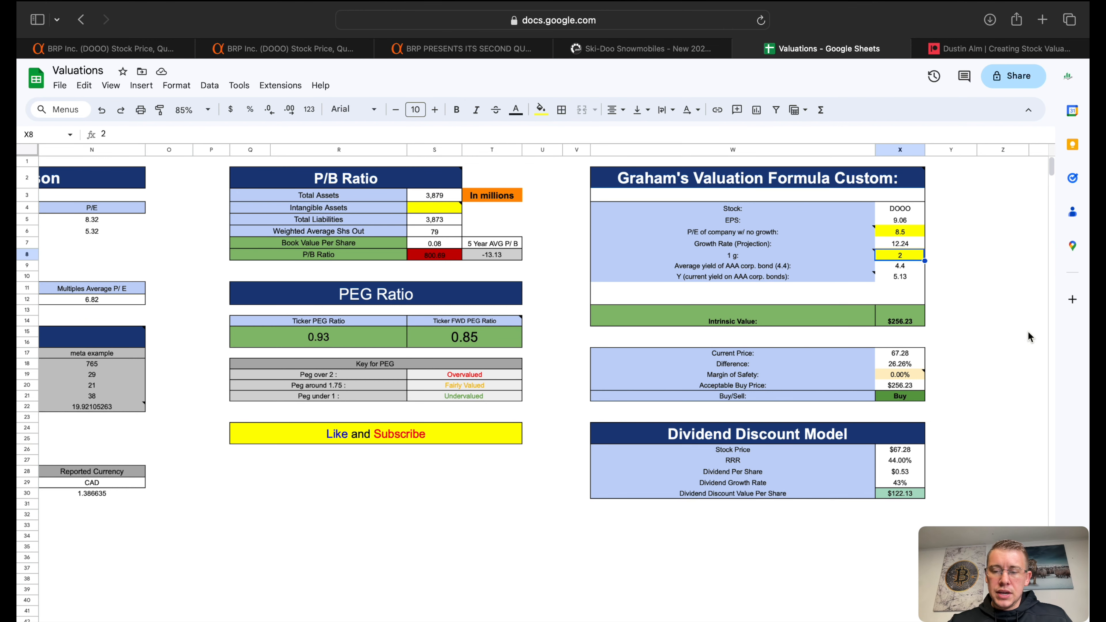
{"action": "type", "text": "1"}
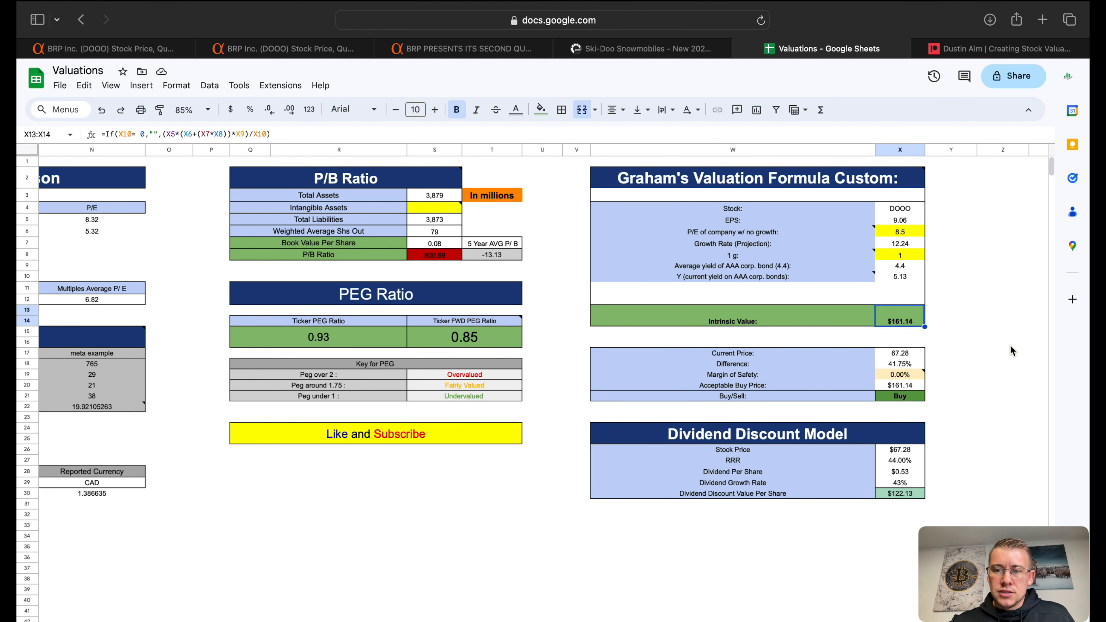
Check the yearly dividend figures 0.086, 0.118 and 0.402 in the historical financials table
{"action": "scroll", "scroll_direction": "down", "scroll_amount": 3}
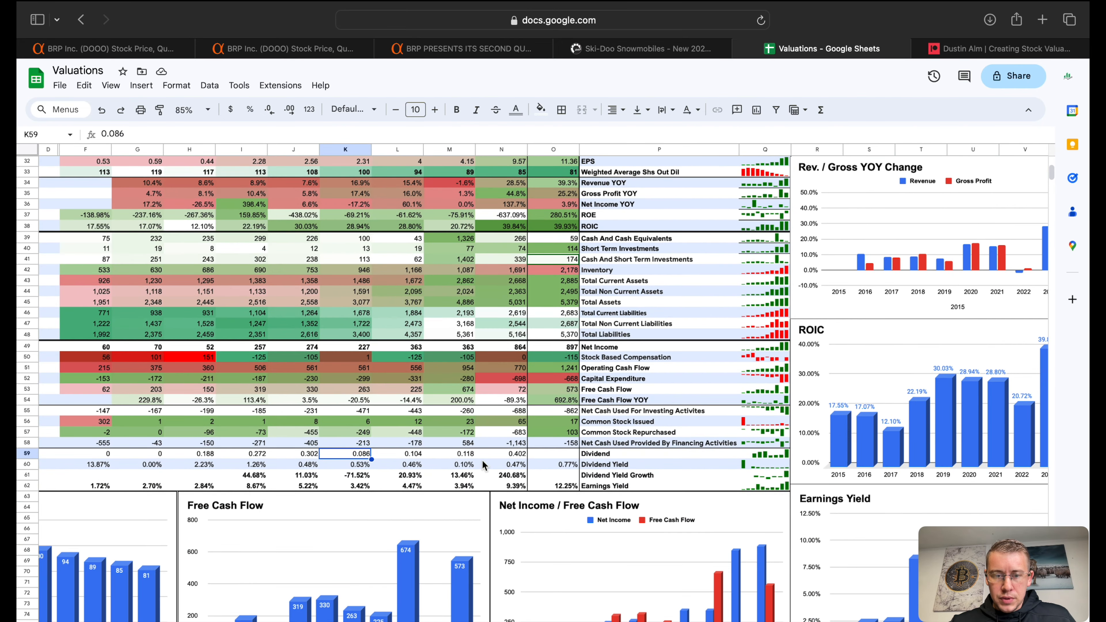
{"action": "left_click", "coordinate": [449, 452]}
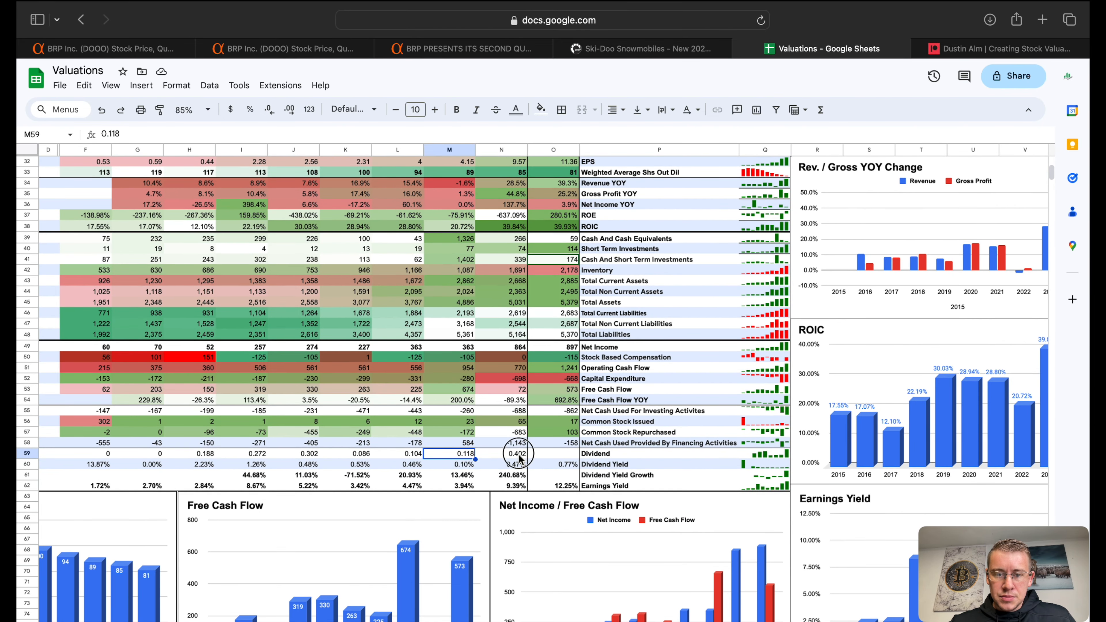
{"action": "left_click", "coordinate": [502, 453]}
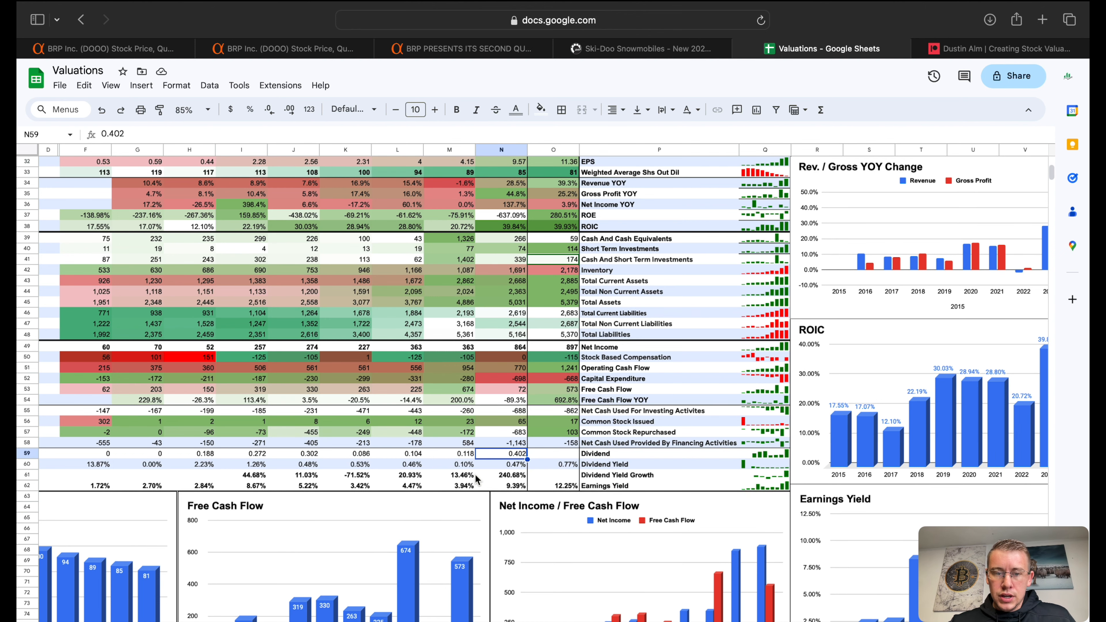
{"action": "left_click", "coordinate": [502, 475]}
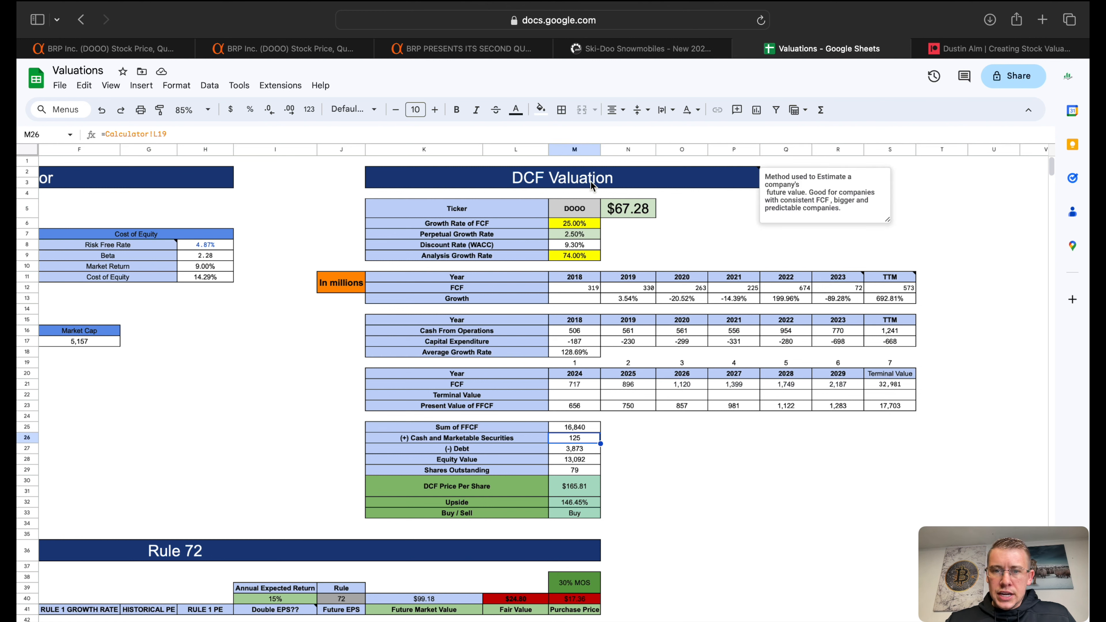
{"action": "mouse_move", "coordinate": [575, 272]}
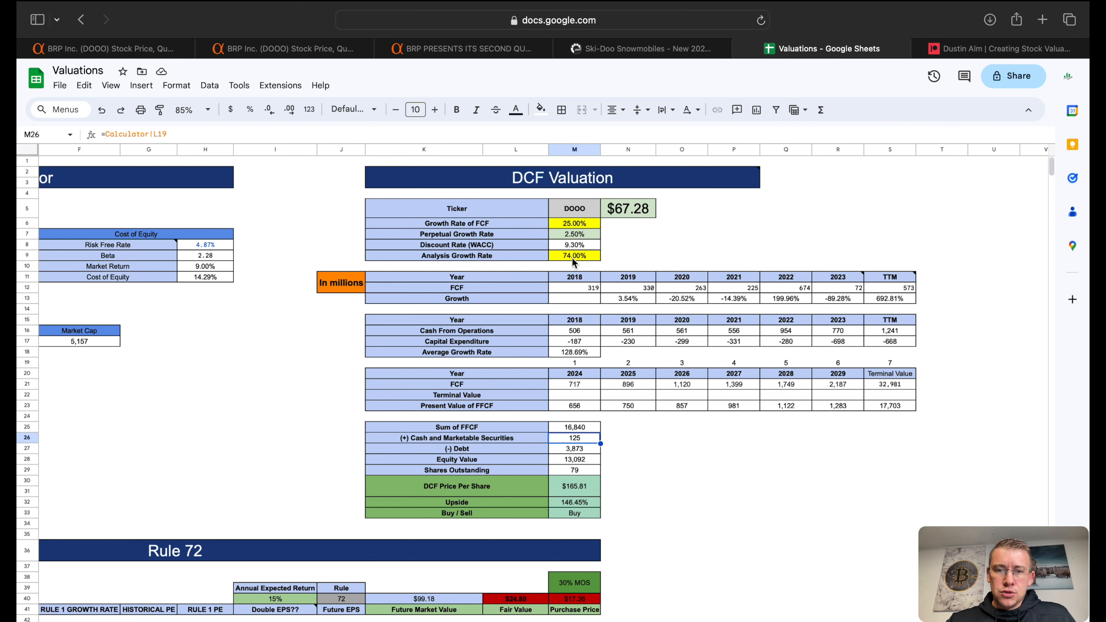
Check the 25% FCF growth rate input in the DCF valuation
{"action": "left_click", "coordinate": [573, 352]}
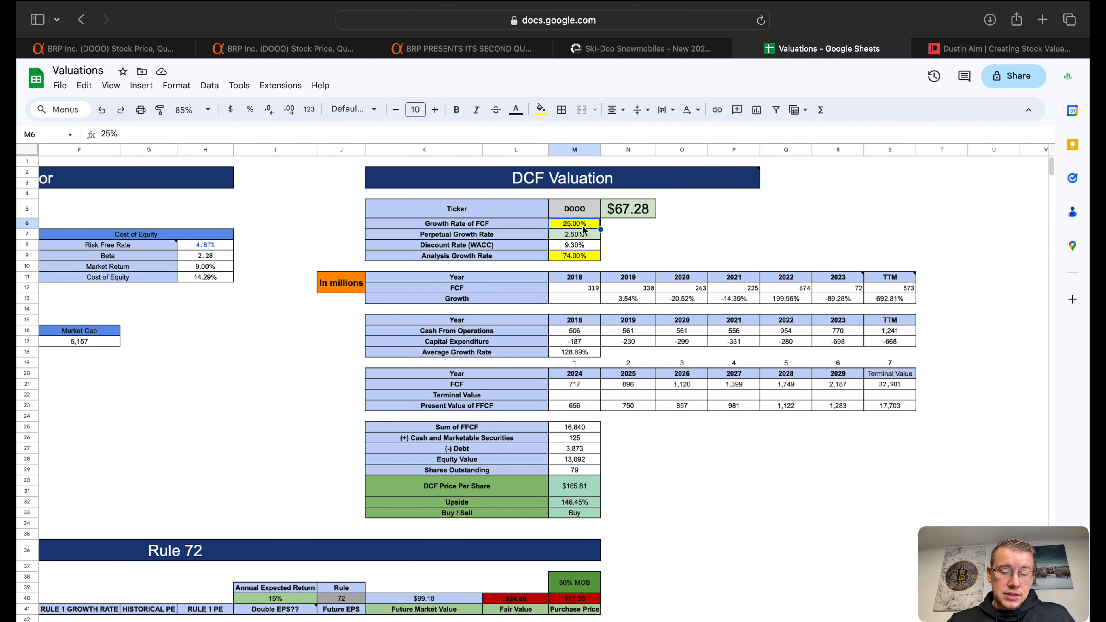
{"action": "mouse_move", "coordinate": [586, 321]}
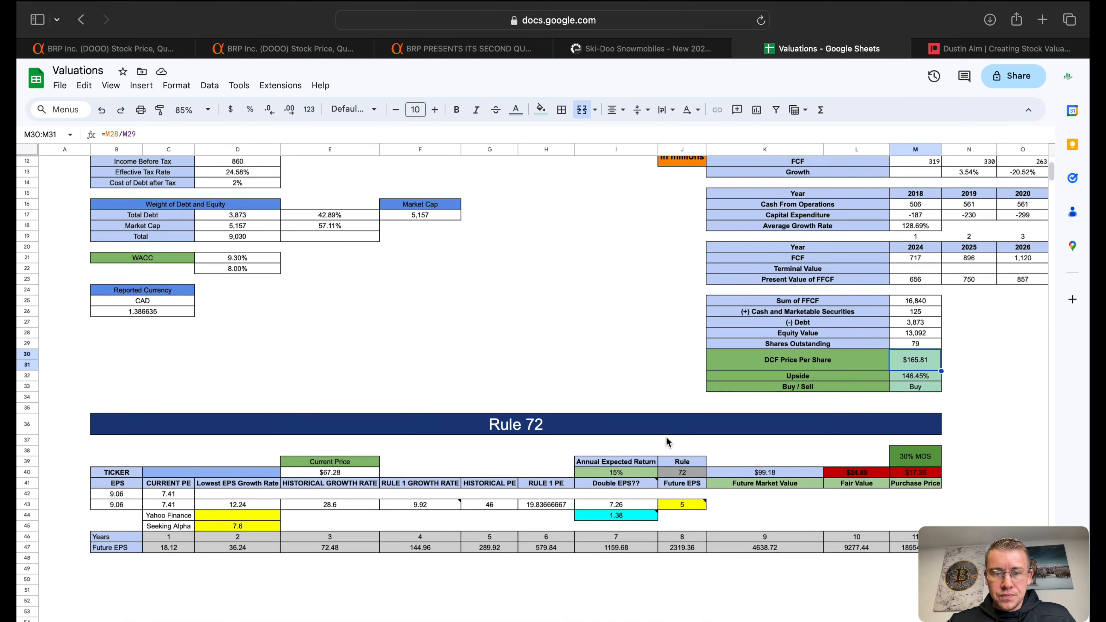
Review the Rule 72 EPS estimate note, confirm J43, and view the Summary fair value of $131.71
{"action": "scroll", "scroll_direction": "down", "scroll_amount": 3}
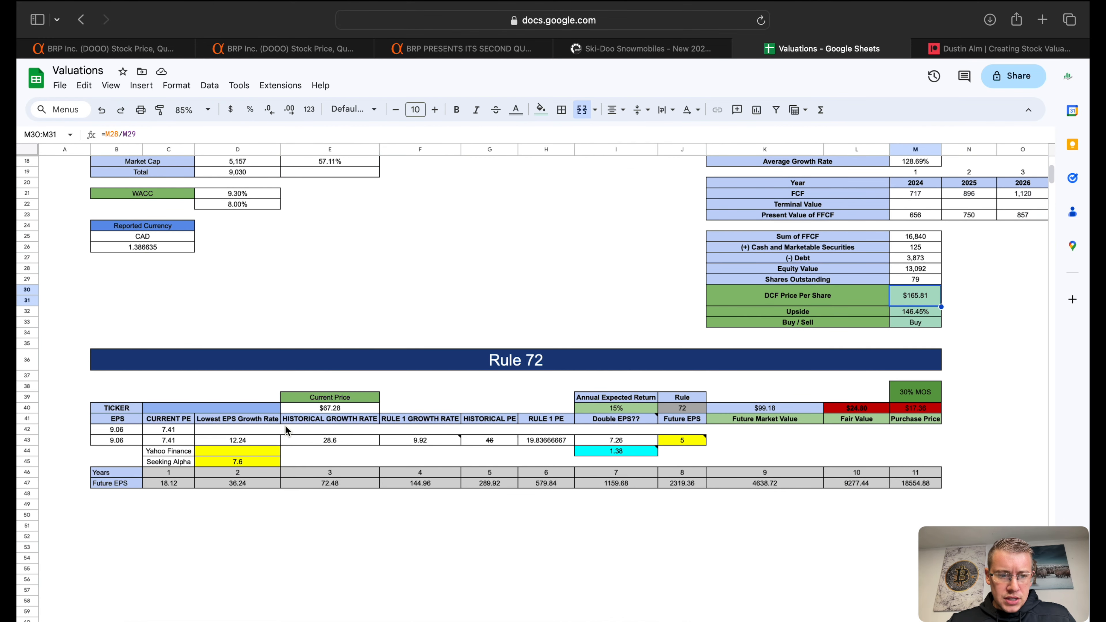
{"action": "mouse_move", "coordinate": [393, 435]}
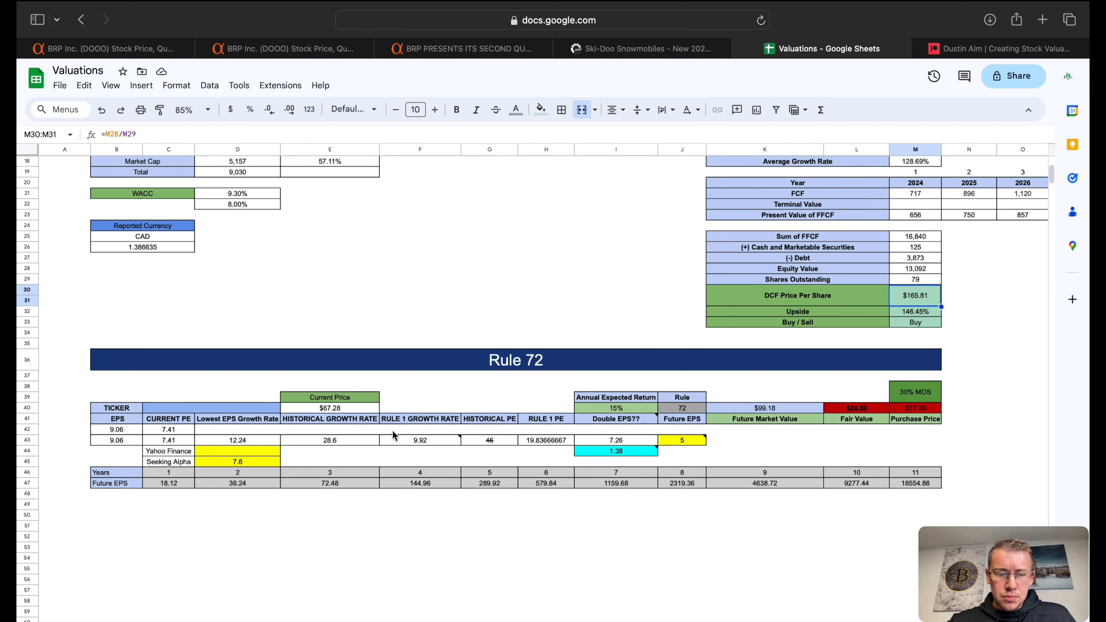
{"action": "mouse_move", "coordinate": [271, 463]}
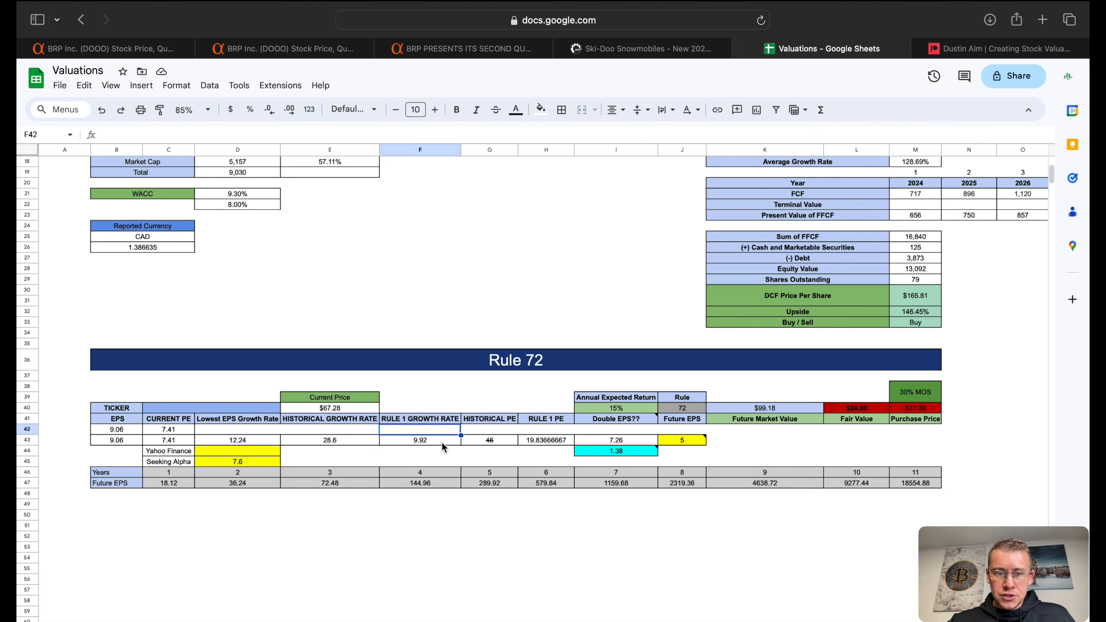
{"action": "mouse_move", "coordinate": [681, 408]}
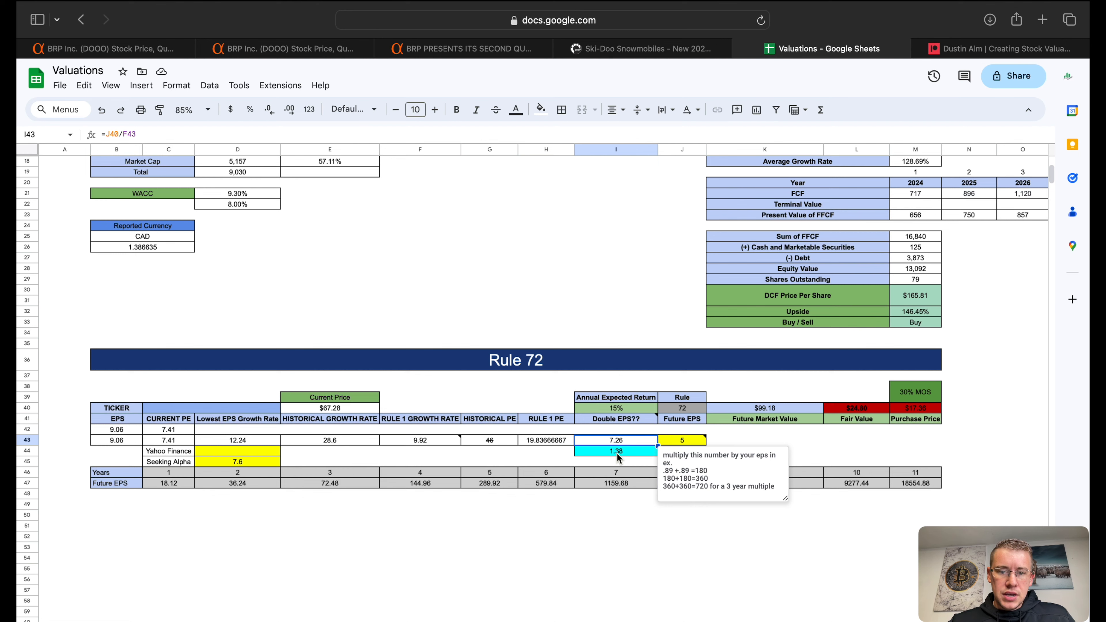
{"action": "left_click", "coordinate": [615, 452]}
{"action": "type", "text": "2"}
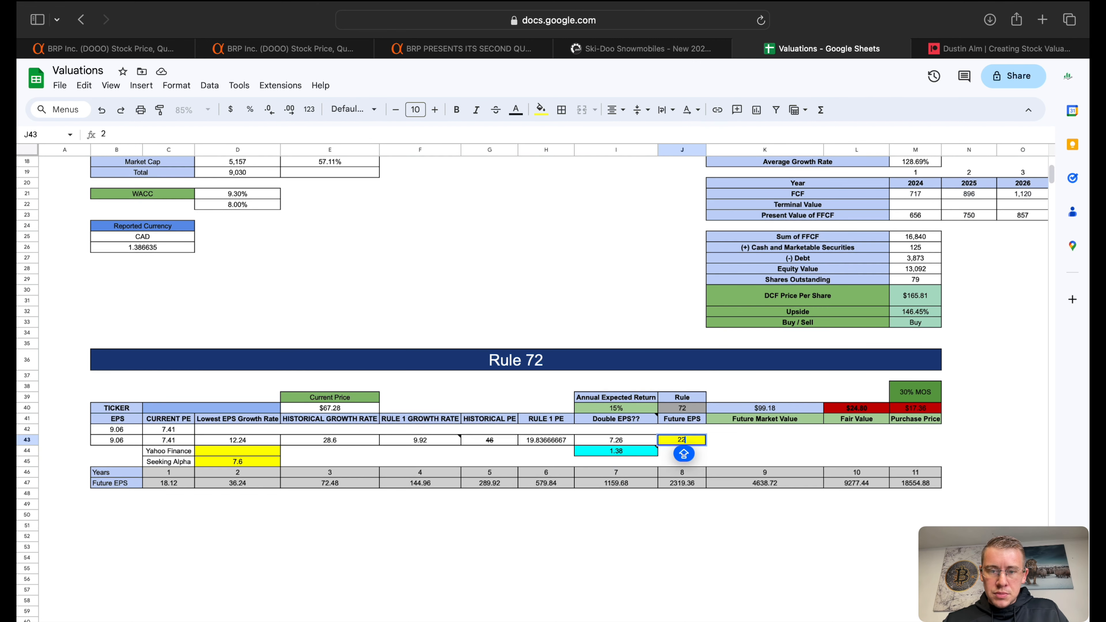
{"action": "key", "text": "enter"}
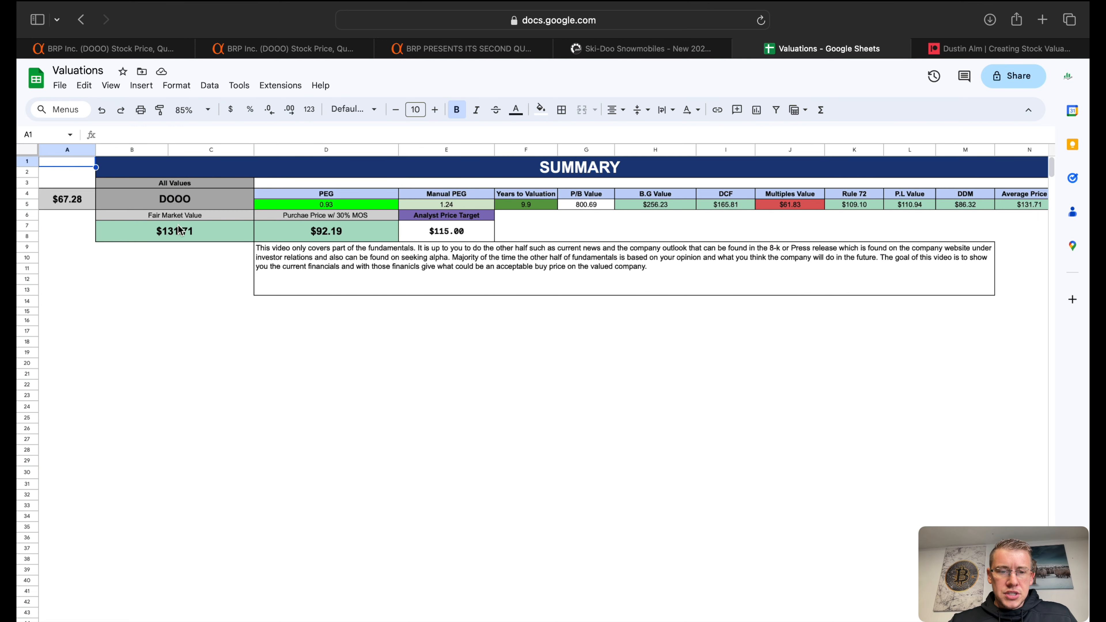
{"action": "left_click", "coordinate": [67, 198]}
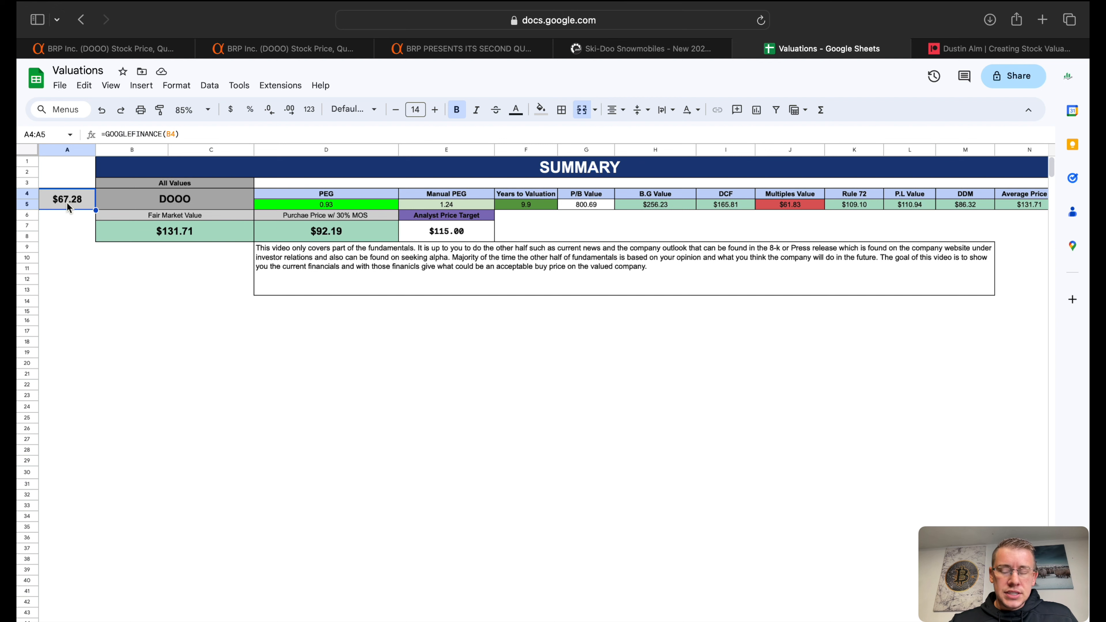
{"action": "mouse_move", "coordinate": [184, 241]}
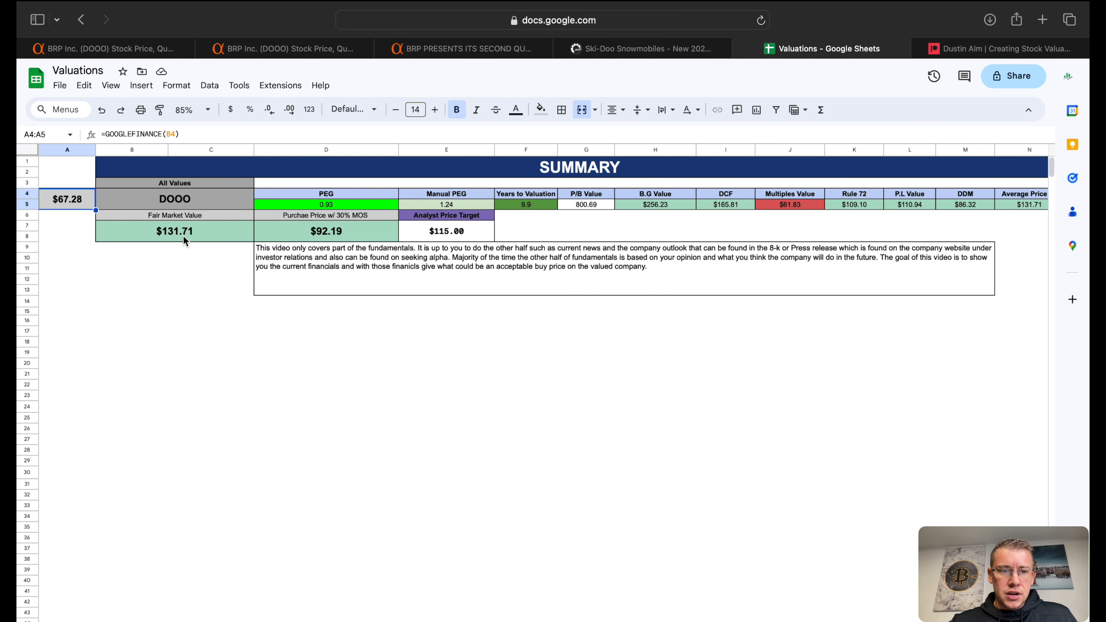
{"action": "left_click", "coordinate": [174, 230]}
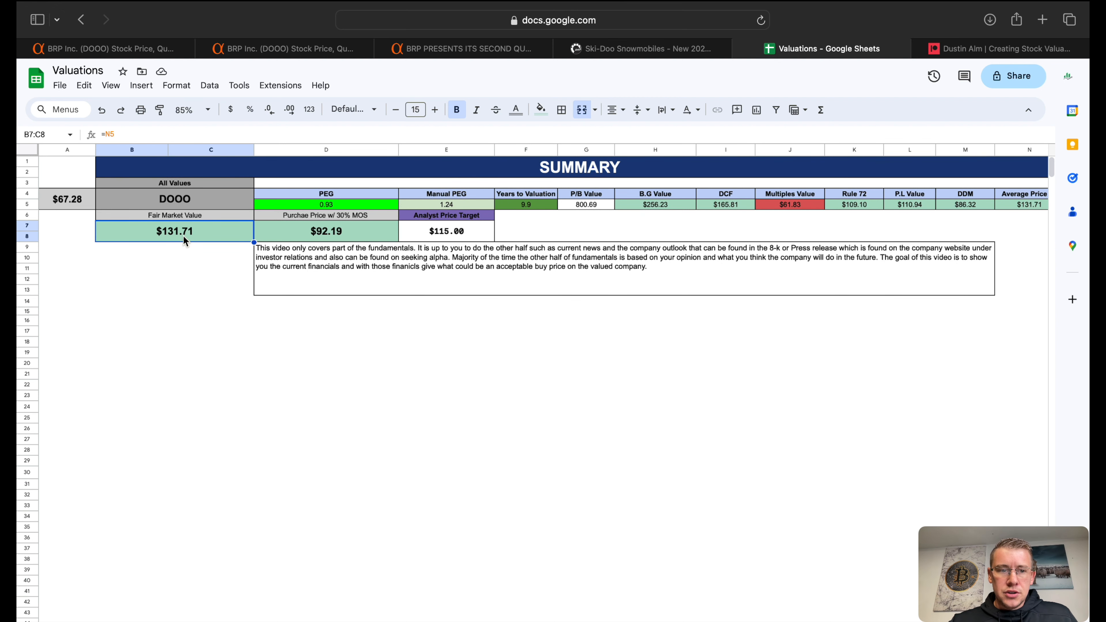
{"action": "left_click", "coordinate": [326, 230]}
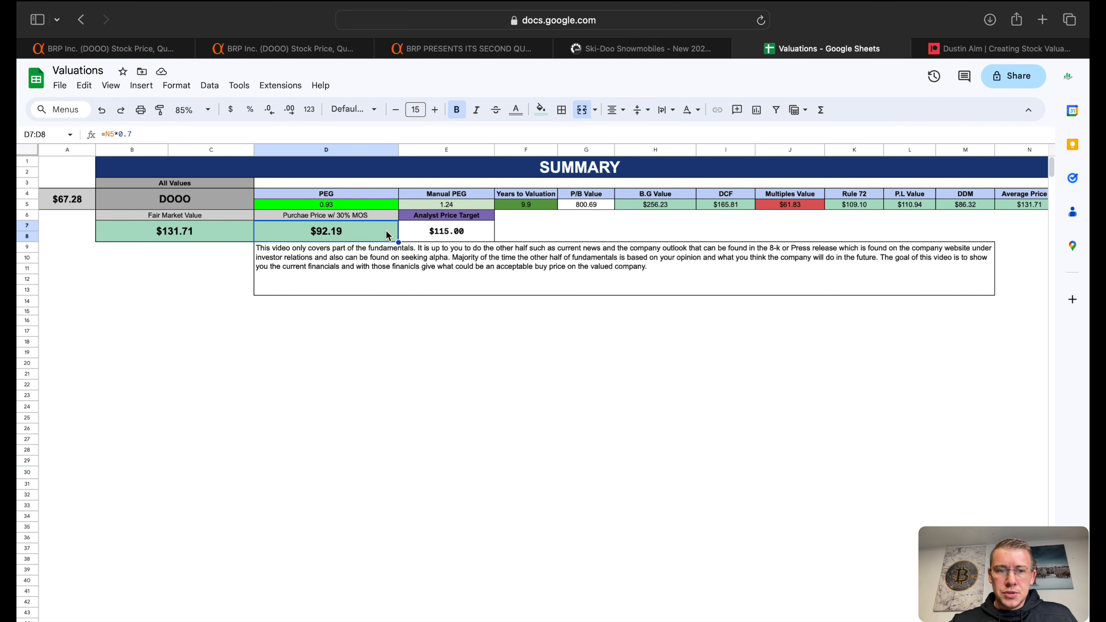
{"action": "mouse_move", "coordinate": [433, 232]}
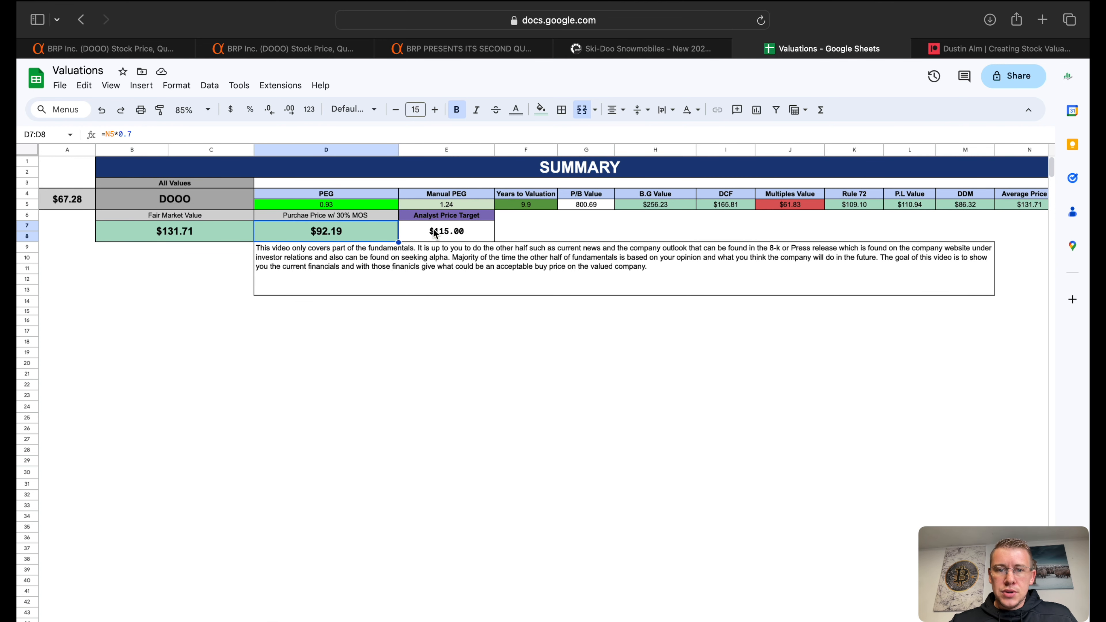
{"action": "left_click", "coordinate": [446, 231]}
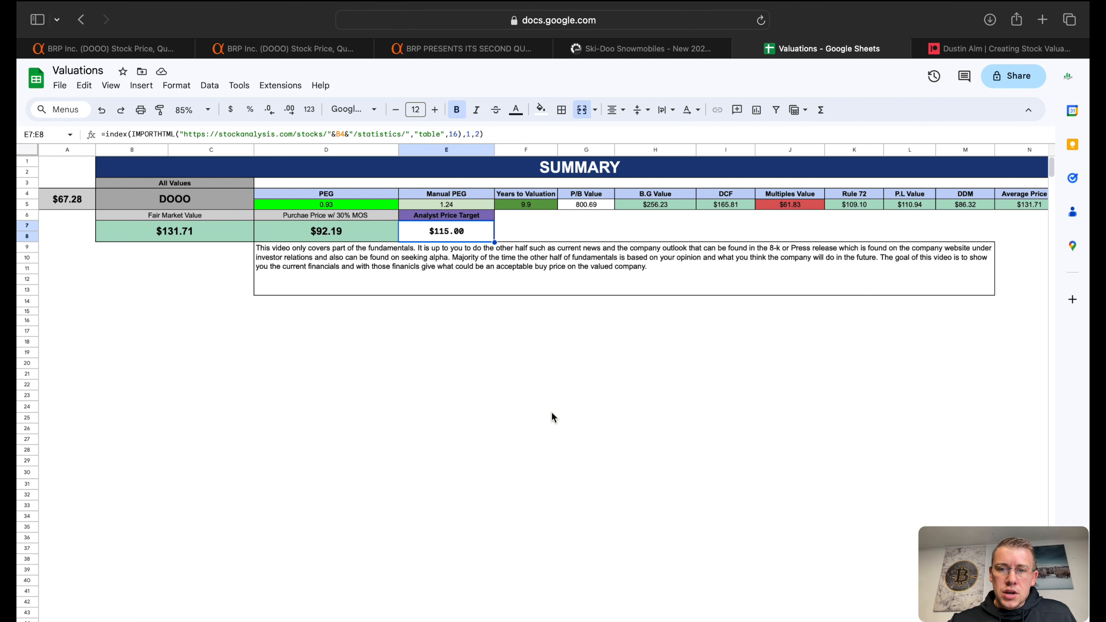
{"action": "mouse_move", "coordinate": [522, 461]}
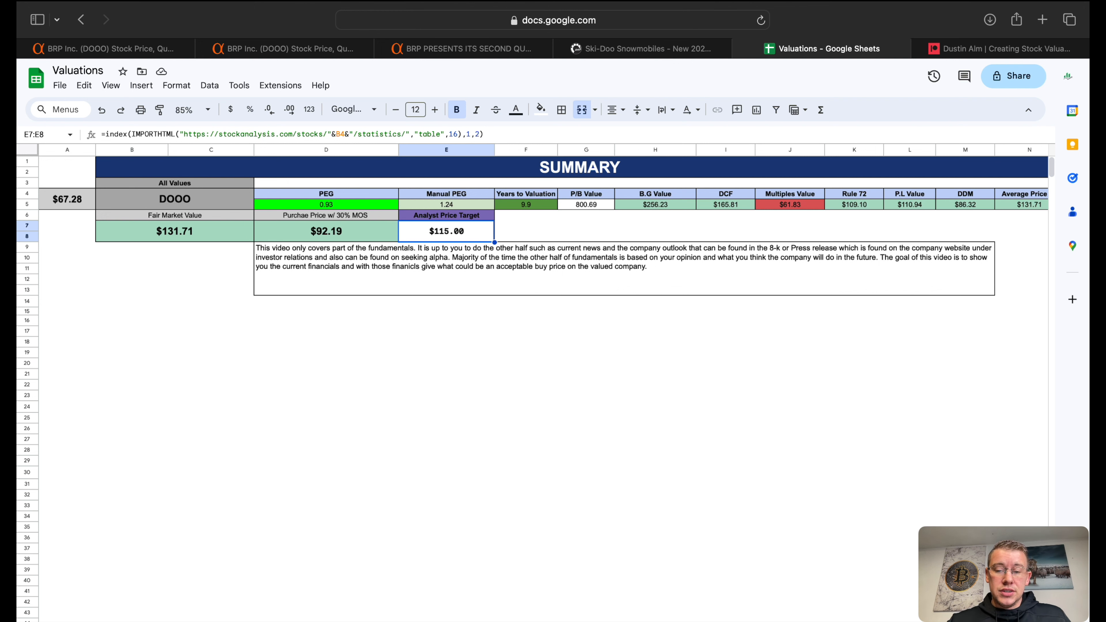
{"action": "mouse_move", "coordinate": [518, 411]}
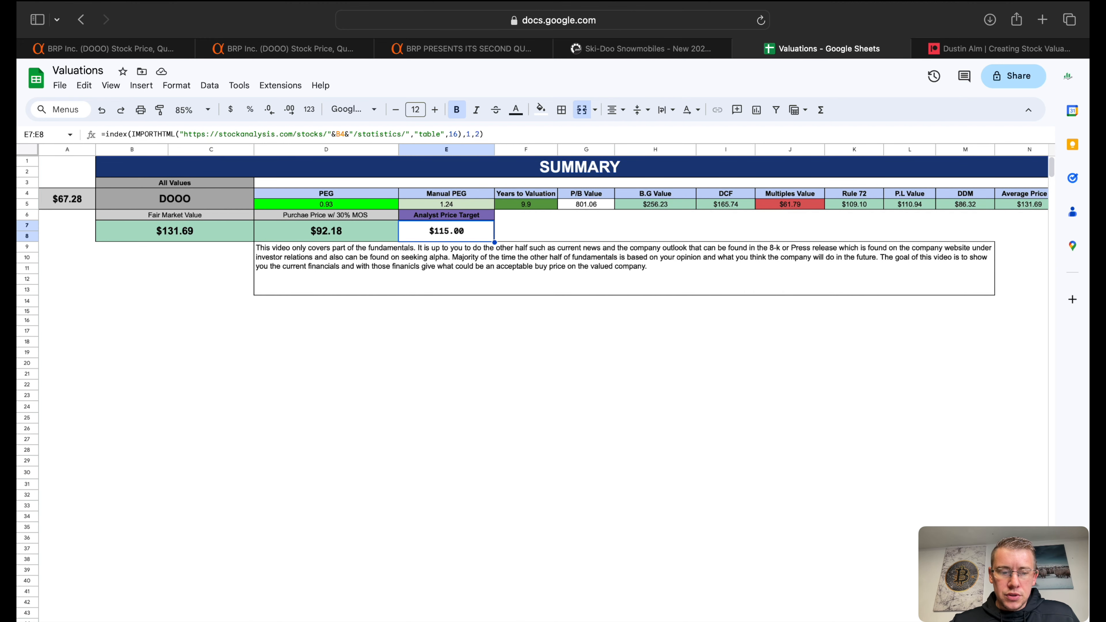
{"action": "scroll", "scroll_direction": "down", "scroll_amount": 3}
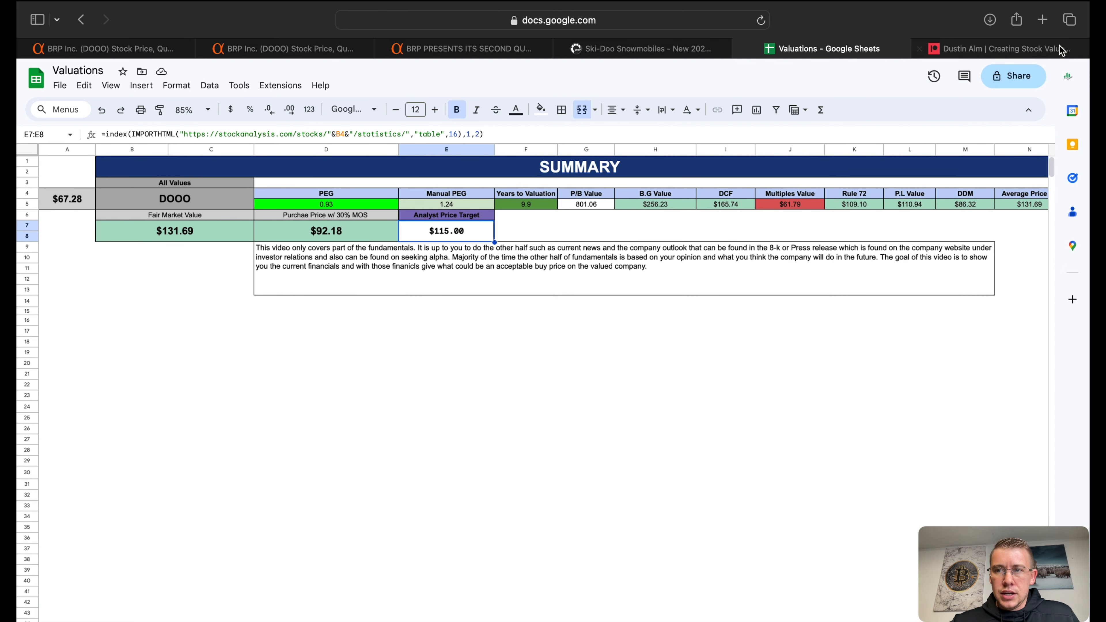
{"action": "left_click", "coordinate": [994, 49]}
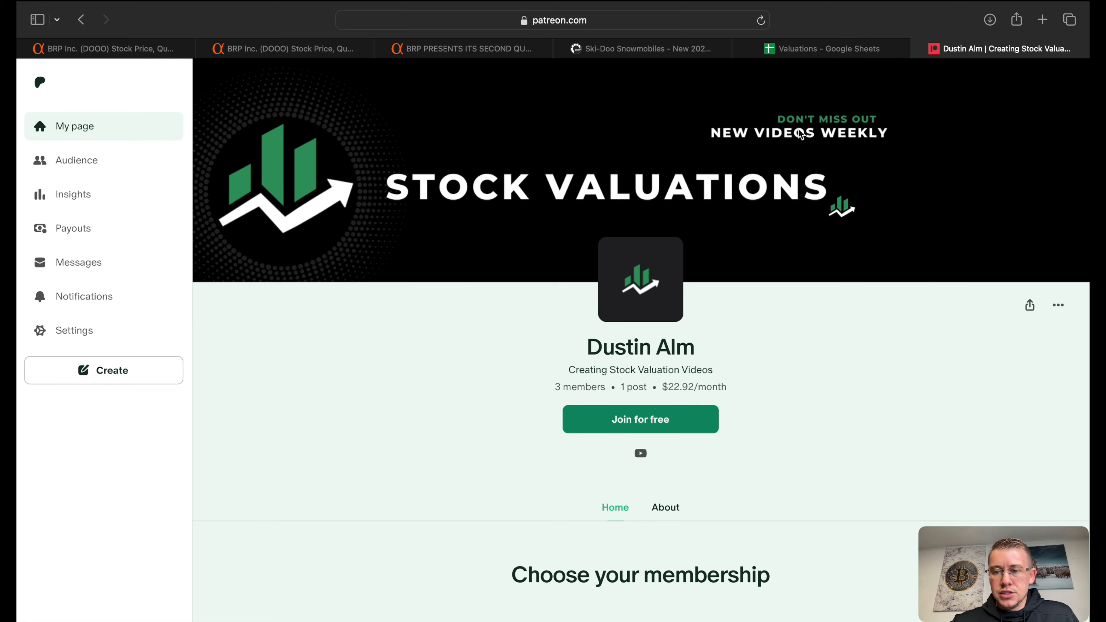
{"action": "left_click", "coordinate": [821, 48]}
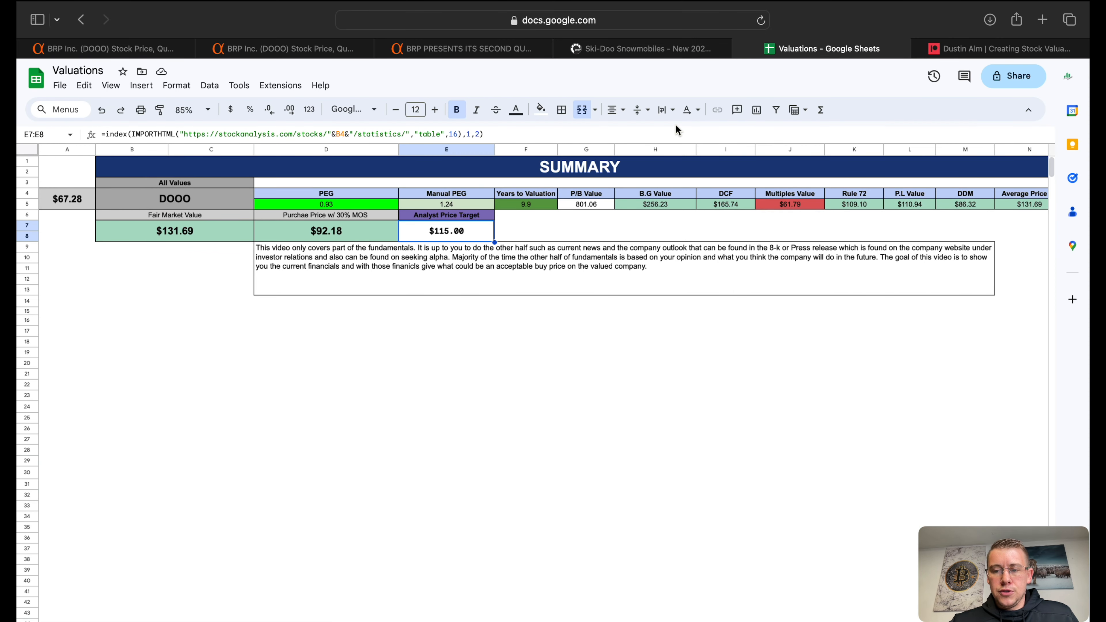
{"action": "mouse_move", "coordinate": [417, 561]}
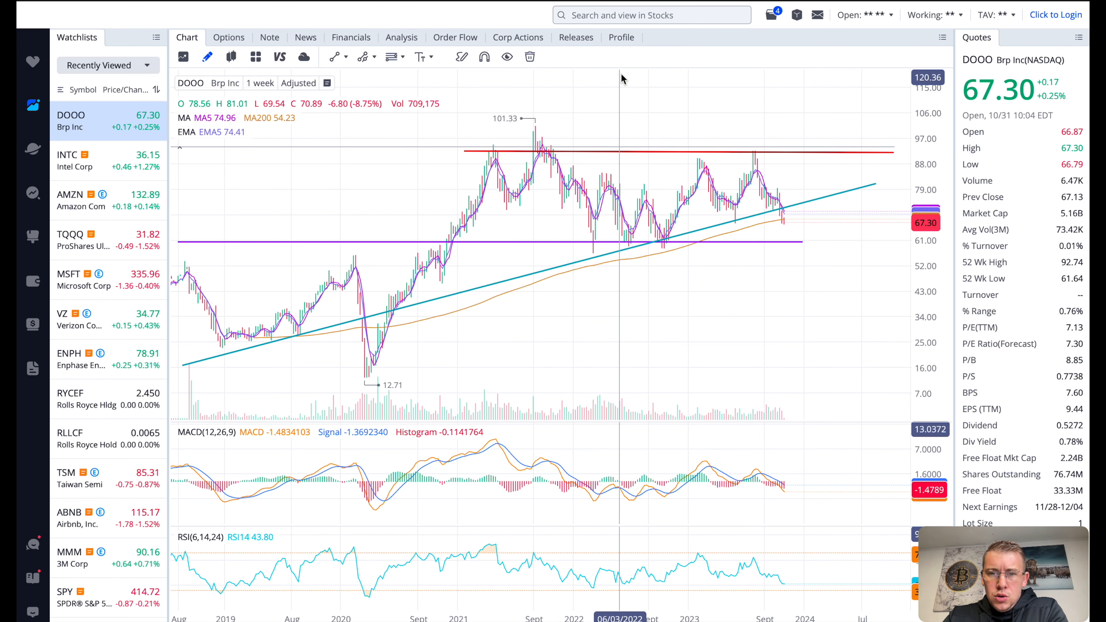
{"action": "mouse_move", "coordinate": [544, 152]}
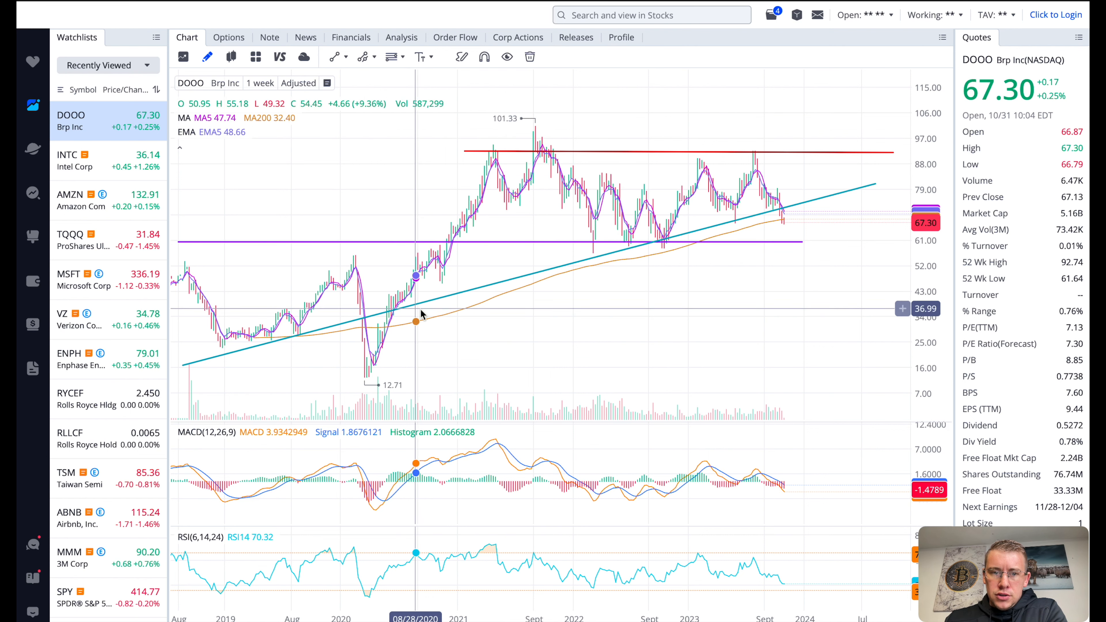
{"action": "mouse_move", "coordinate": [769, 211]}
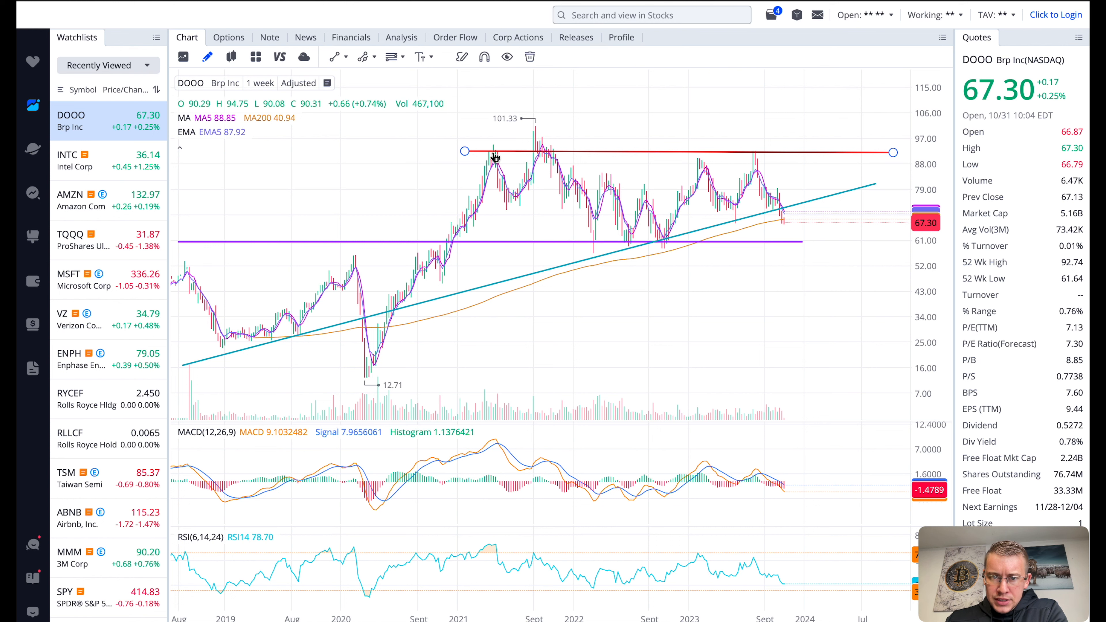
{"action": "mouse_move", "coordinate": [411, 205]}
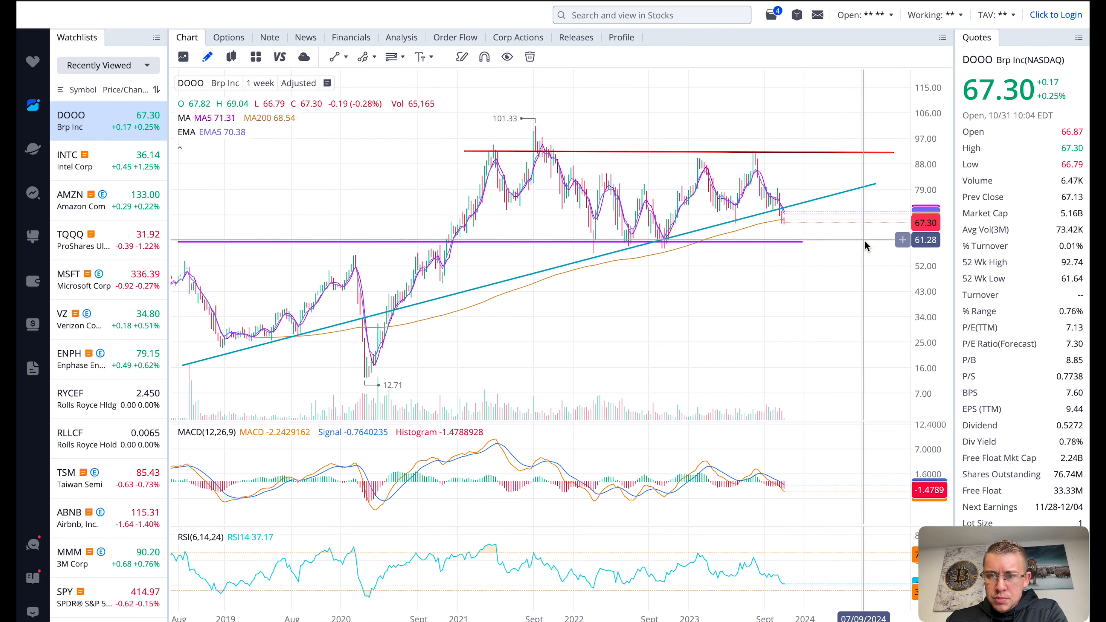
{"action": "mouse_move", "coordinate": [867, 248]}
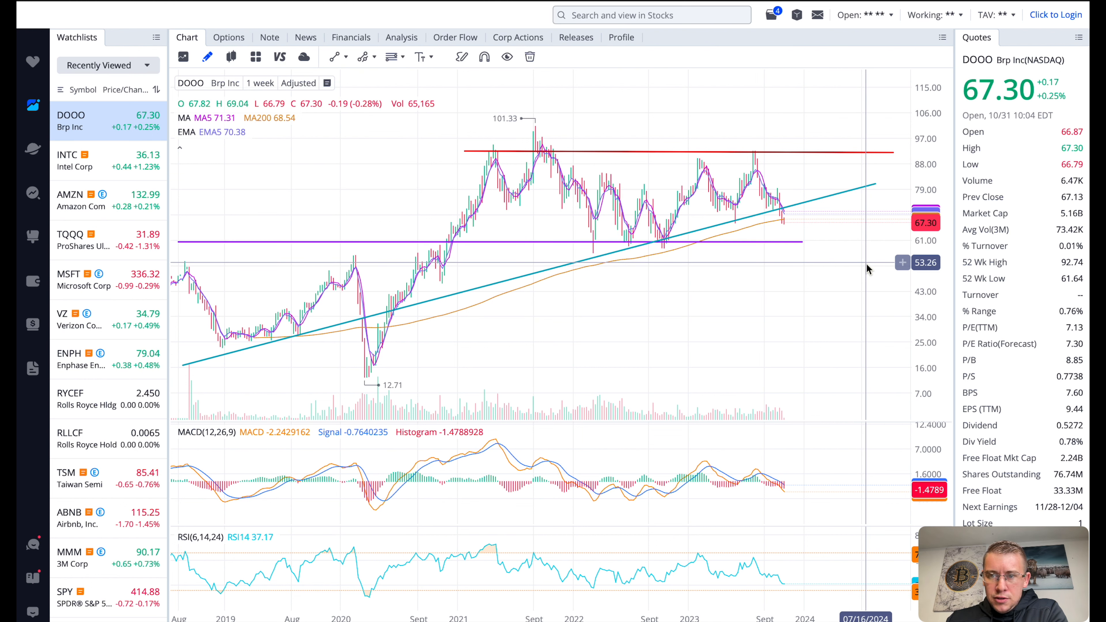
{"action": "mouse_move", "coordinate": [871, 260]}
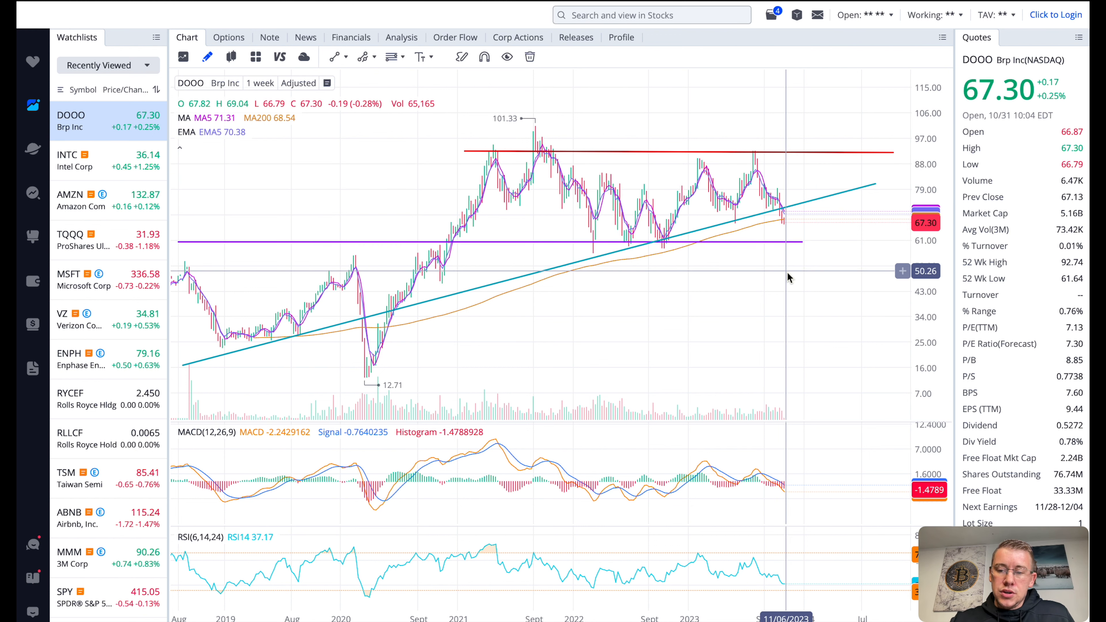
{"action": "mouse_move", "coordinate": [761, 164]}
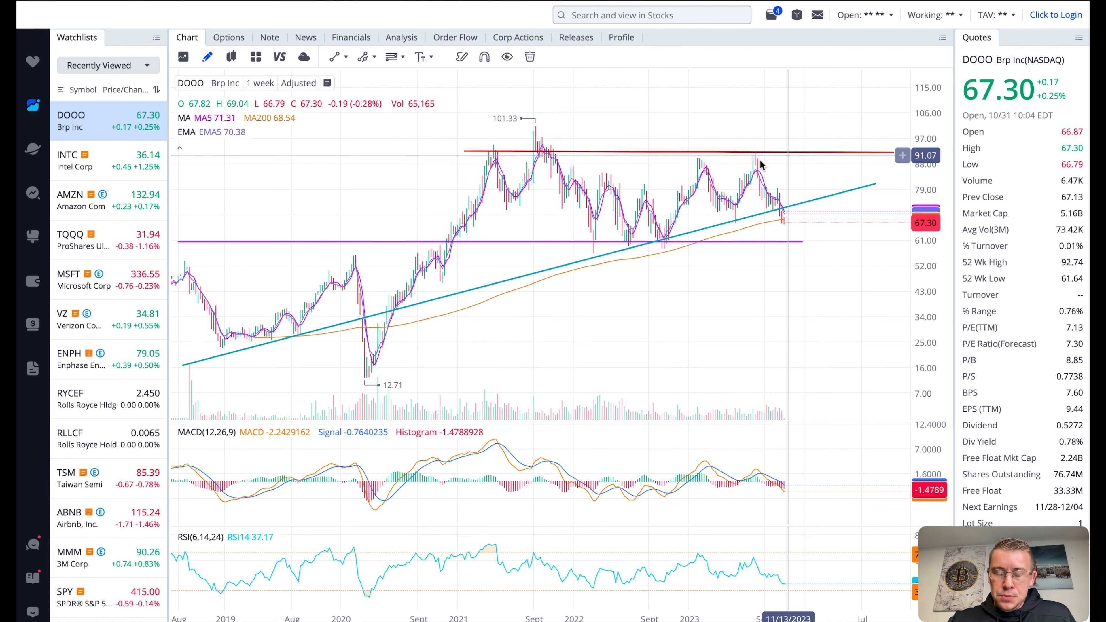
{"action": "mouse_move", "coordinate": [662, 192]}
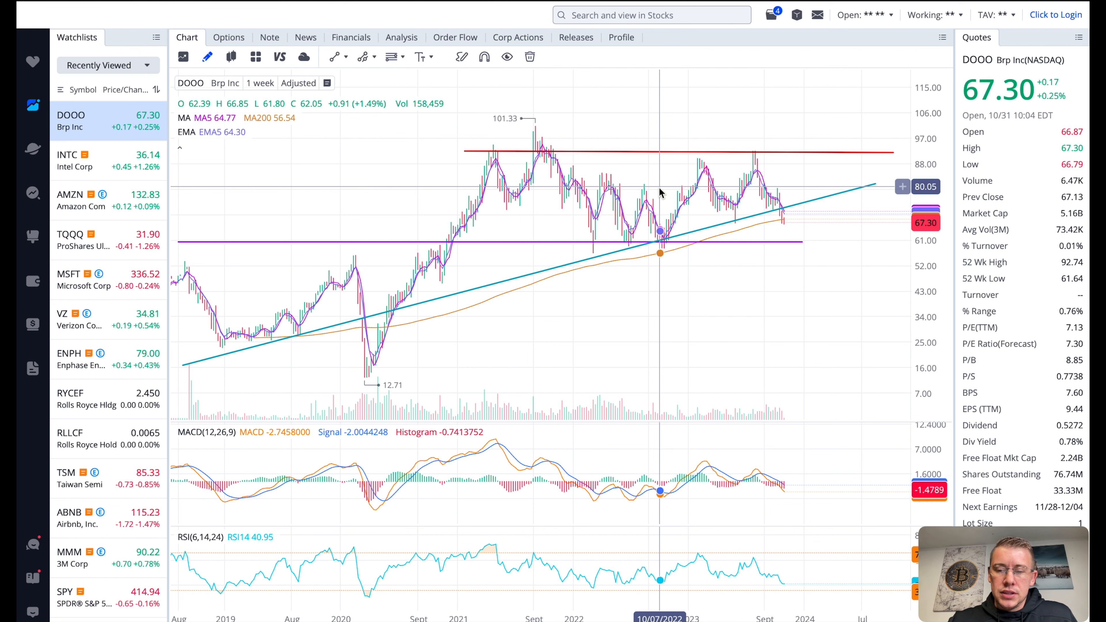
{"action": "mouse_move", "coordinate": [811, 182]}
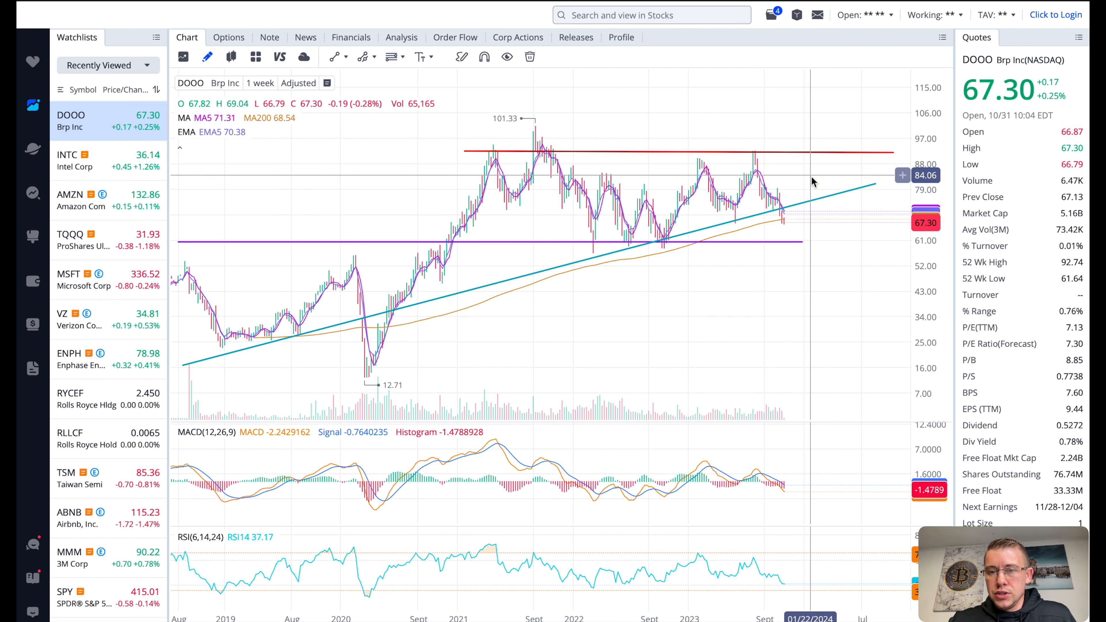